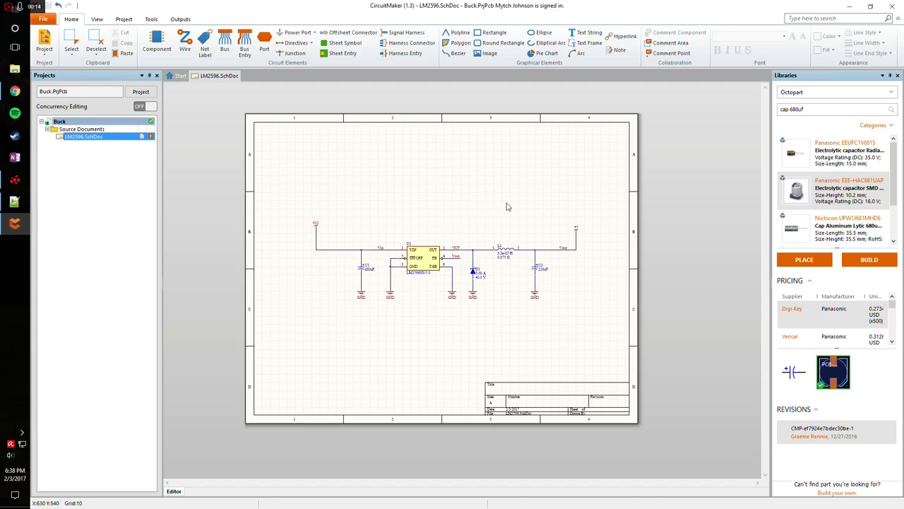
- Commit the Buck project with the modified LM2596.SchDoc to the cloud
right_click(60, 120)
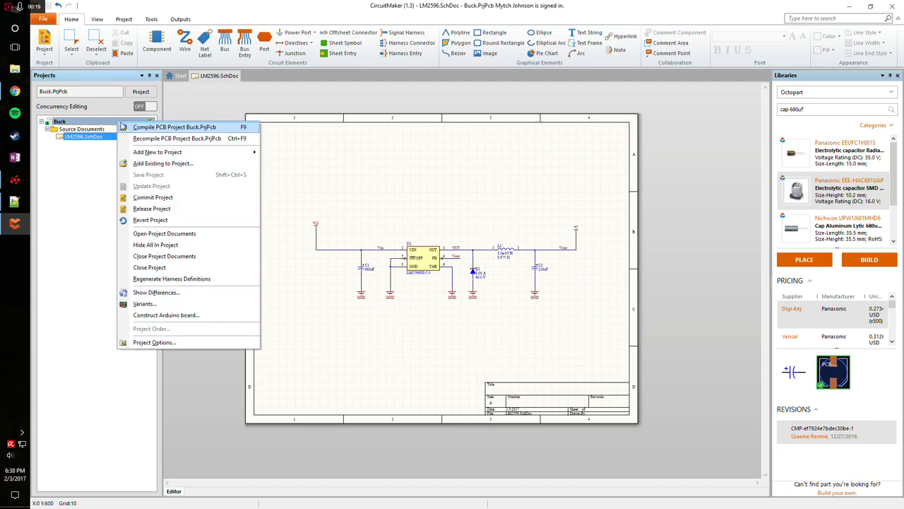
click(152, 197)
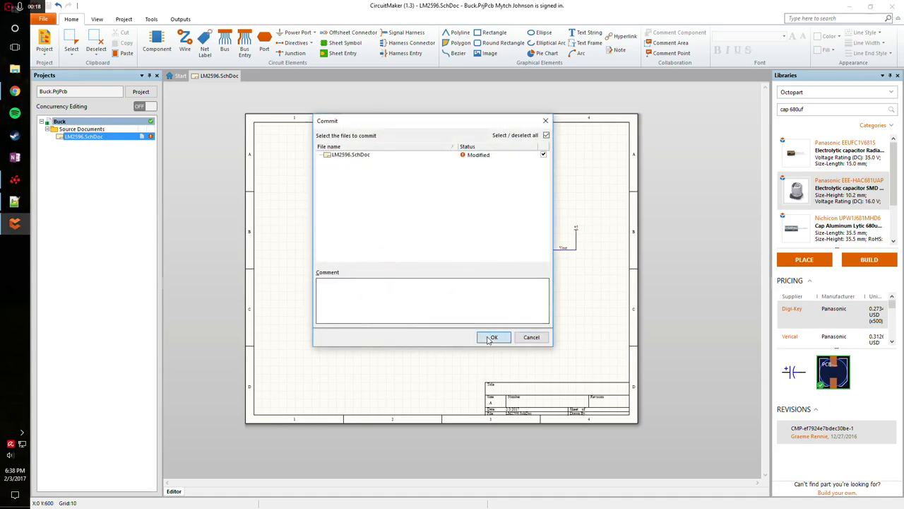
click(493, 337)
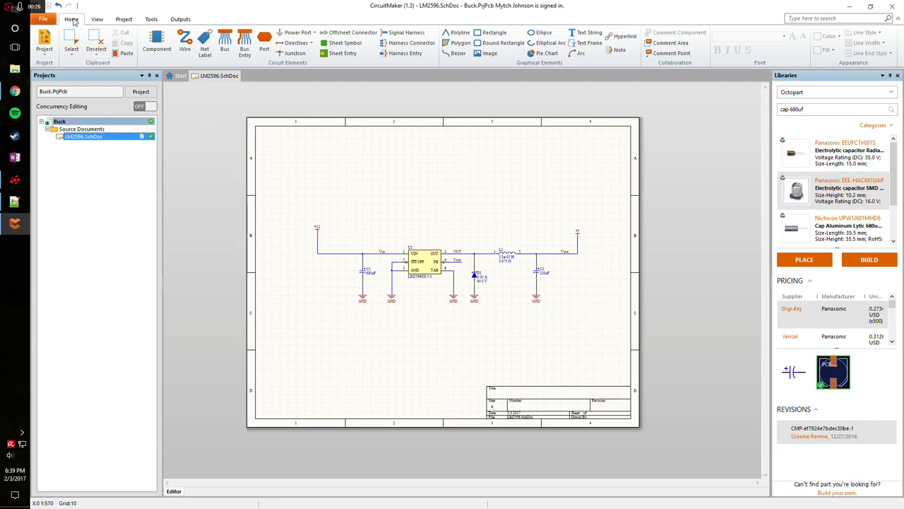
mouse_move(44, 41)
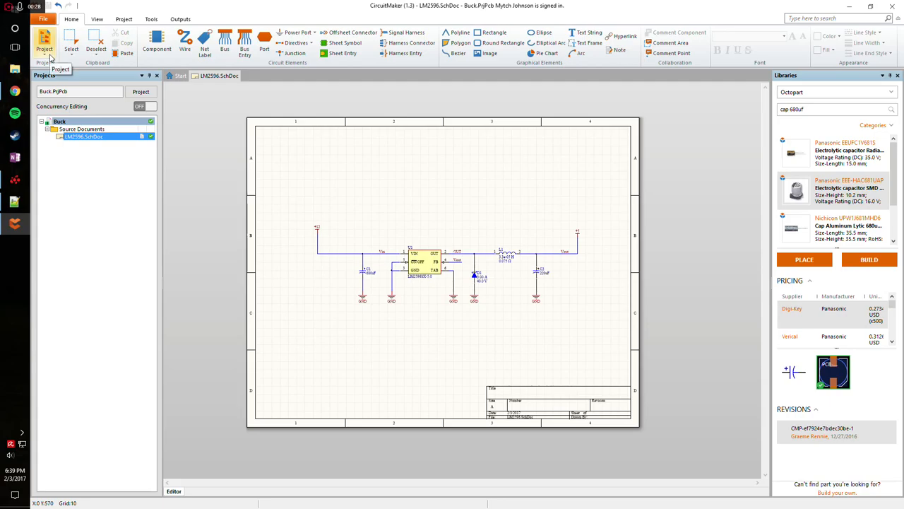
- Add a new PCB named LM2596 to the project, then return to LM2596.SchDoc
click(44, 40)
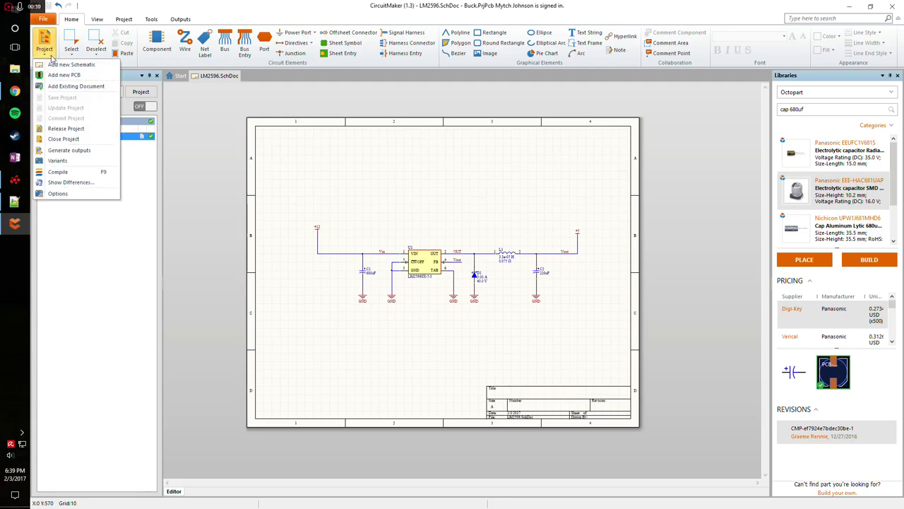
mouse_move(63, 75)
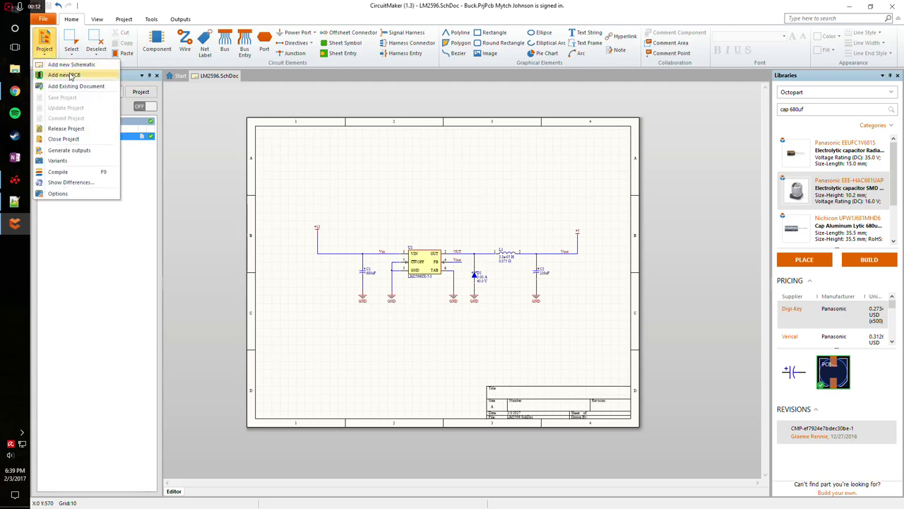
click(63, 75)
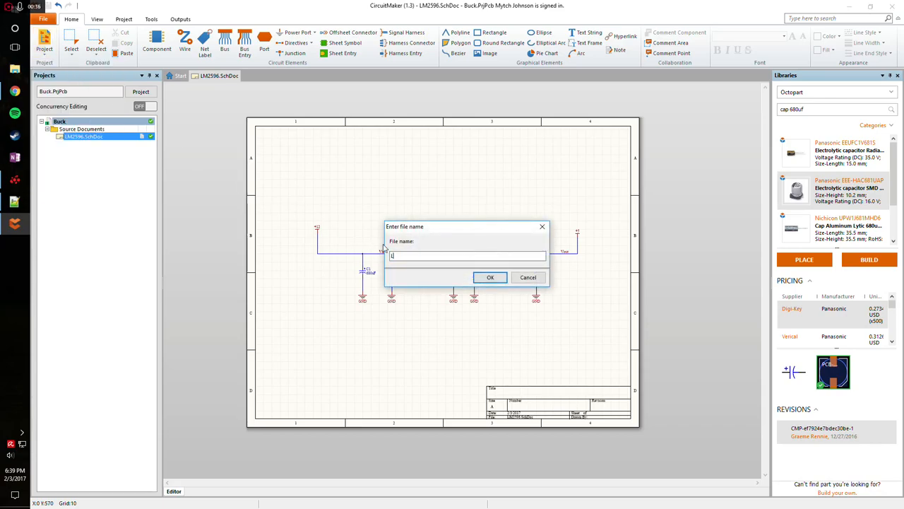
text(LM25)
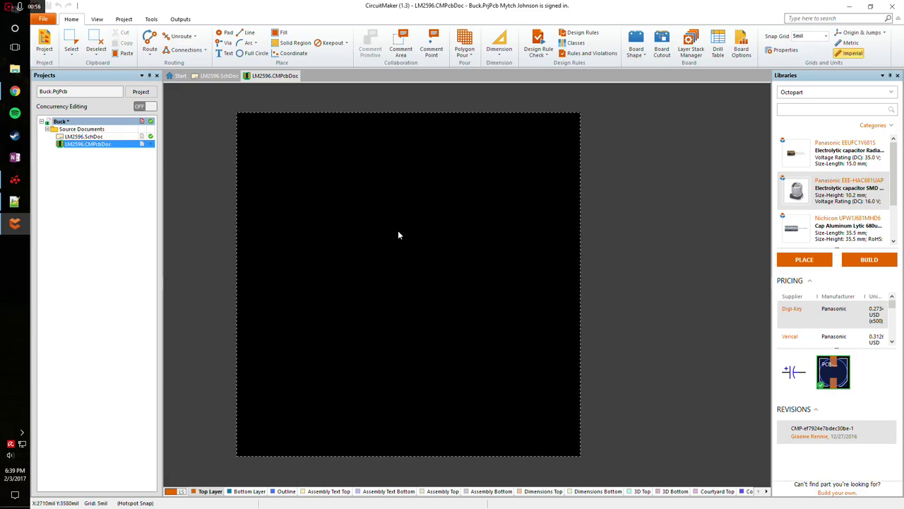
mouse_move(162, 165)
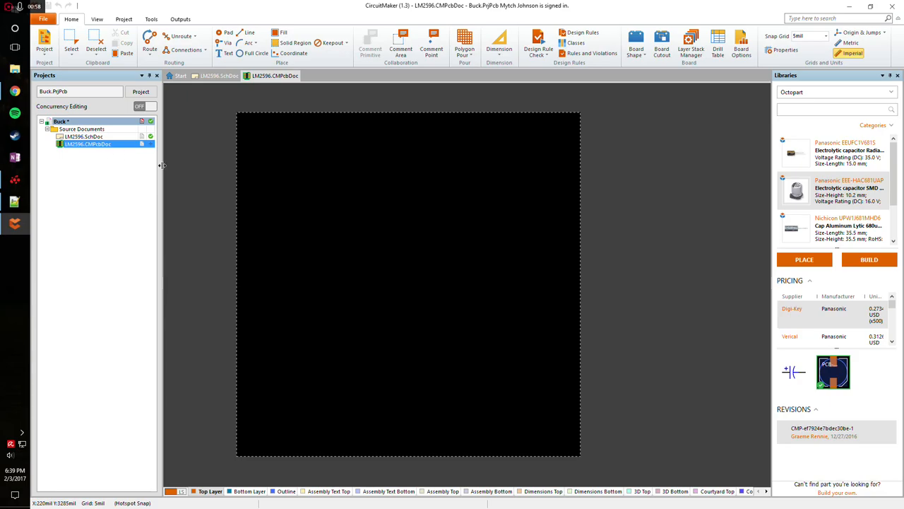
click(83, 137)
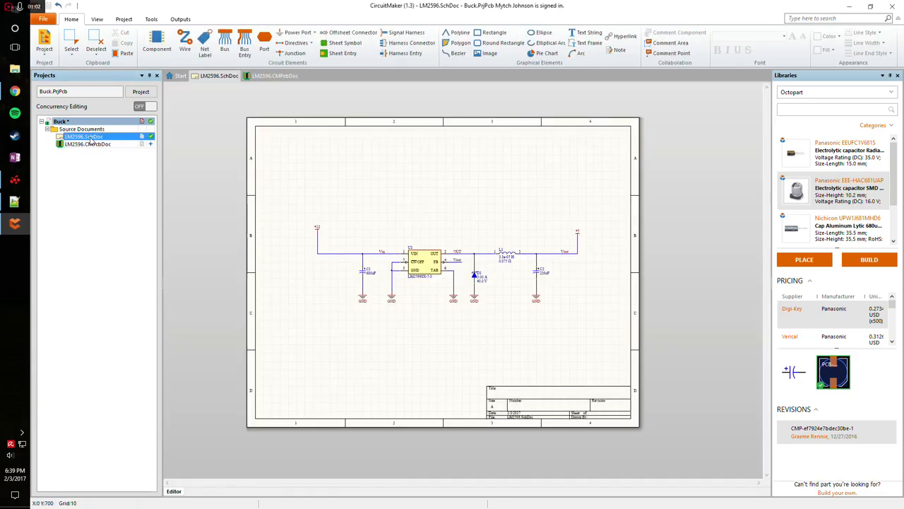
- Import changes from Buck.PrjPcb into the PCB, validating and executing the component and net additions
click(274, 75)
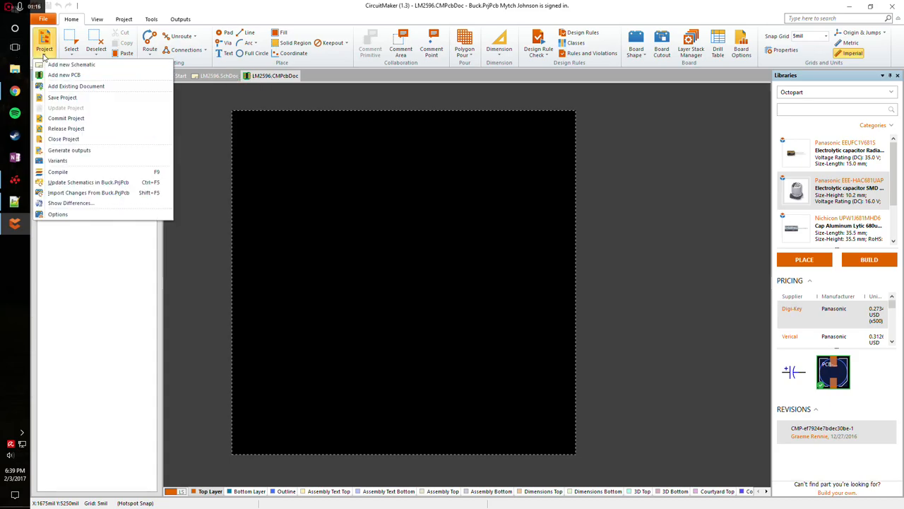
mouse_move(88, 192)
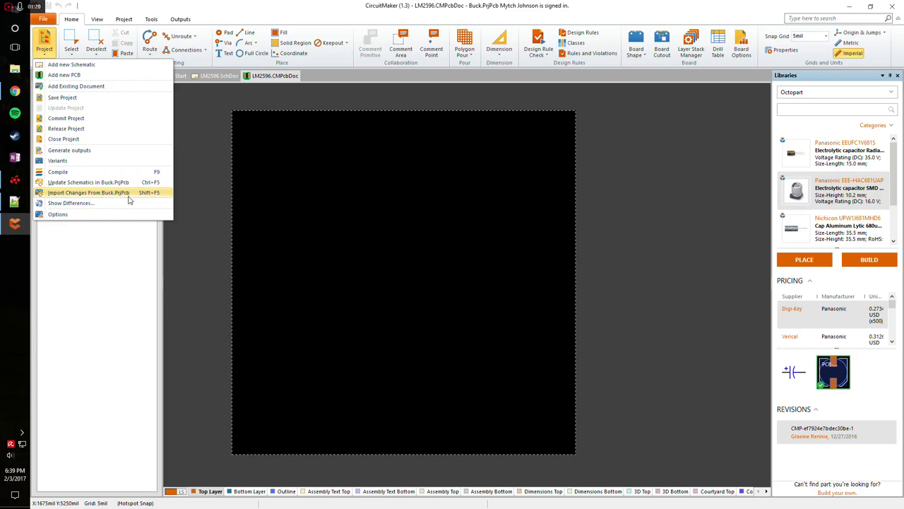
click(89, 192)
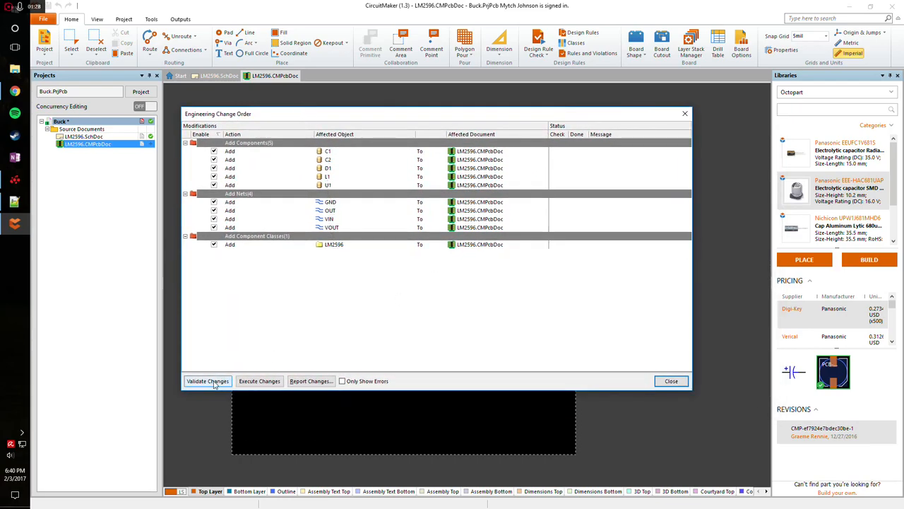
click(208, 381)
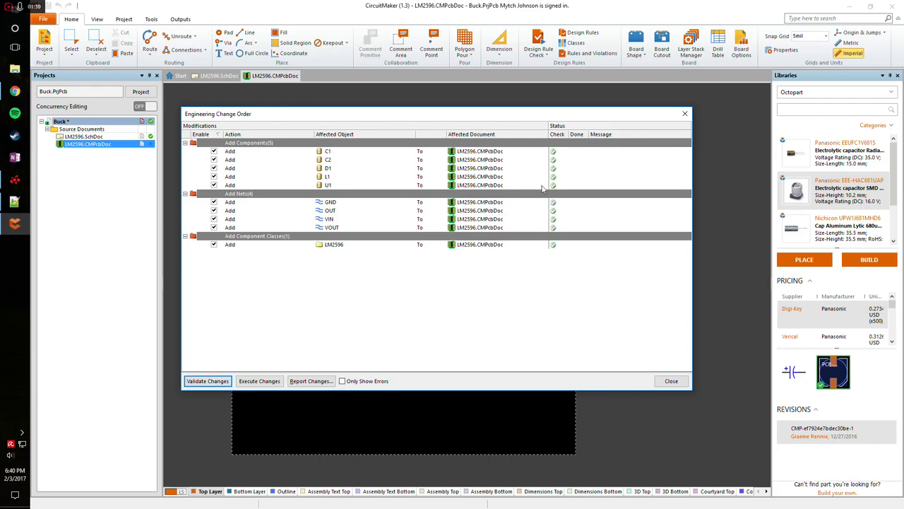
click(260, 380)
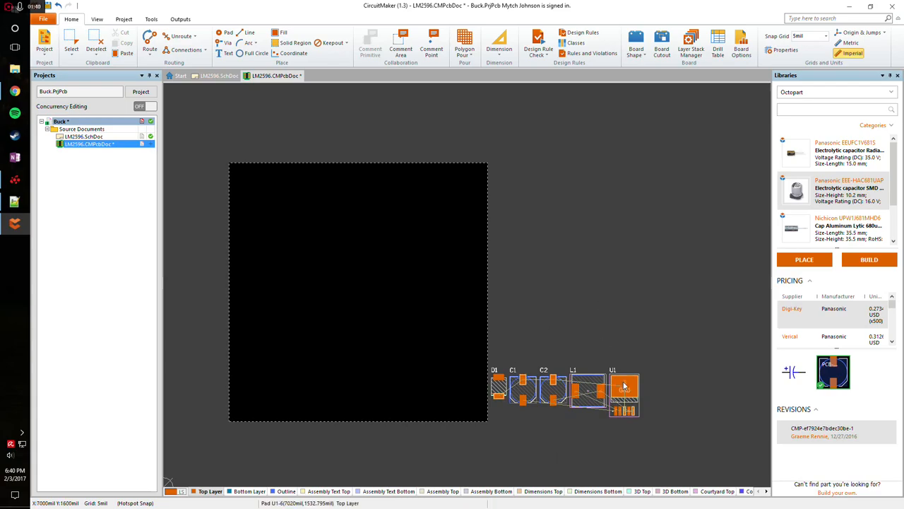
- Drag U1, L1, C2 and C1 onto the lower-left area of the board in a tight cluster
drag(624, 392, 359, 396)
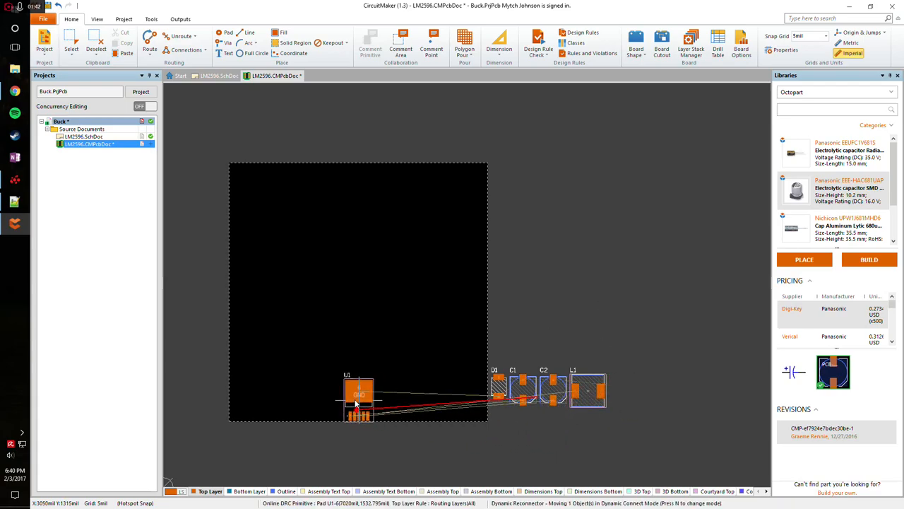
drag(359, 394, 336, 352)
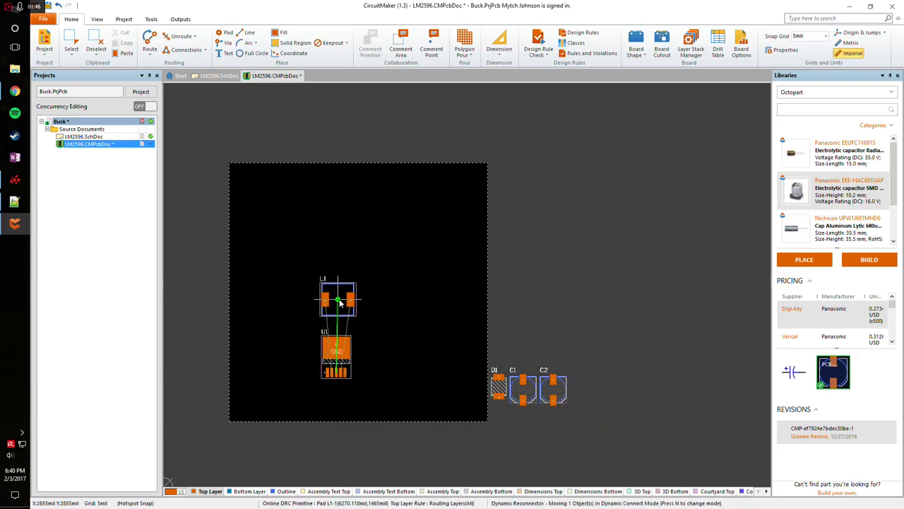
drag(555, 389, 275, 357)
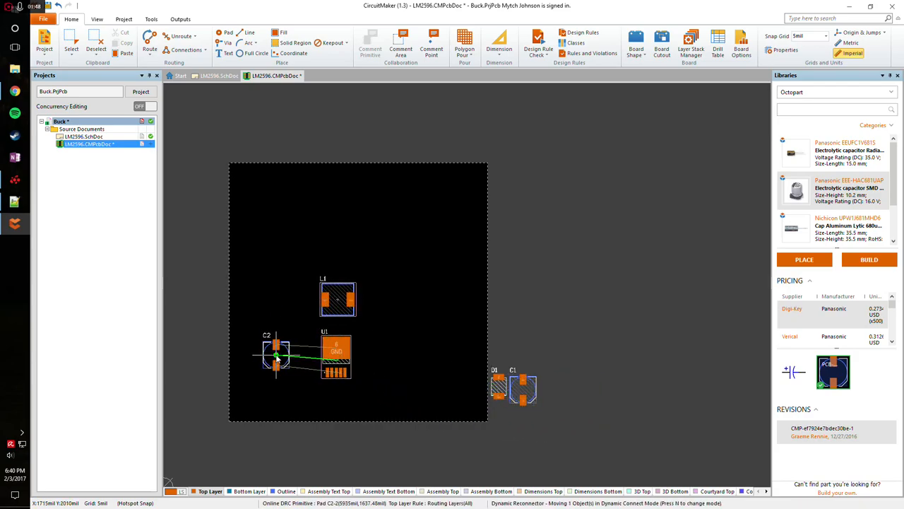
drag(512, 387, 378, 357)
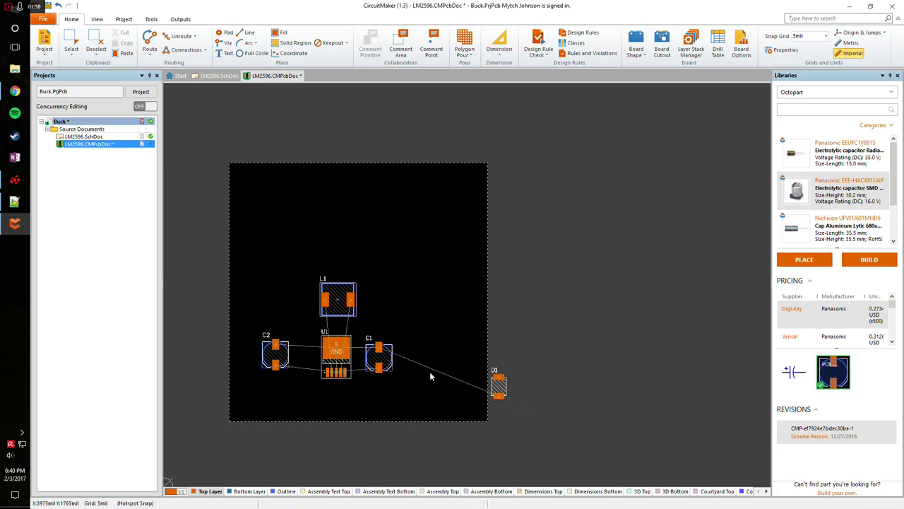
drag(498, 387, 294, 307)
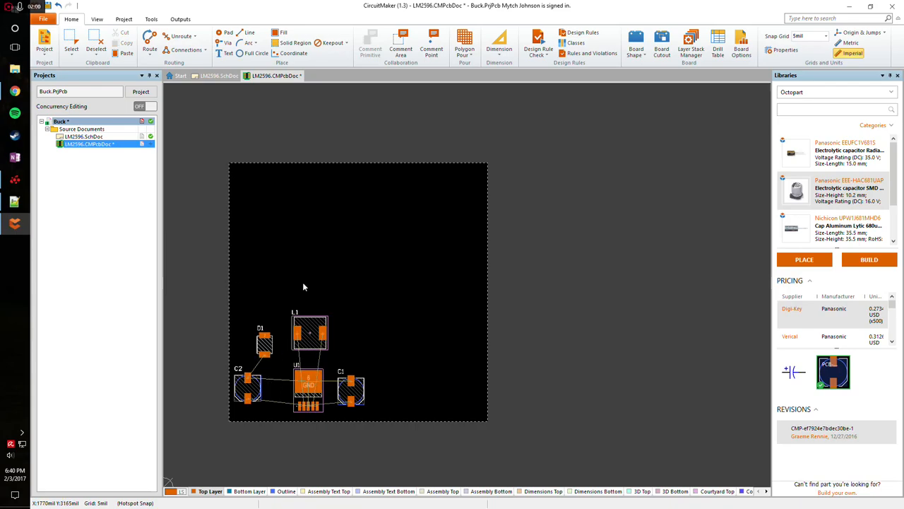
mouse_move(424, 257)
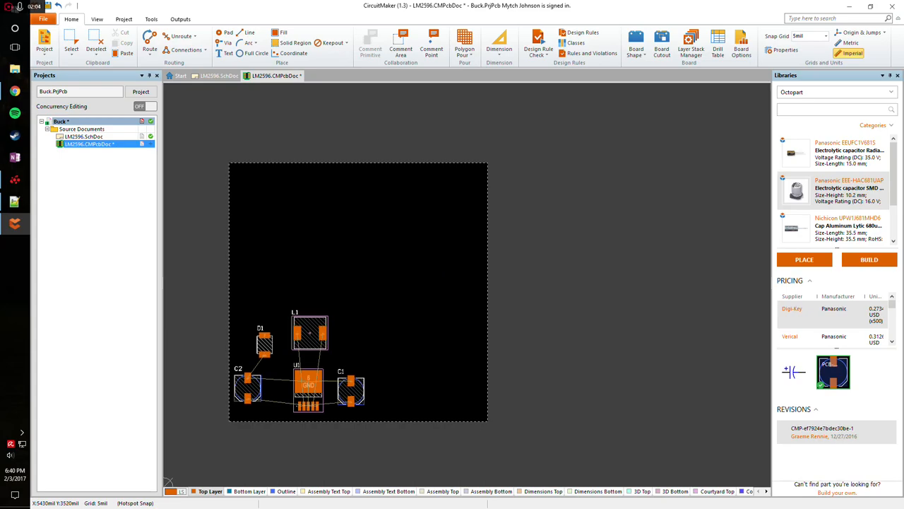
- Redefine the board shape as a small rectangle tightly around the components
click(636, 42)
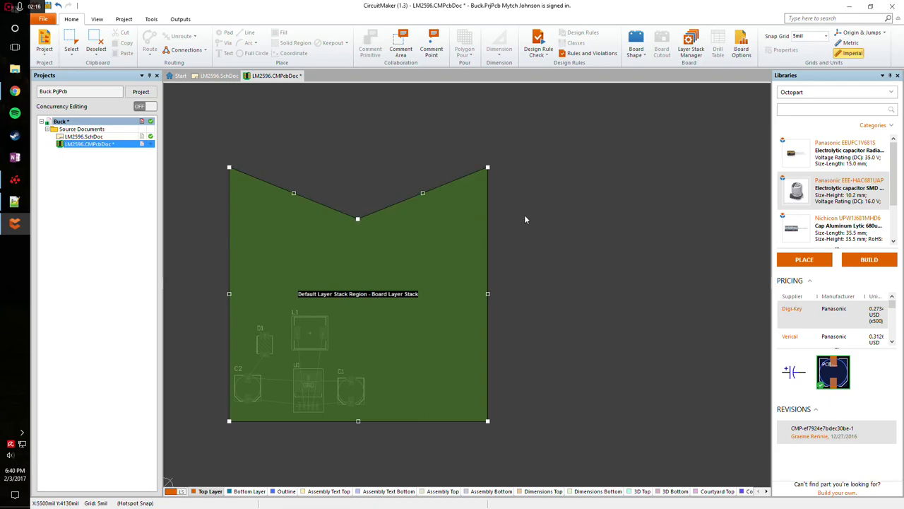
mouse_move(522, 219)
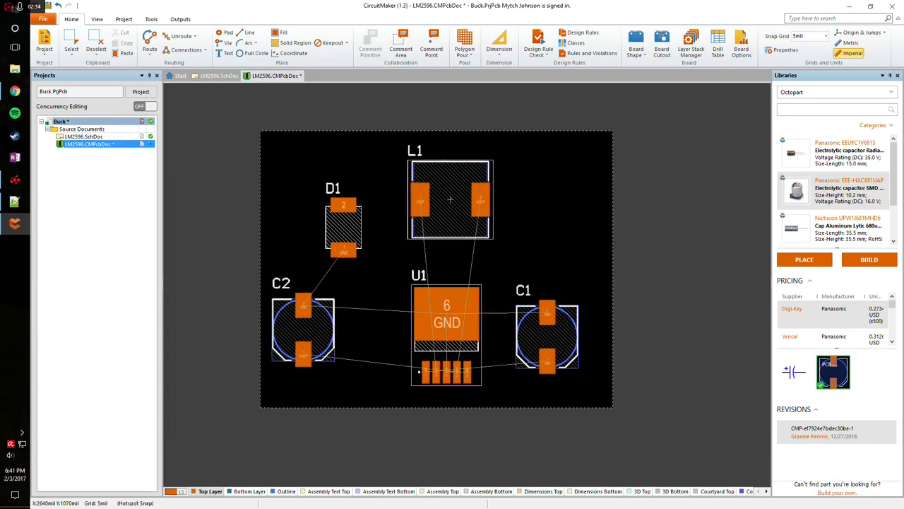
scroll(down, 3)
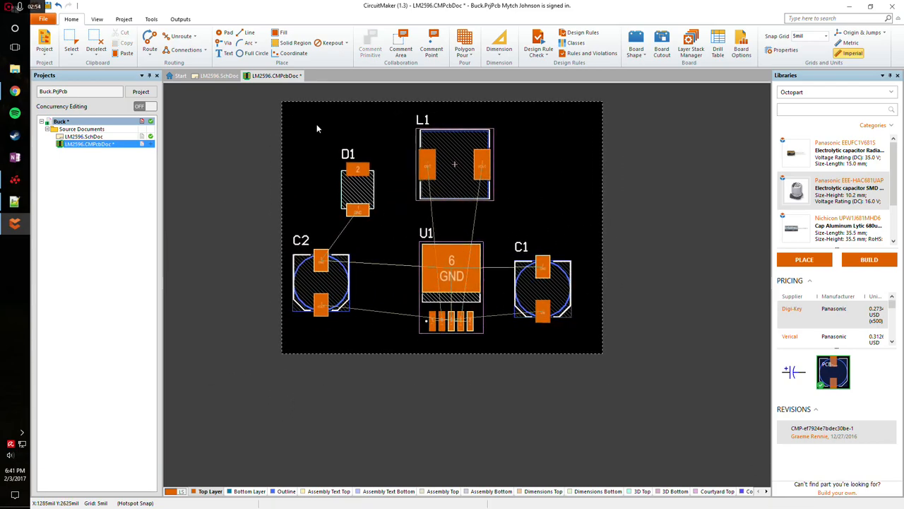
mouse_move(557, 276)
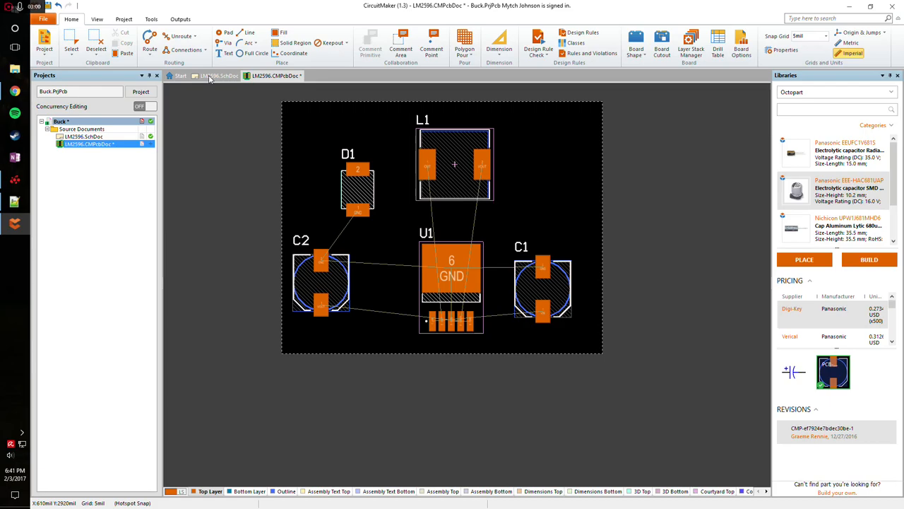
- Return to LM2596.SchDoc and search the Libraries panel for 1x2 header parts
click(219, 76)
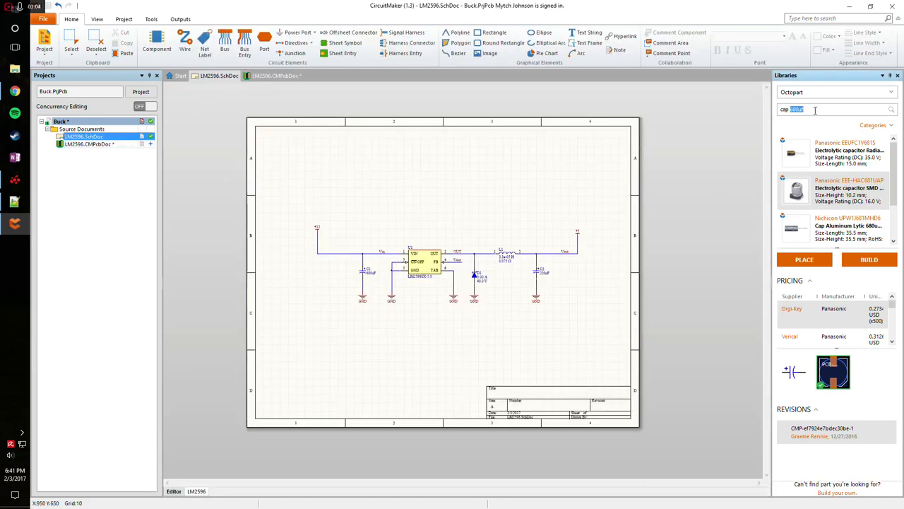
text(molex 1x2)
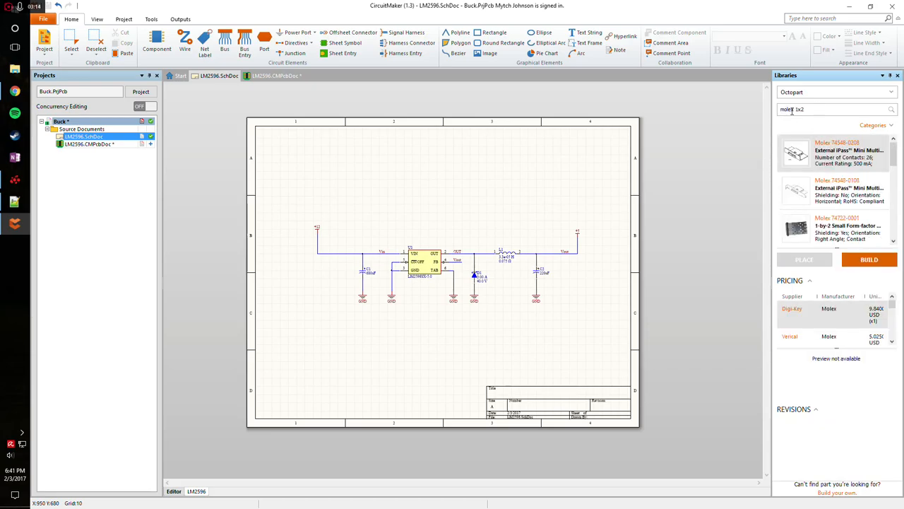
text(heal)
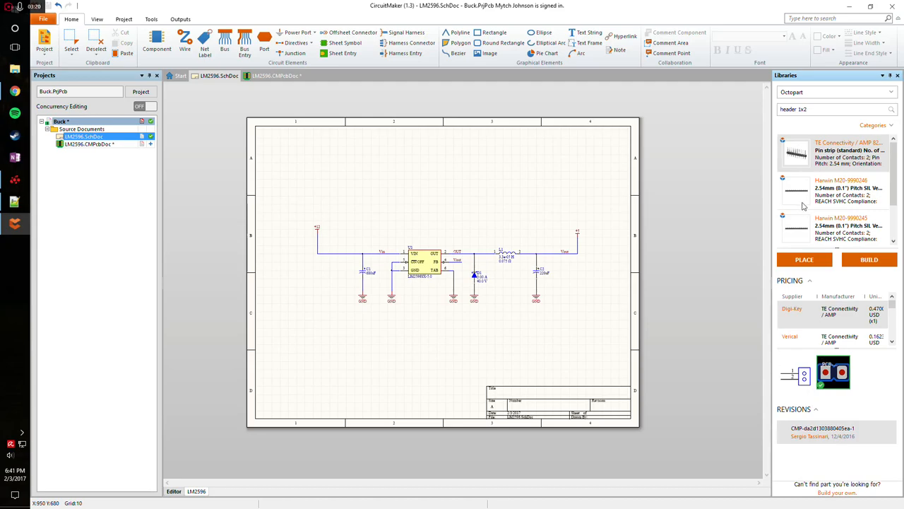
mouse_move(799, 170)
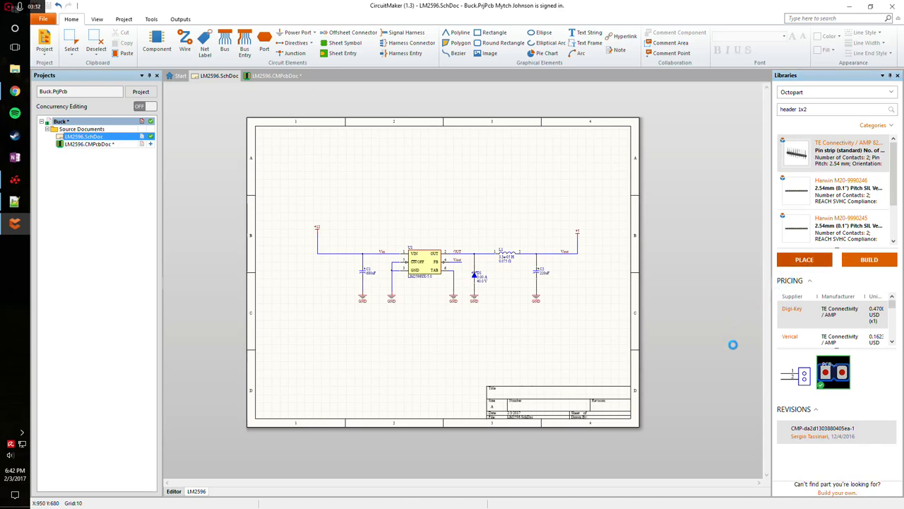
mouse_move(588, 299)
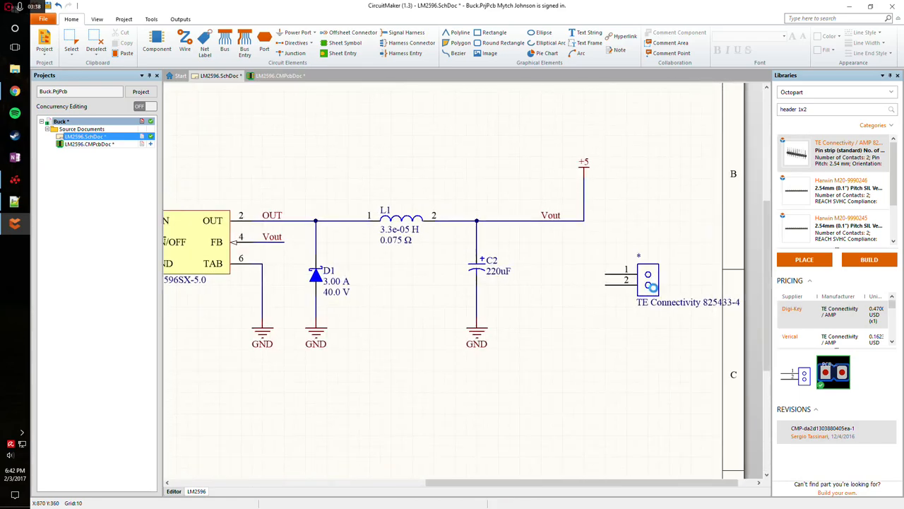
- Wire the output header to +5 and GND and place a second 825433-4 header beside U1's VIN
double_click(648, 279)
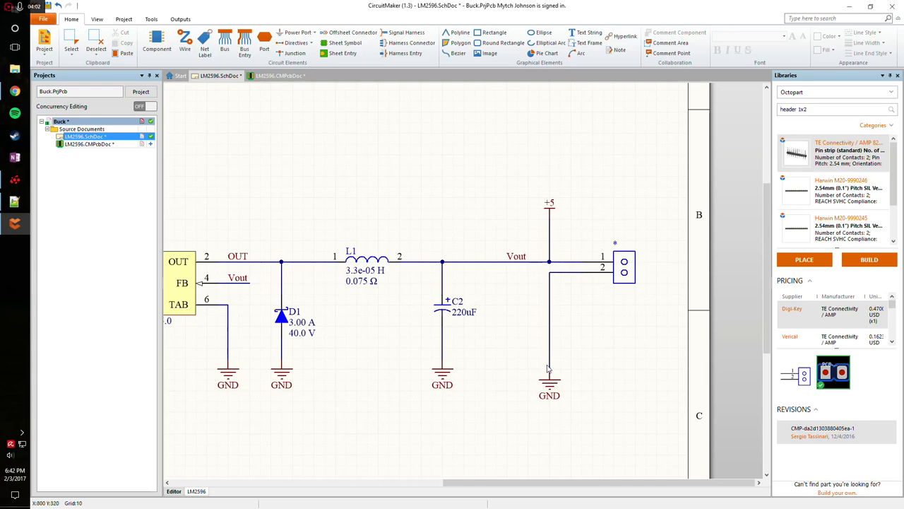
mouse_move(555, 359)
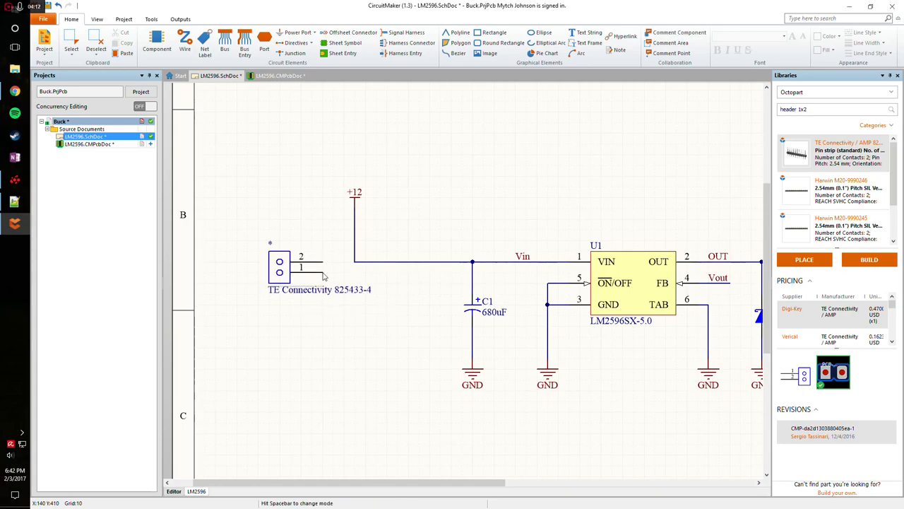
double_click(279, 267)
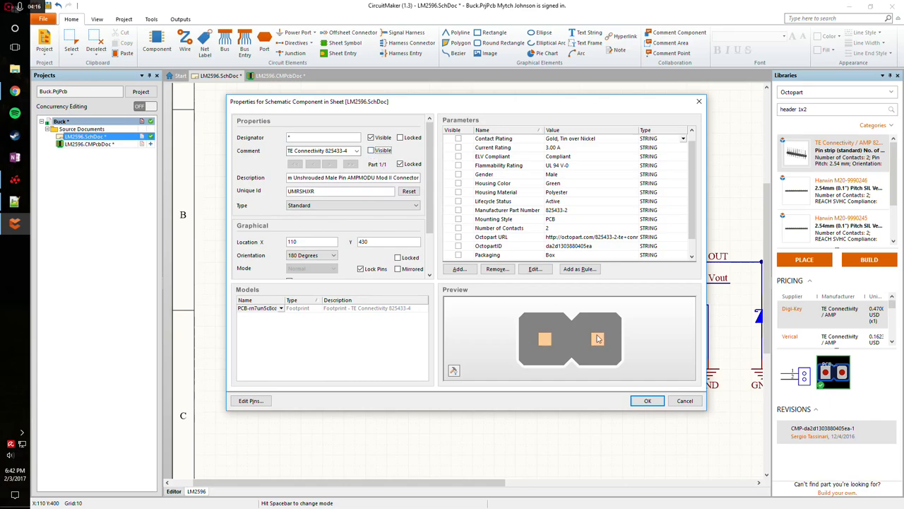
- Hide the input header's part name and wire it to +12 Vin and GND
click(646, 401)
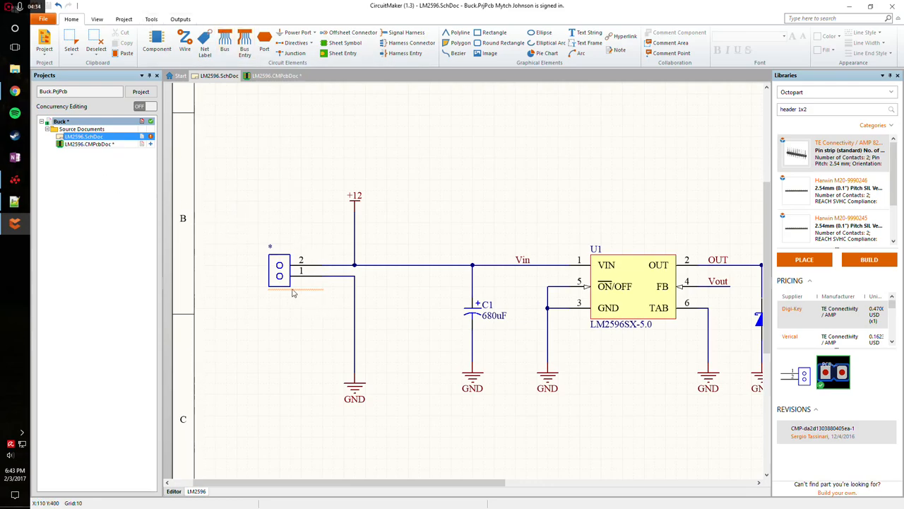
mouse_move(270, 251)
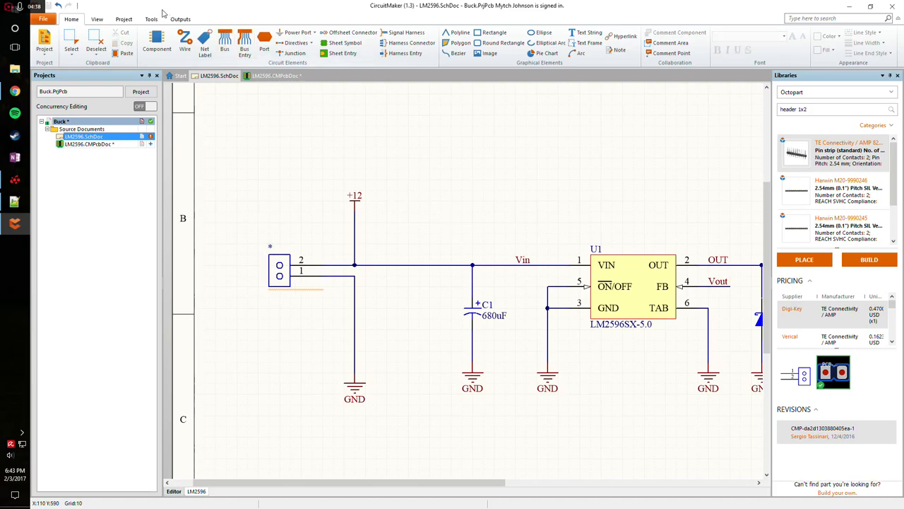
- Annotate the schematic so the headers get designators, executing the ECO and closing it
click(151, 20)
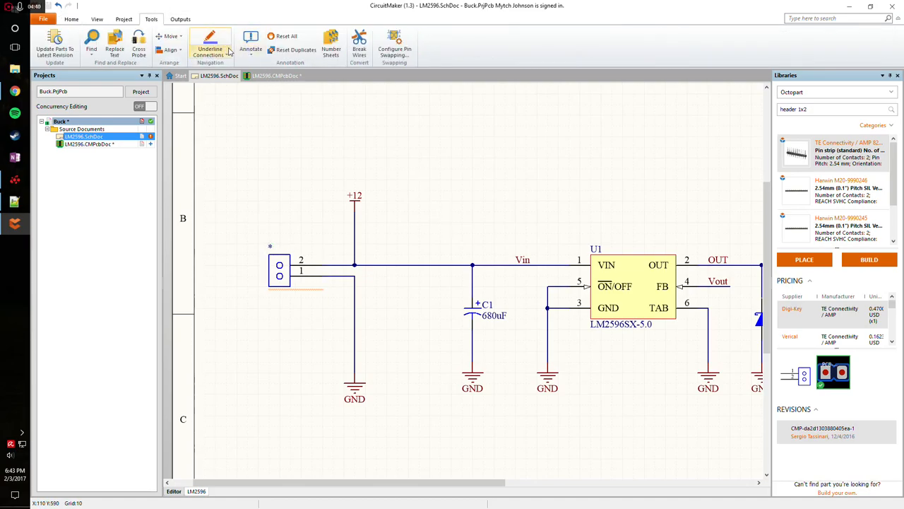
click(251, 44)
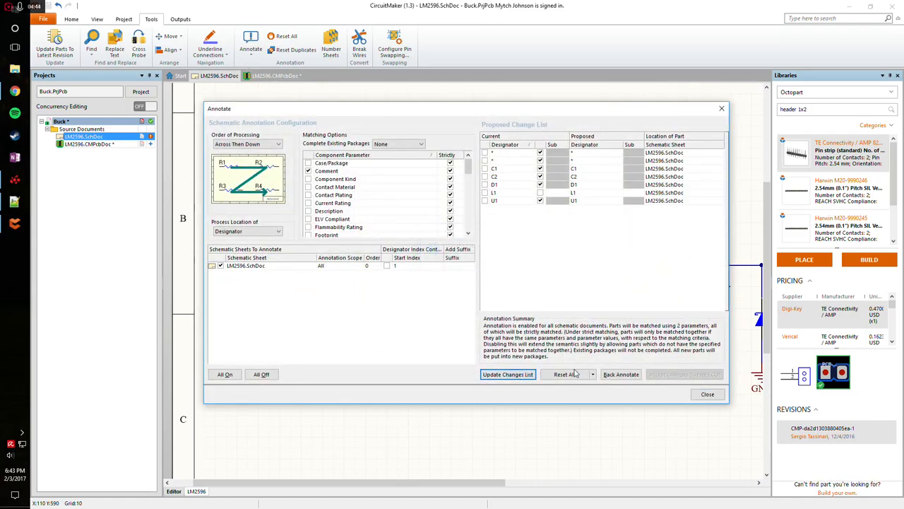
click(507, 374)
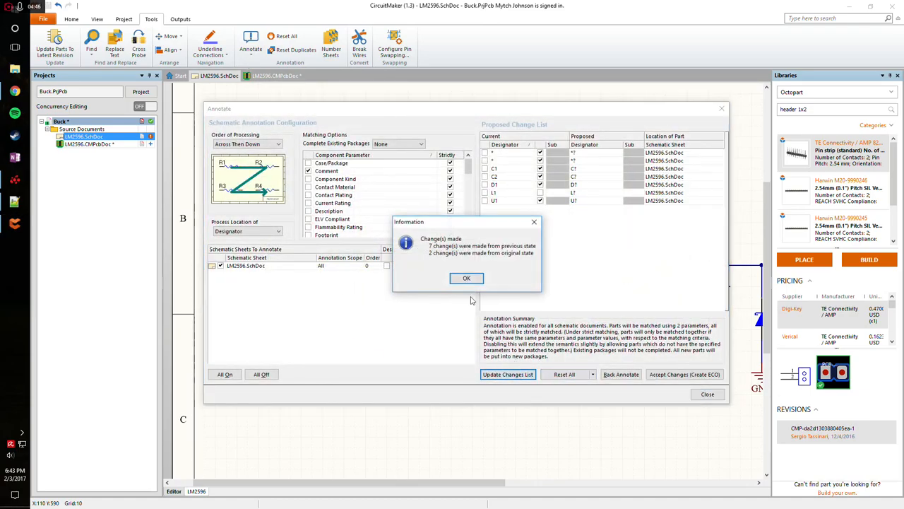
click(466, 277)
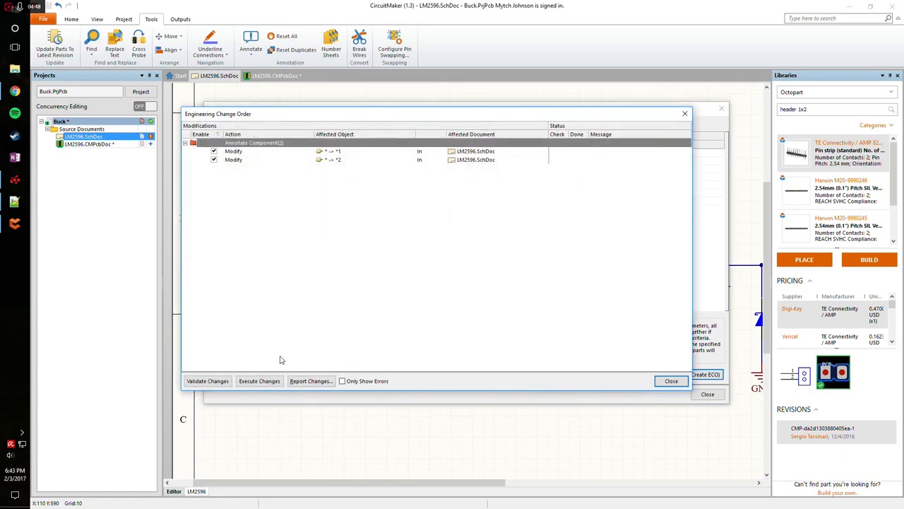
click(259, 381)
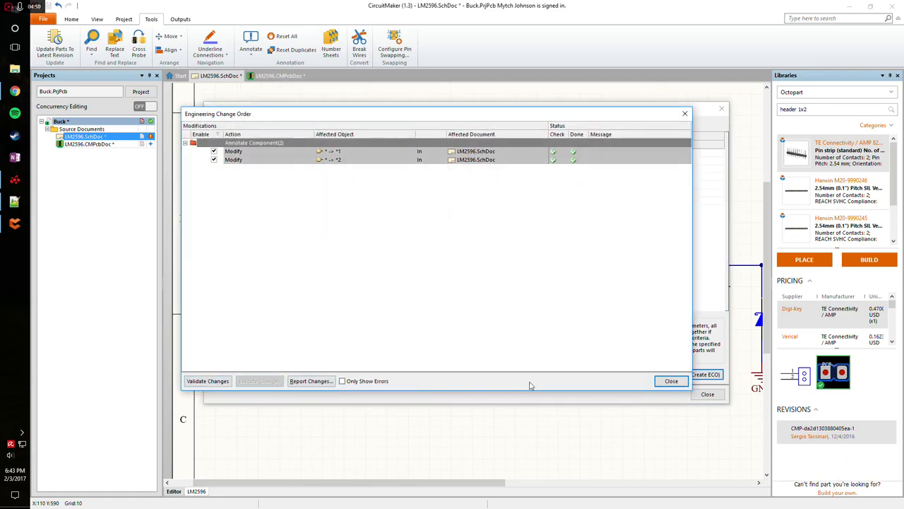
click(670, 380)
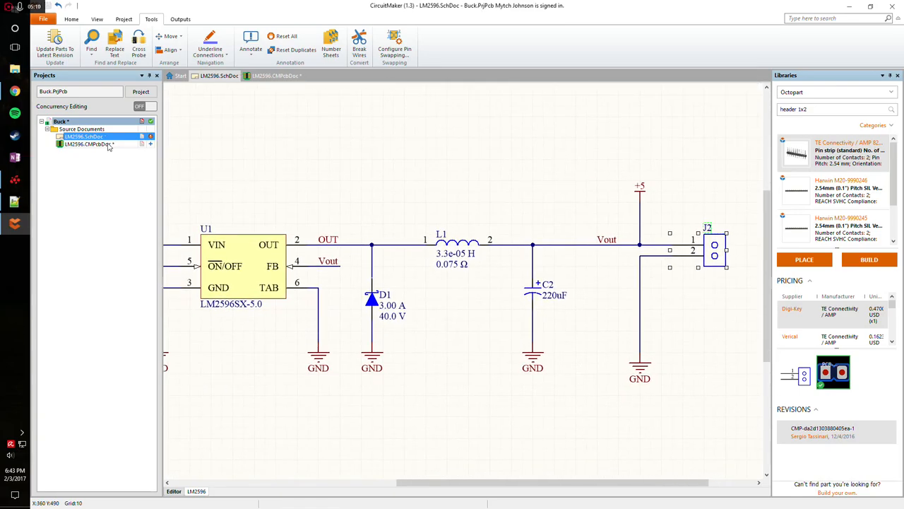
- Switch to the LM2596.CMPcbDoc board layout
right_click(84, 136)
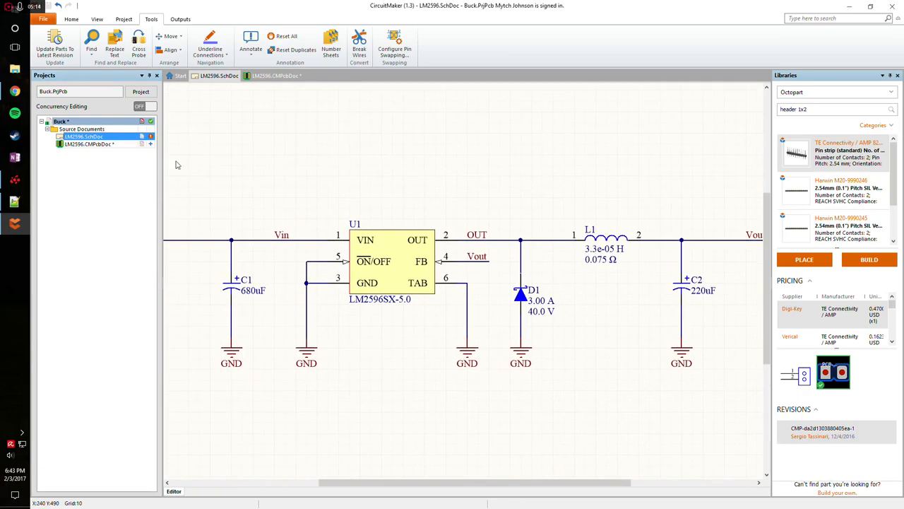
click(275, 75)
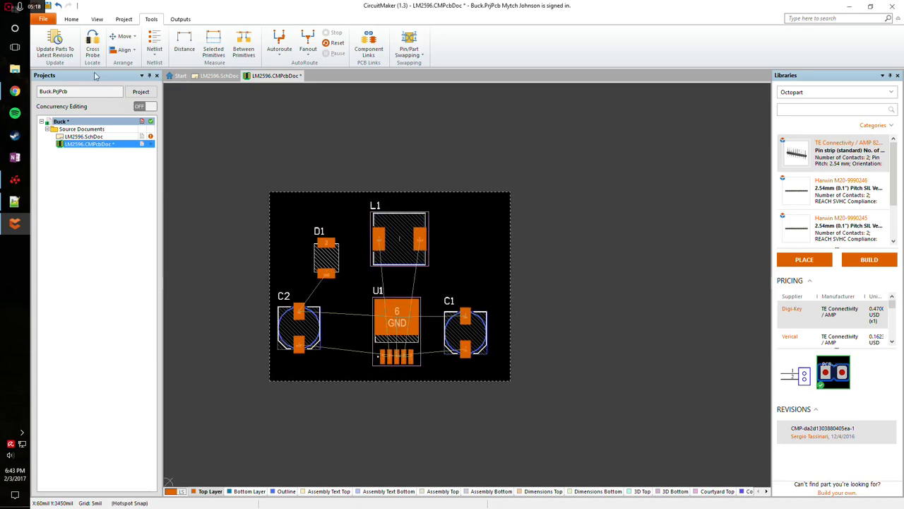
- Import changes from Buck.PrjPcb so headers J1 and J2 with their nets appear in the PCB
click(44, 46)
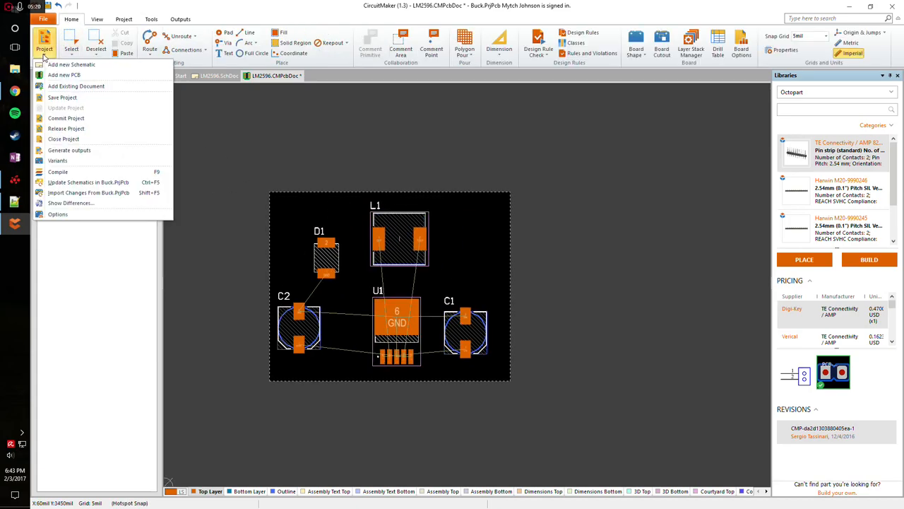
mouse_move(88, 192)
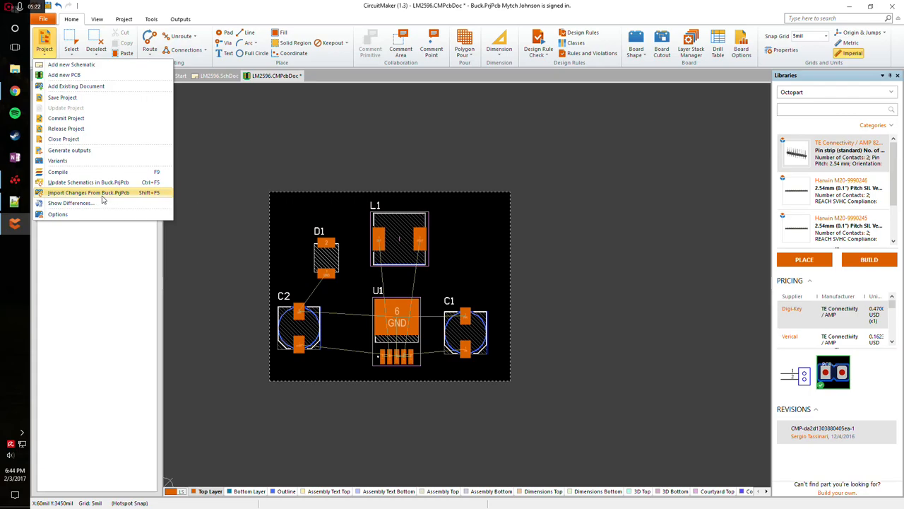
click(88, 192)
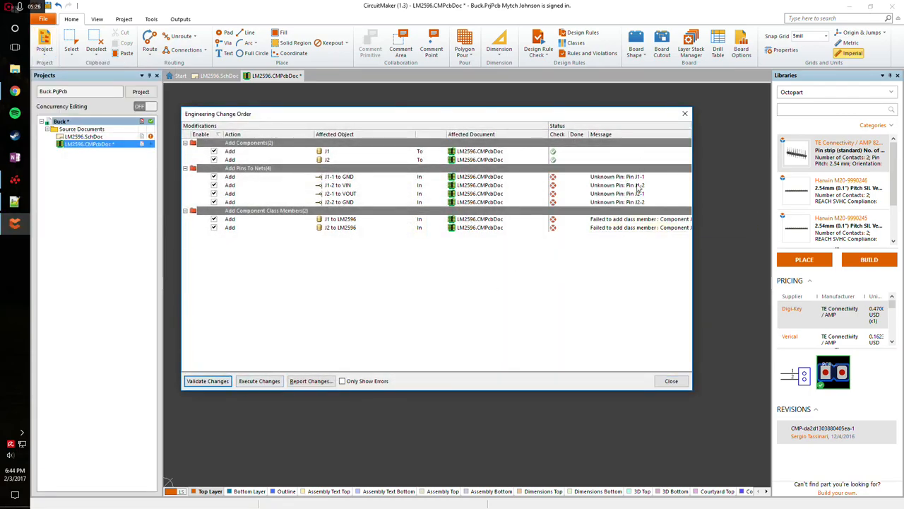
click(207, 381)
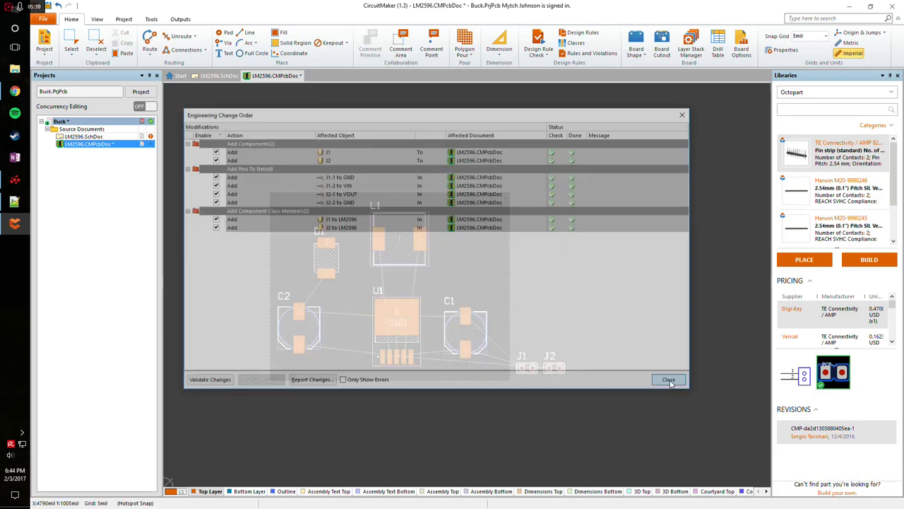
click(668, 379)
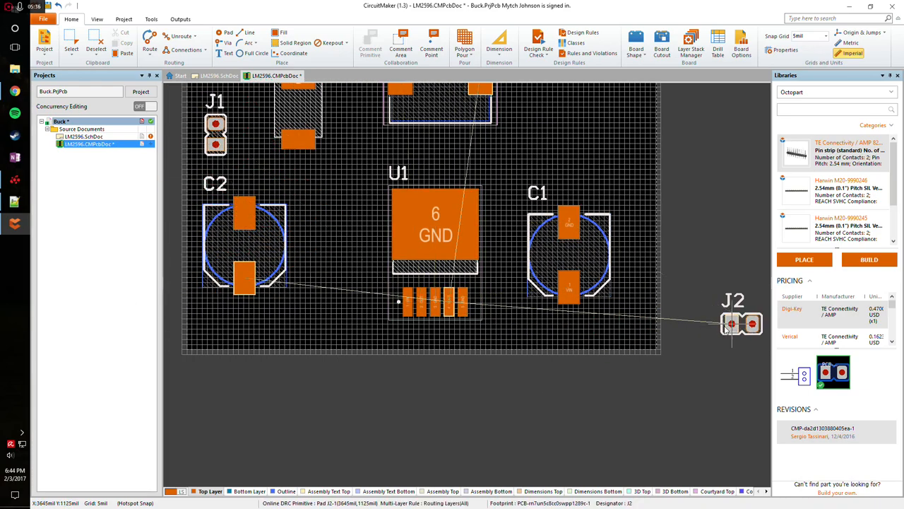
- Move J2 onto the board above C1 and check the placement on top and bottom copper layers
drag(732, 323, 588, 131)
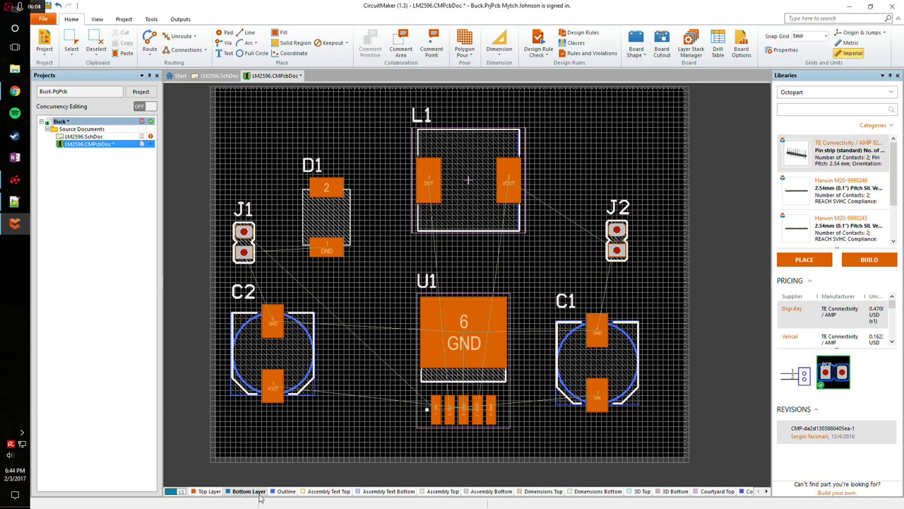
click(207, 491)
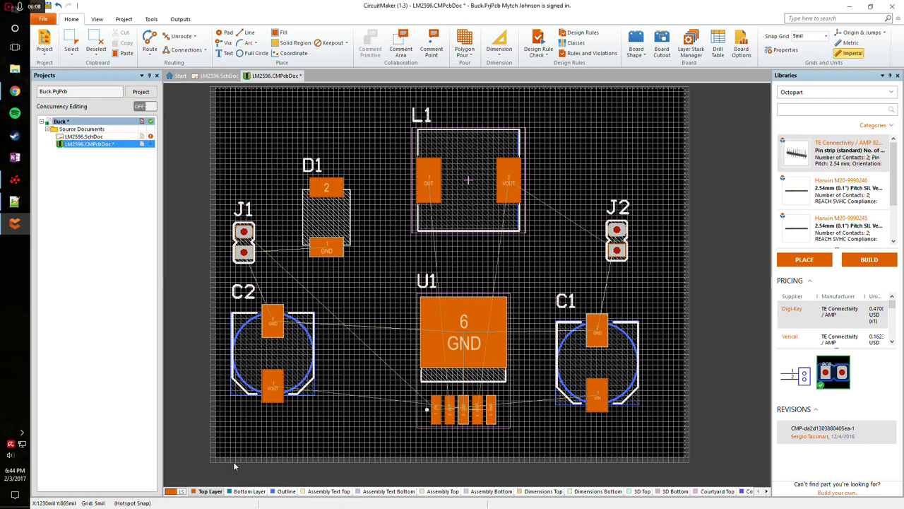
click(247, 491)
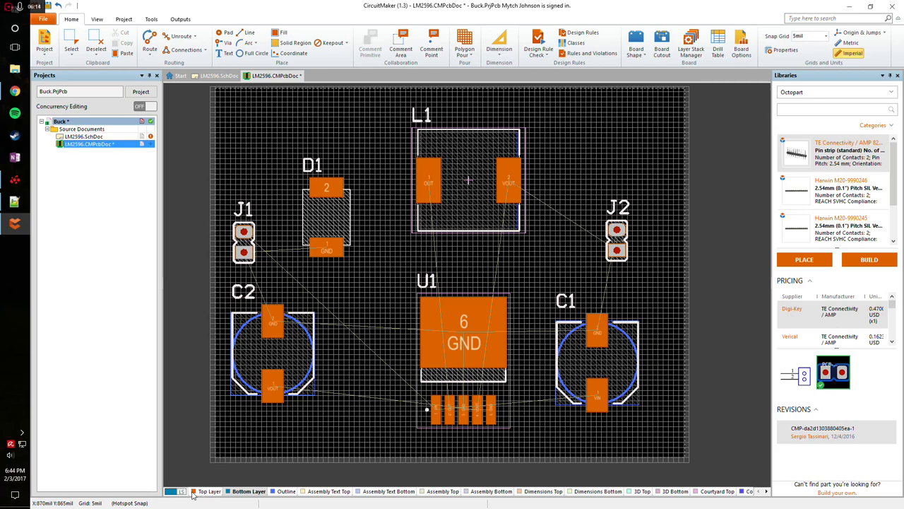
mouse_move(205, 493)
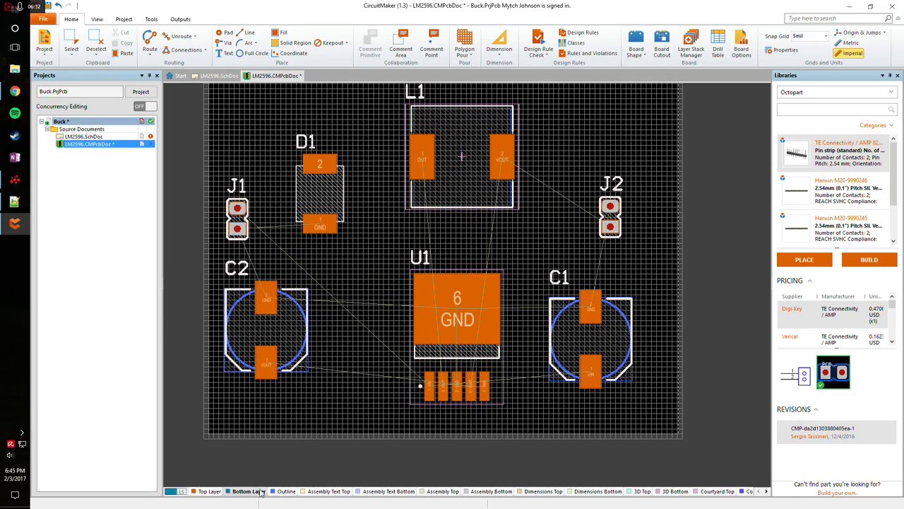
click(249, 491)
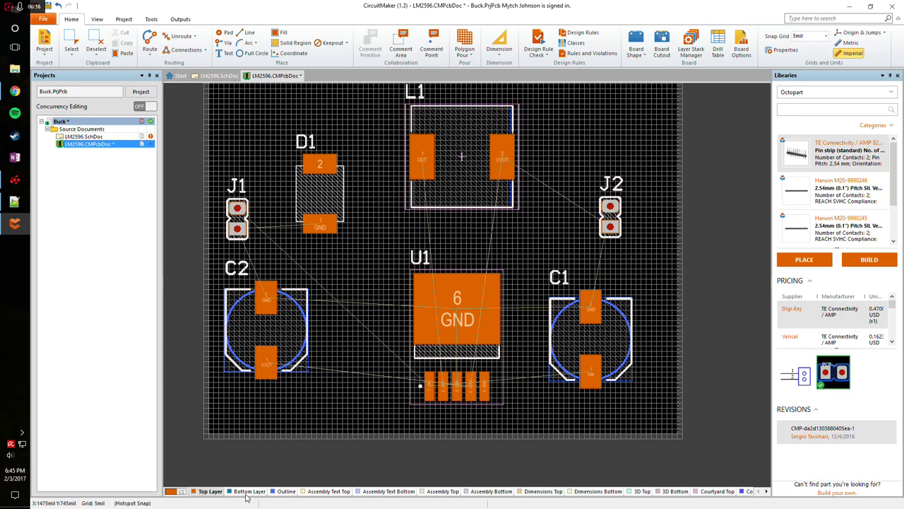
click(250, 491)
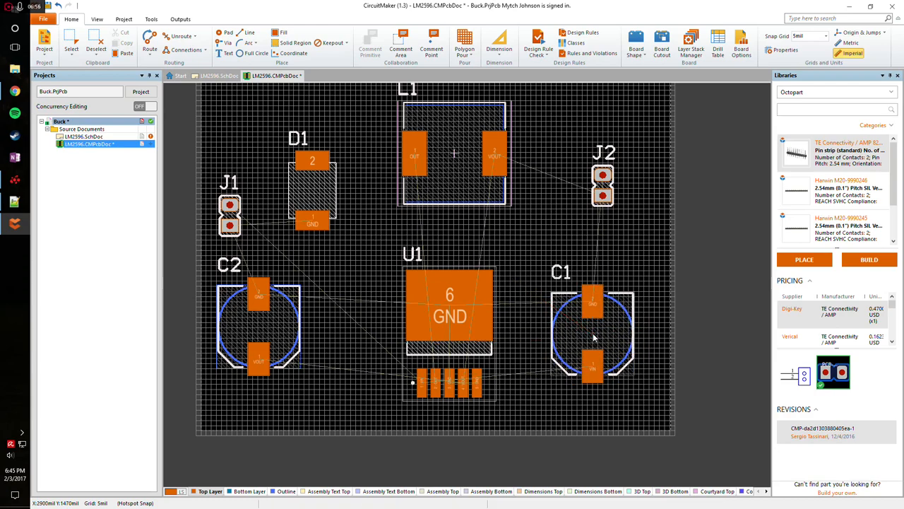
mouse_move(395, 315)
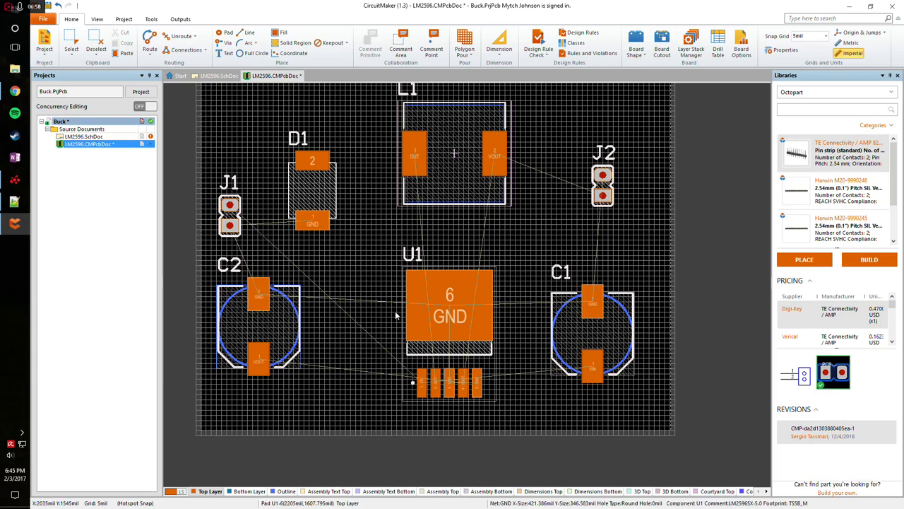
mouse_move(382, 294)
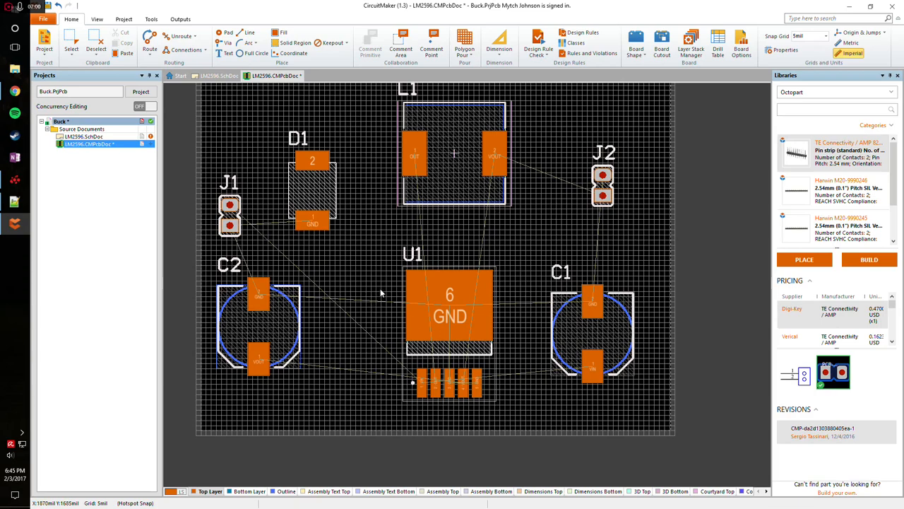
mouse_move(521, 242)
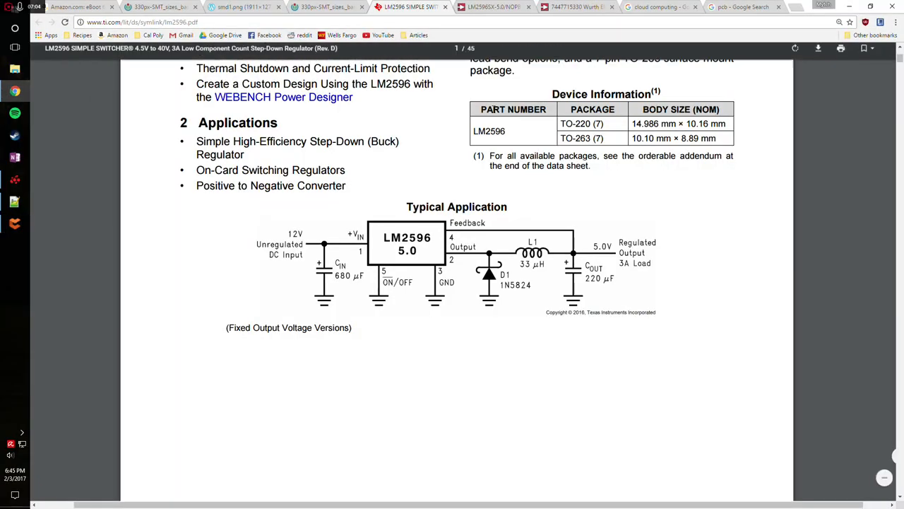
- Search 'trace width calculator' and load the Advanced Circuits calculator page
click(742, 7)
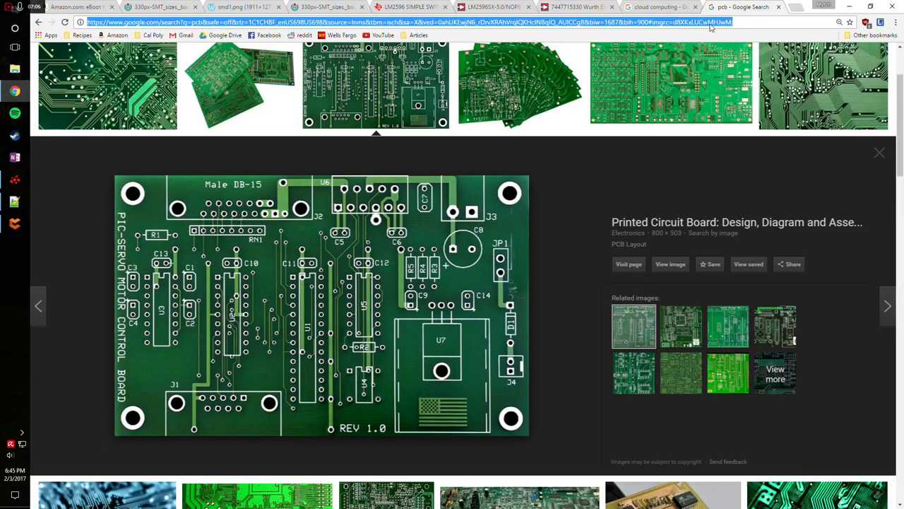
text(trace width calculator)
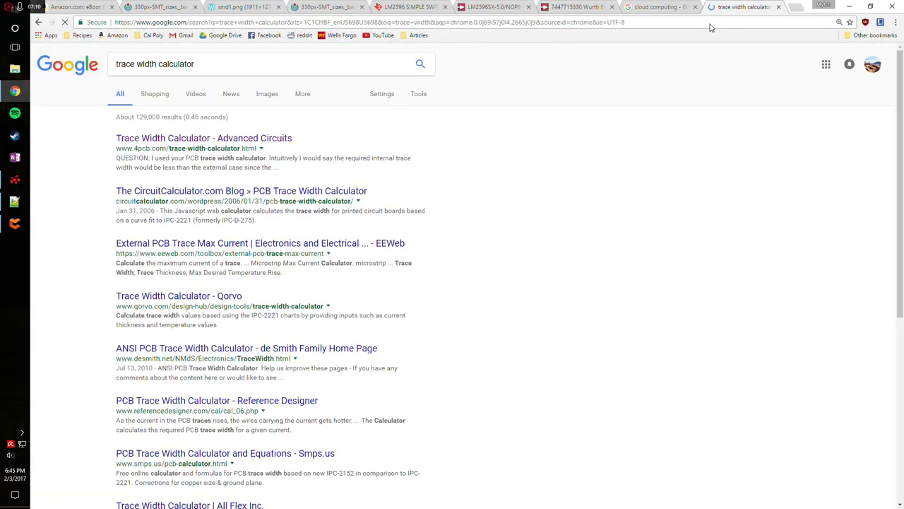
click(204, 137)
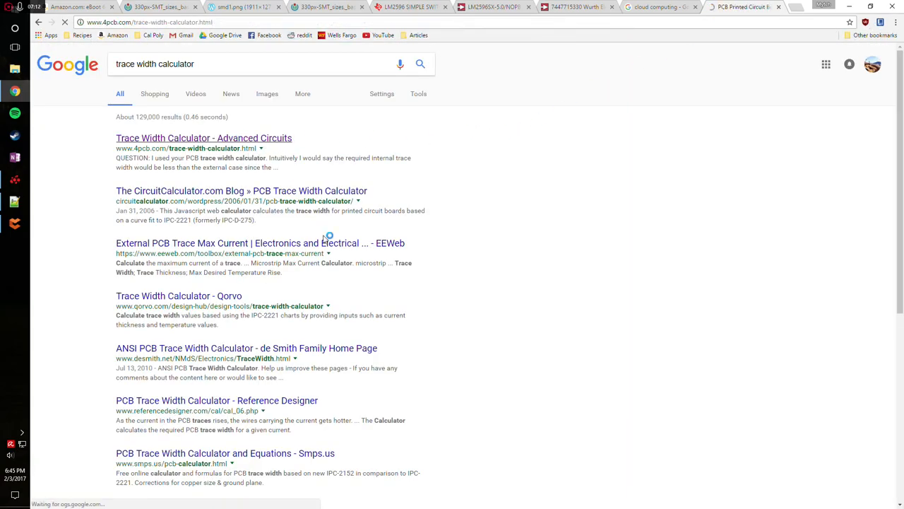
click(204, 138)
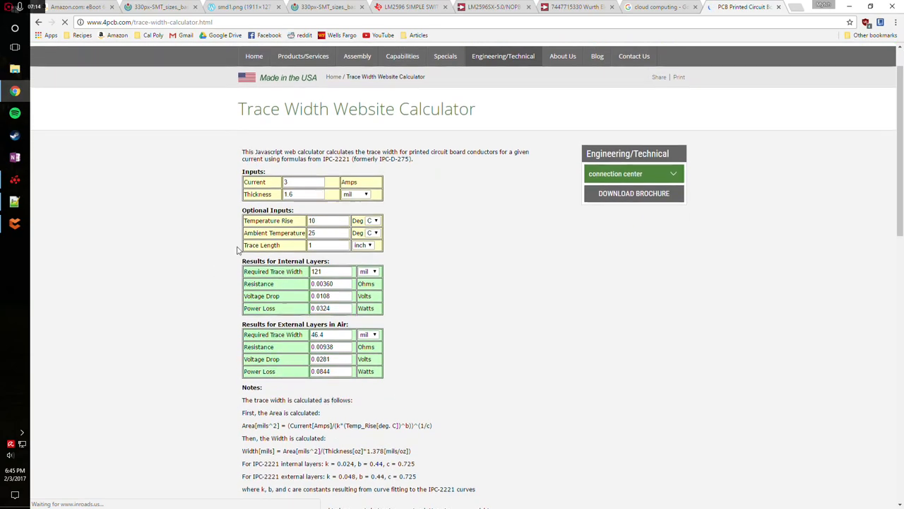
- Enter 3 A current and read the 46.4 mil external trace width, then return to the board
scroll(down, 3)
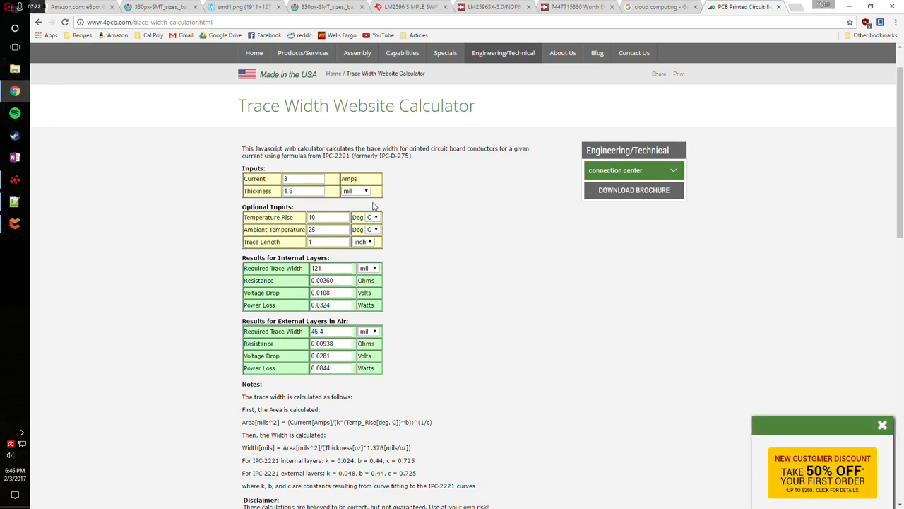
mouse_move(298, 211)
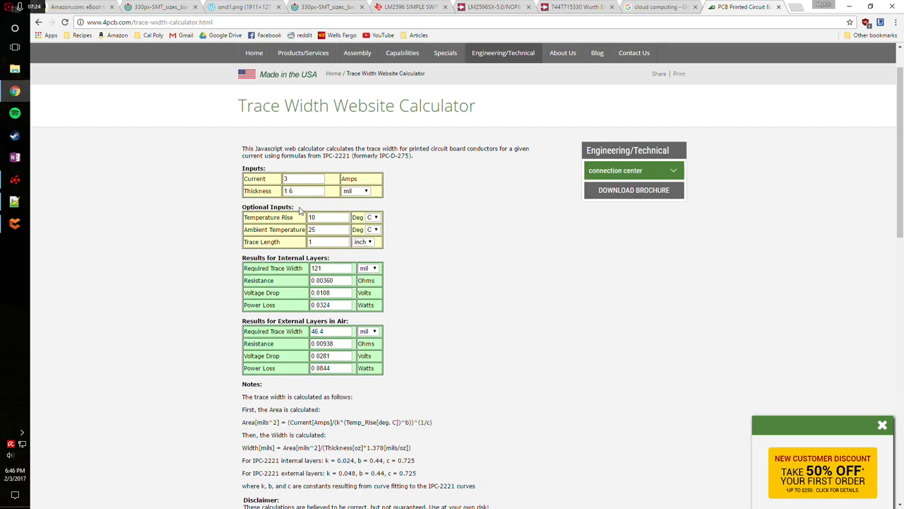
click(304, 178)
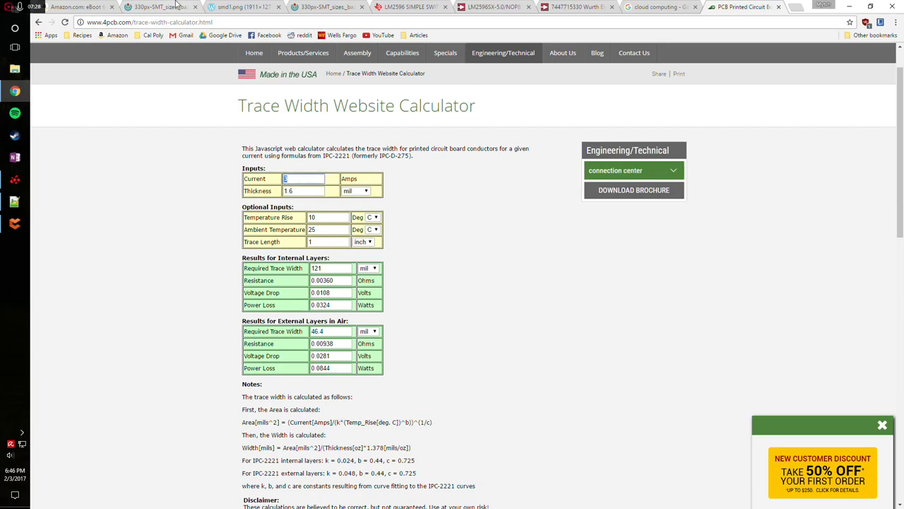
click(410, 7)
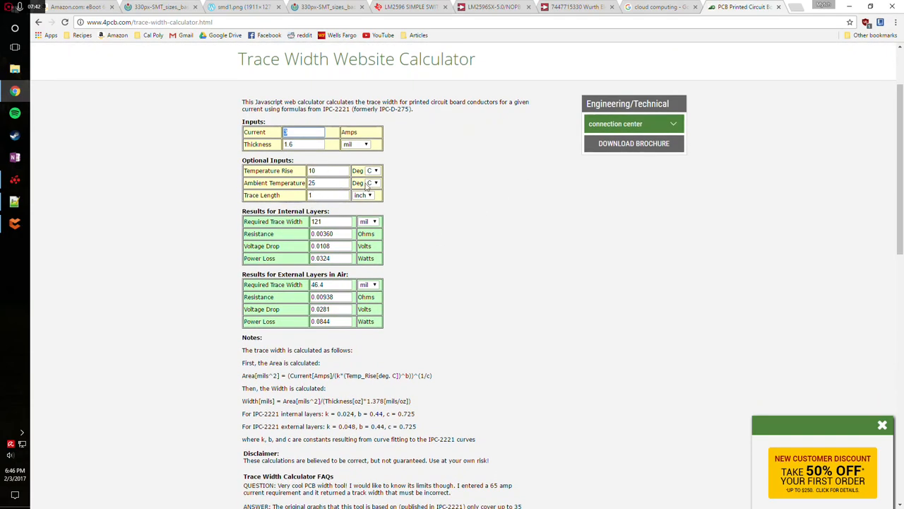
scroll(down, 3)
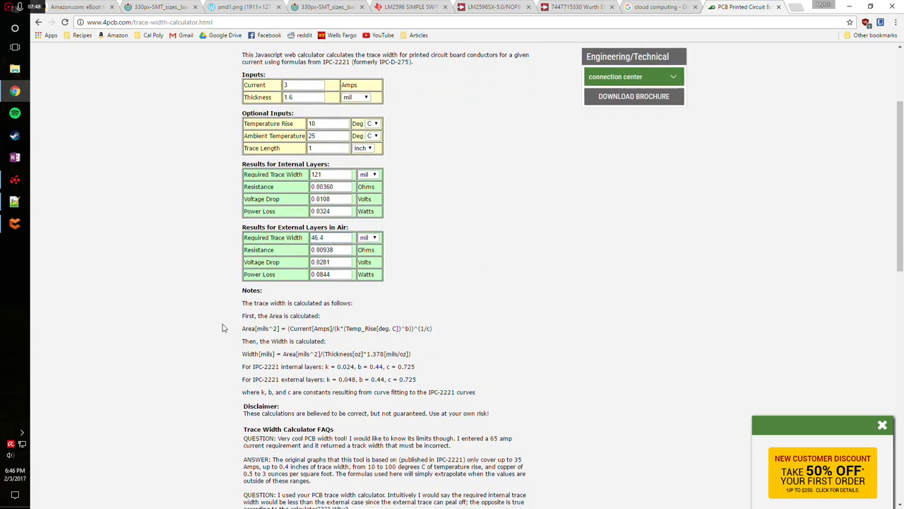
click(745, 7)
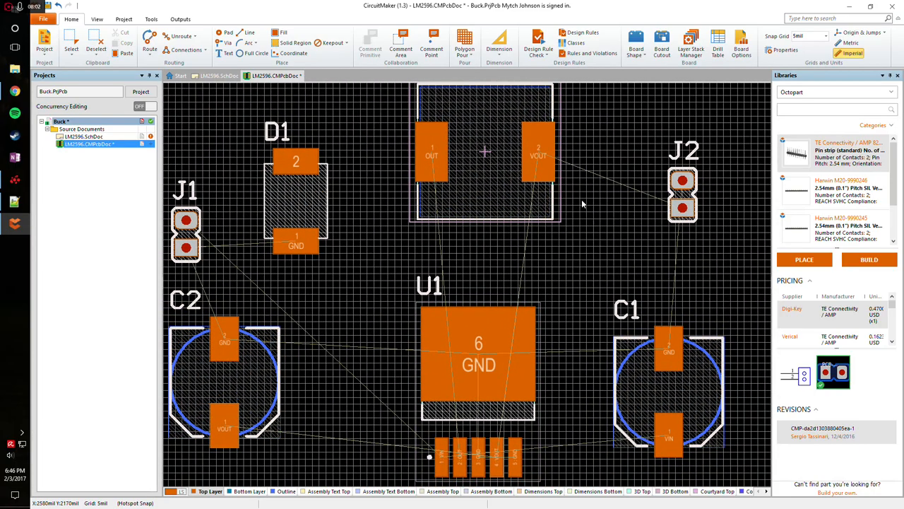
- Show the default routing Width rule (10 mil) in the PCB Rules and Constraints Editor
click(582, 33)
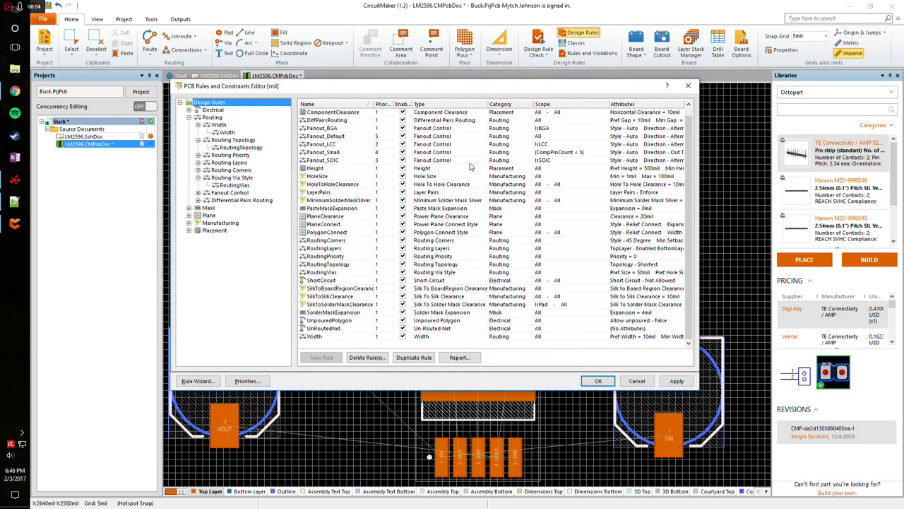
click(212, 117)
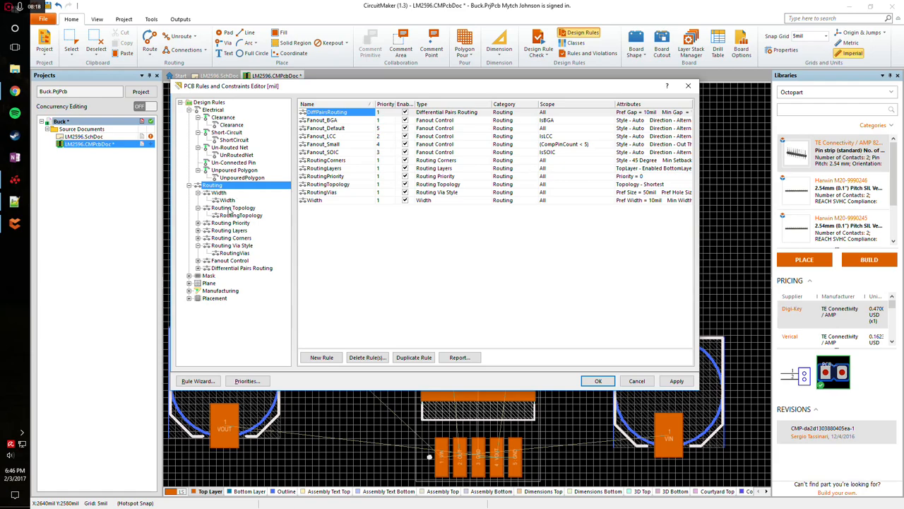
click(226, 200)
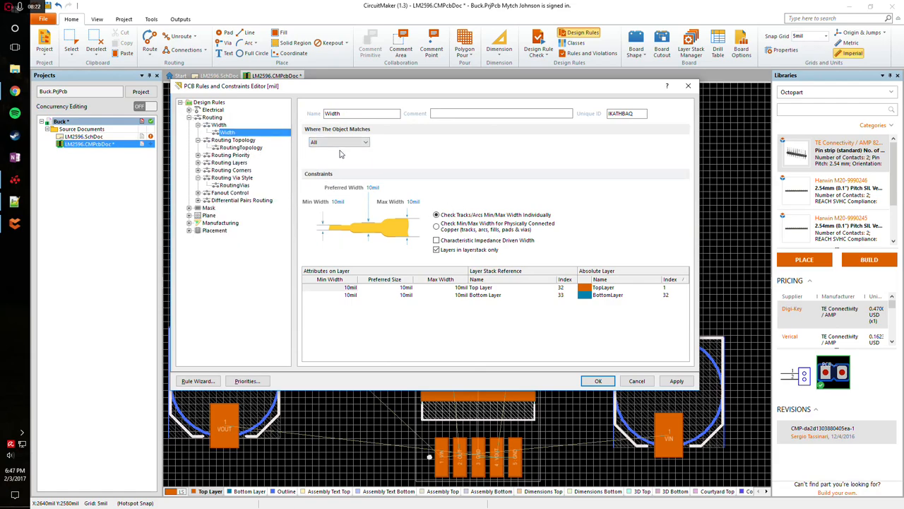
mouse_move(307, 281)
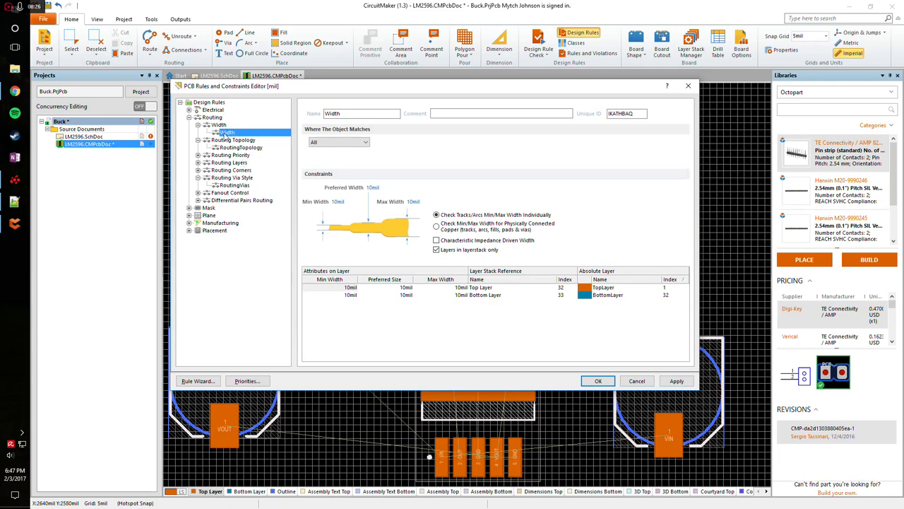
- Create width rule 'Vin' for net VIN with 45 mil minimum and preferred widths
right_click(228, 132)
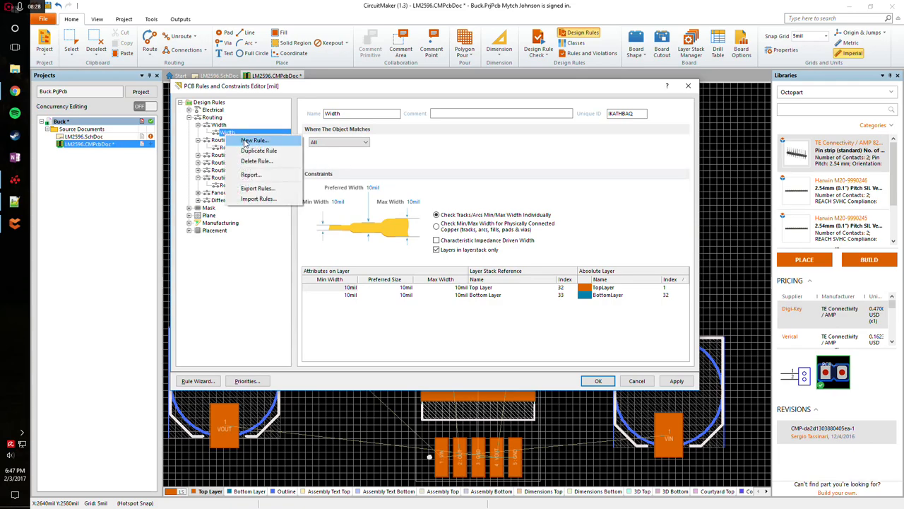
click(255, 140)
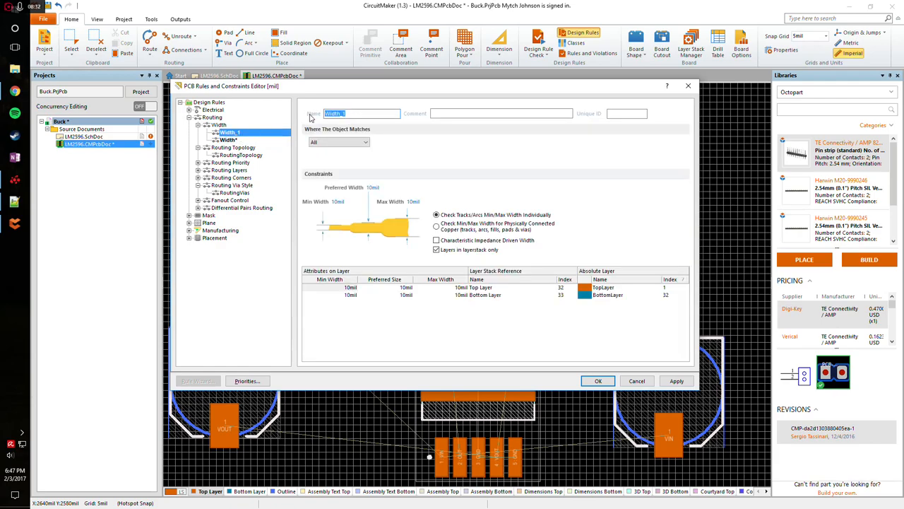
text(Vin)
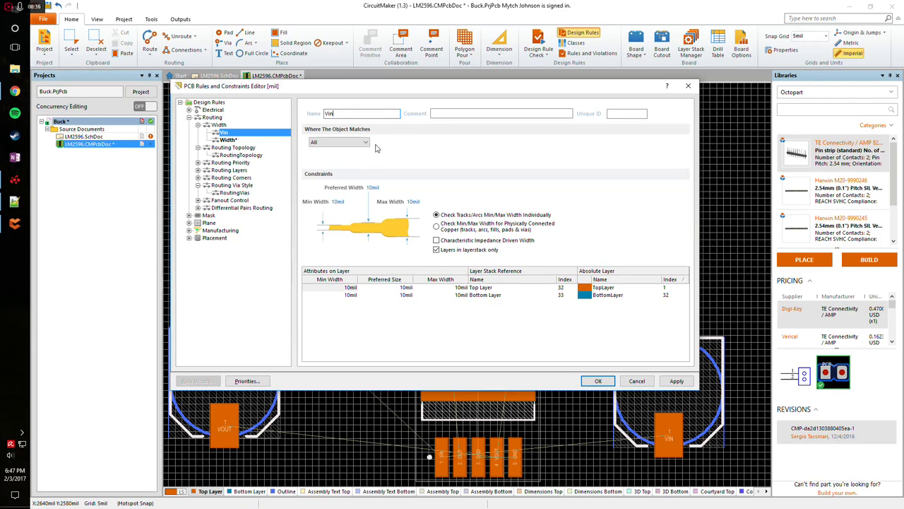
click(363, 142)
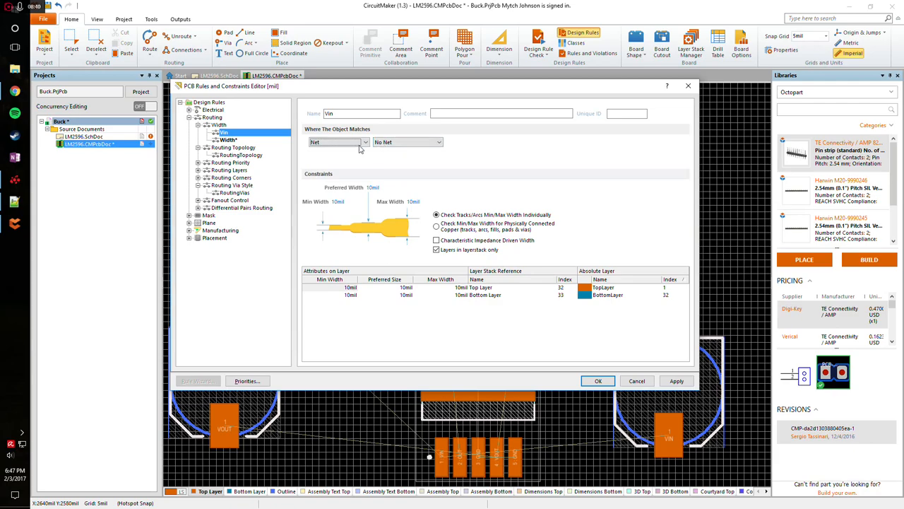
click(364, 142)
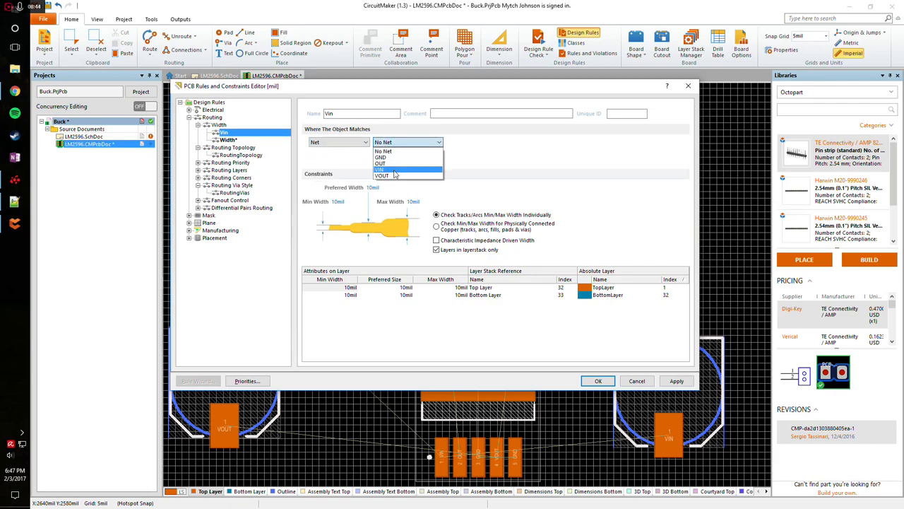
click(381, 169)
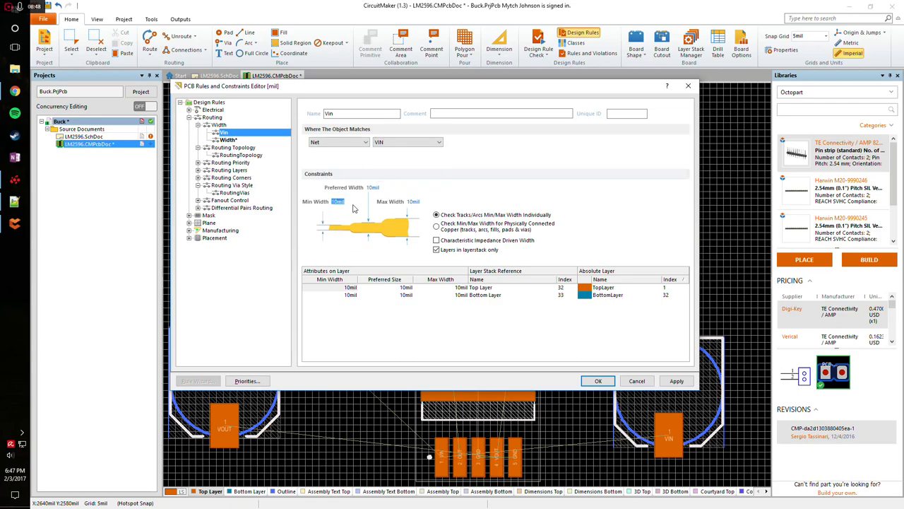
text(45)
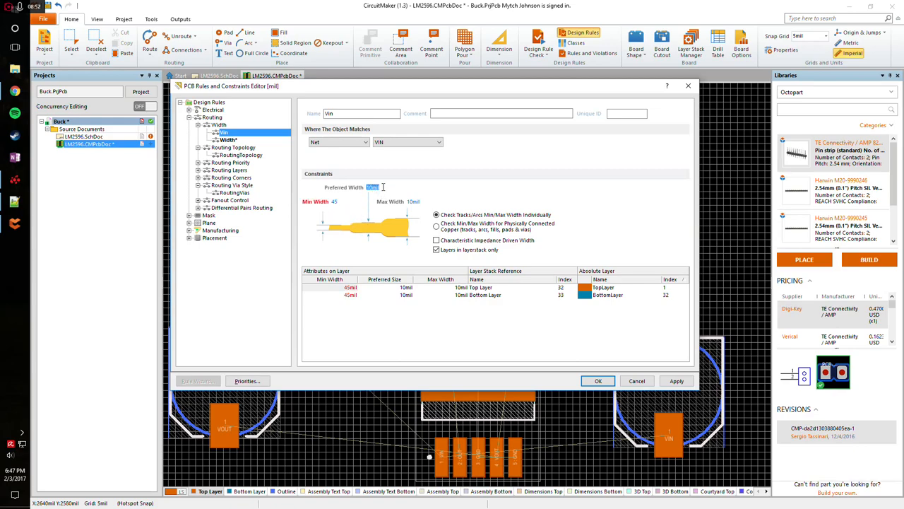
text(45)
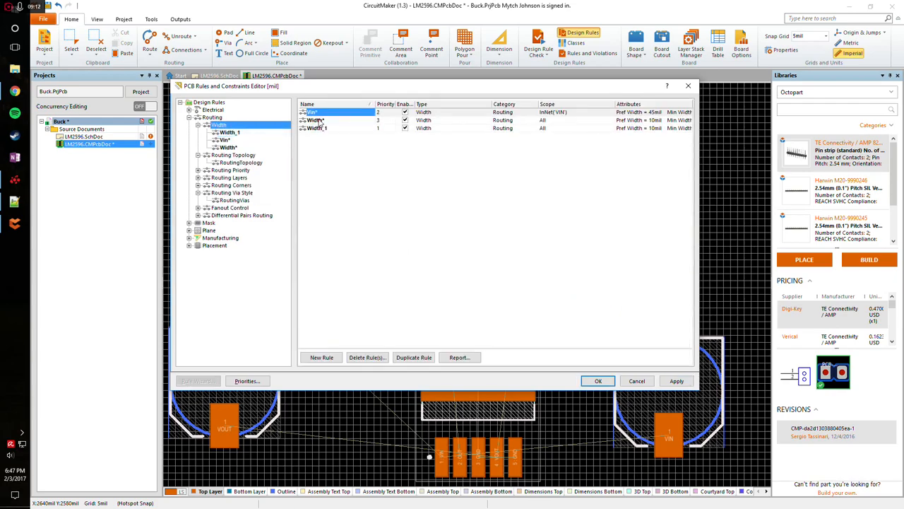
- Rename Width_1 to 'Vout' for net VOUT with 45 mil min and preferred, 100 mil max
click(229, 132)
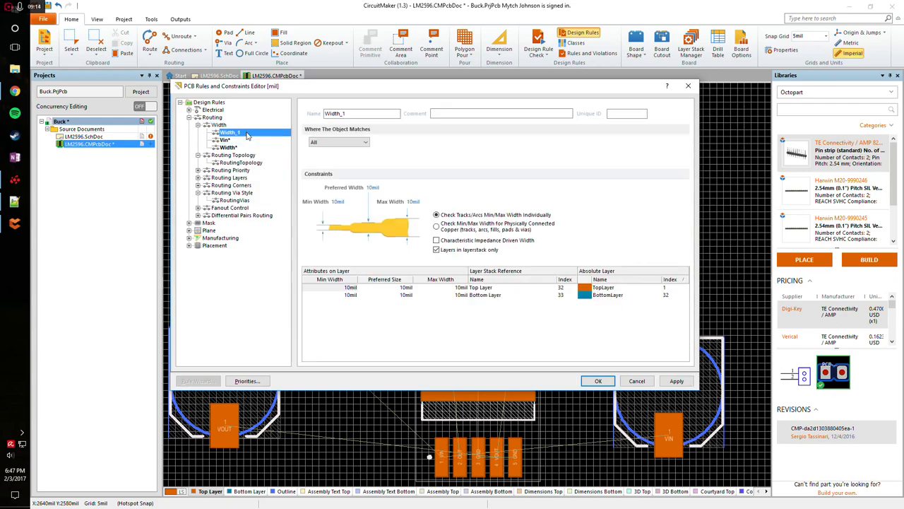
text(Vout)
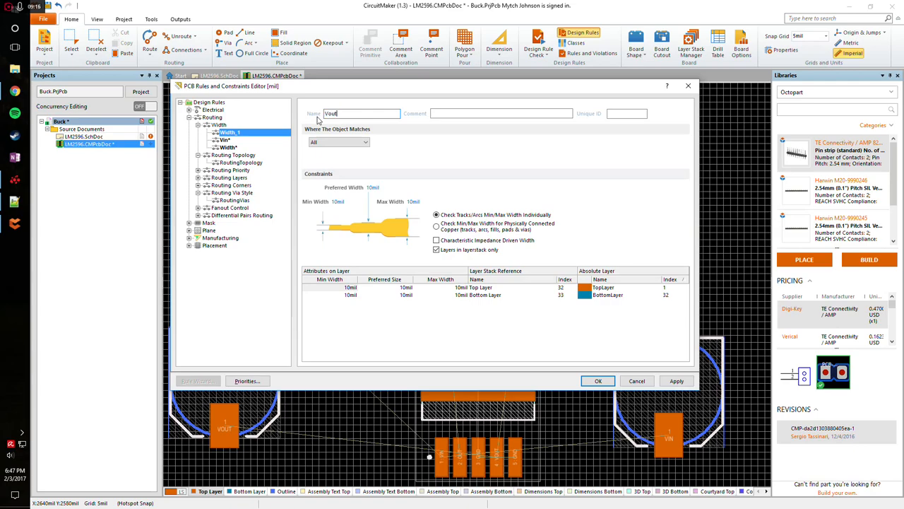
click(365, 142)
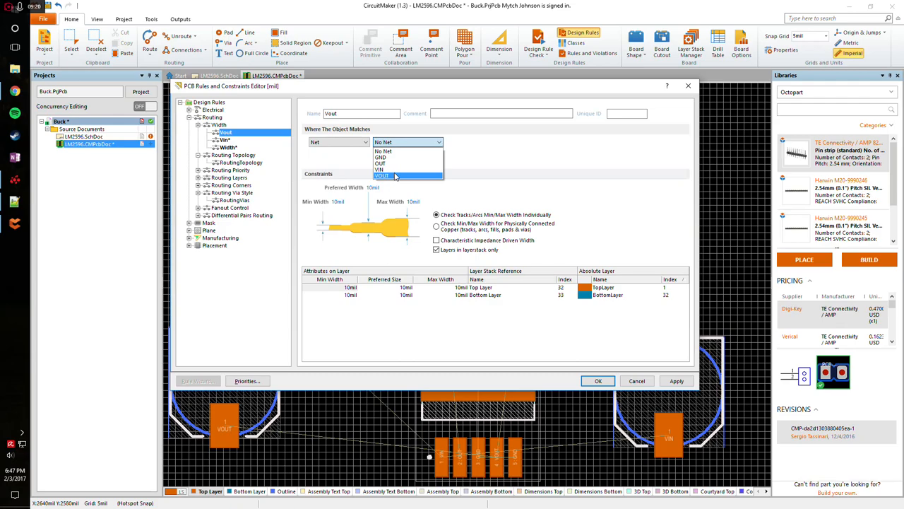
click(382, 176)
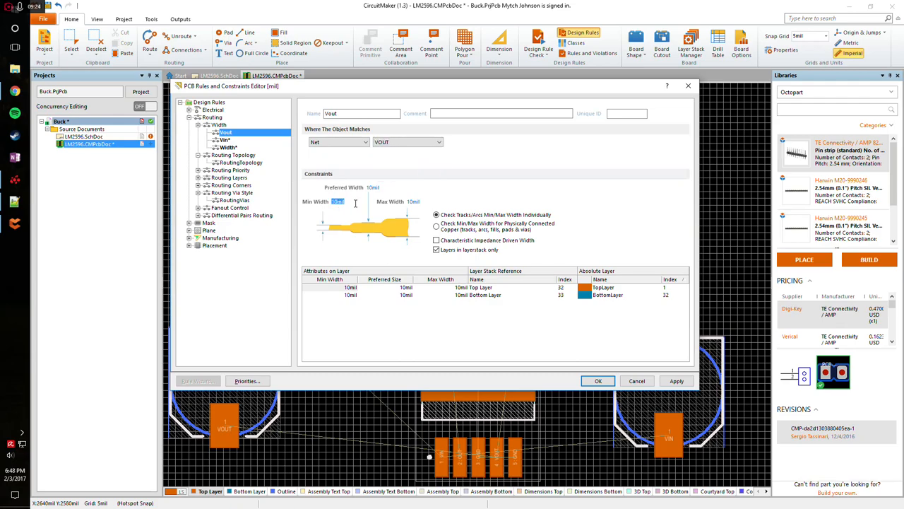
text(45)
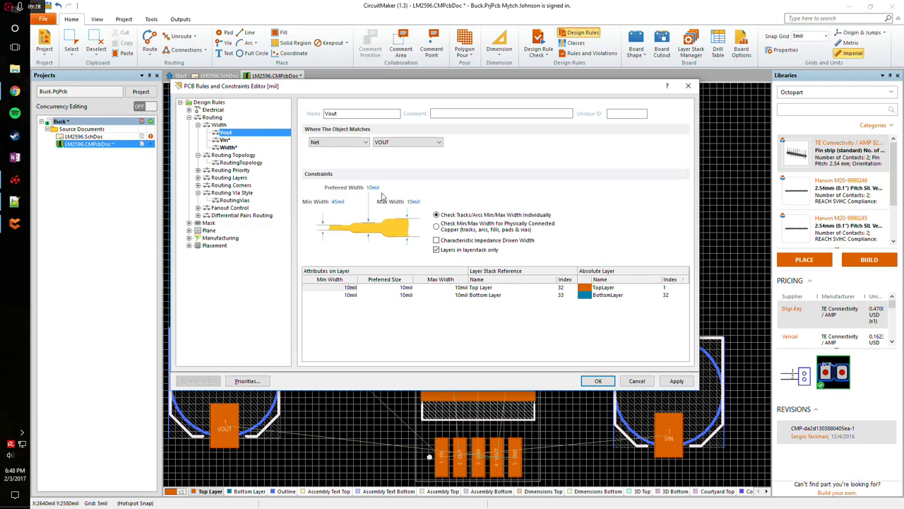
text(45mil)
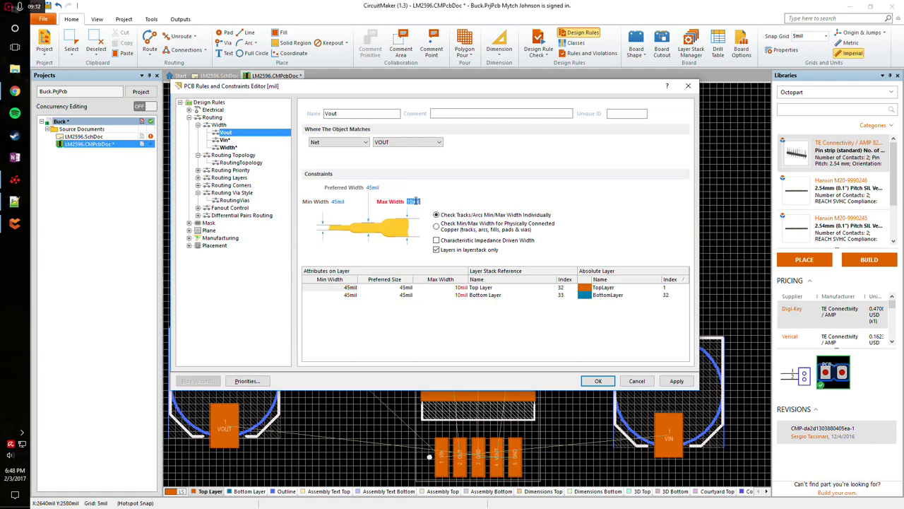
text(100mil)
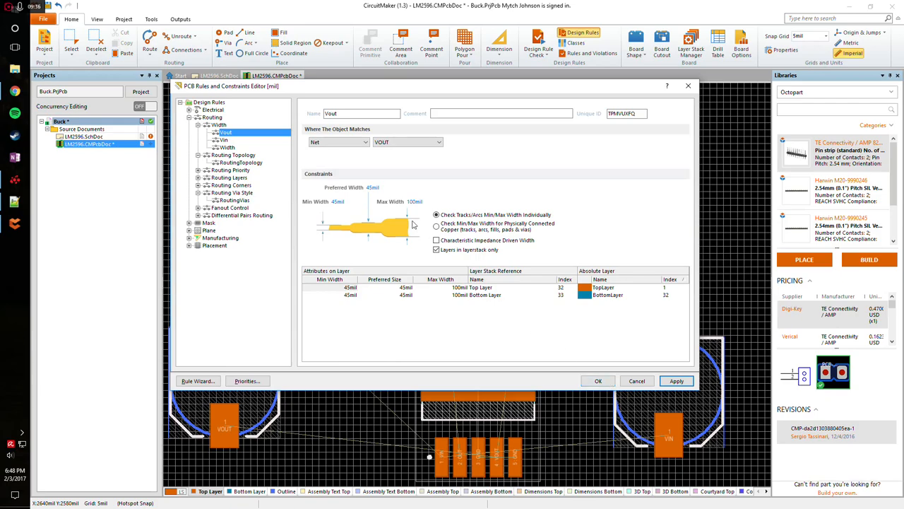
- Check the Vin and default width rules, then confirm the rules with OK
click(408, 142)
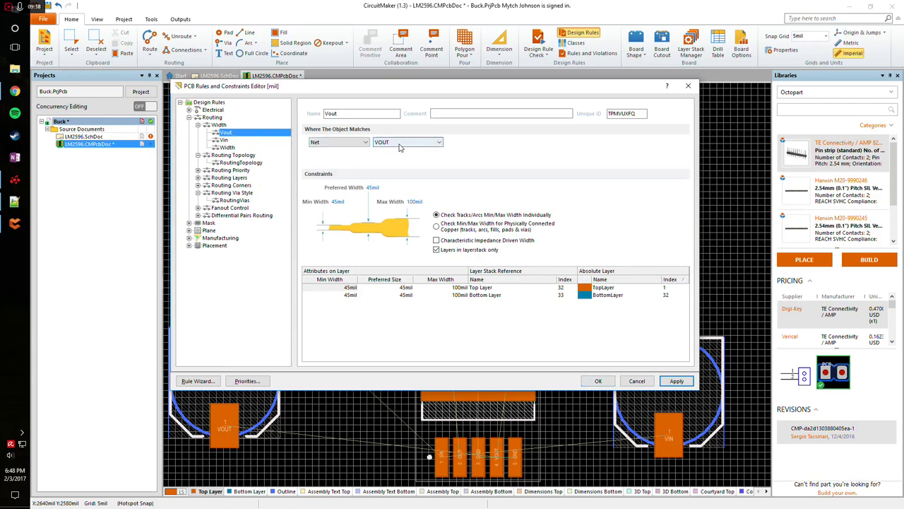
click(223, 140)
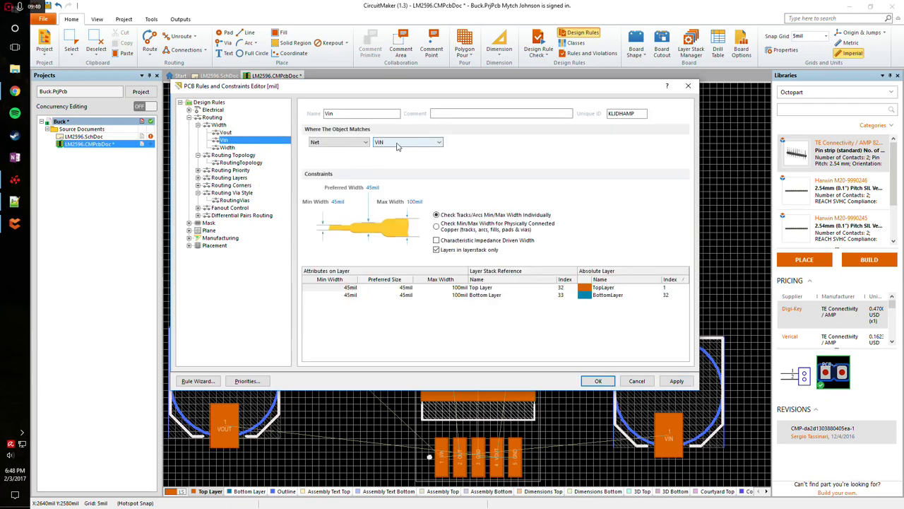
click(408, 142)
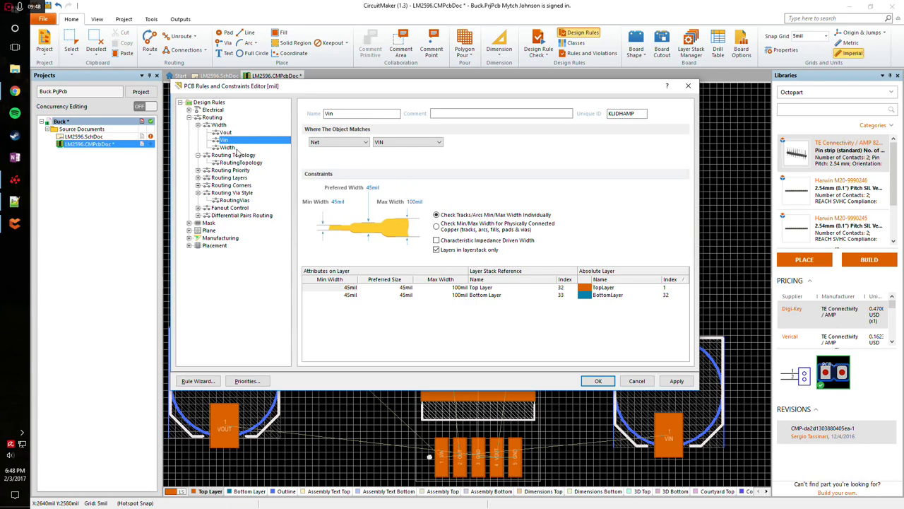
click(227, 147)
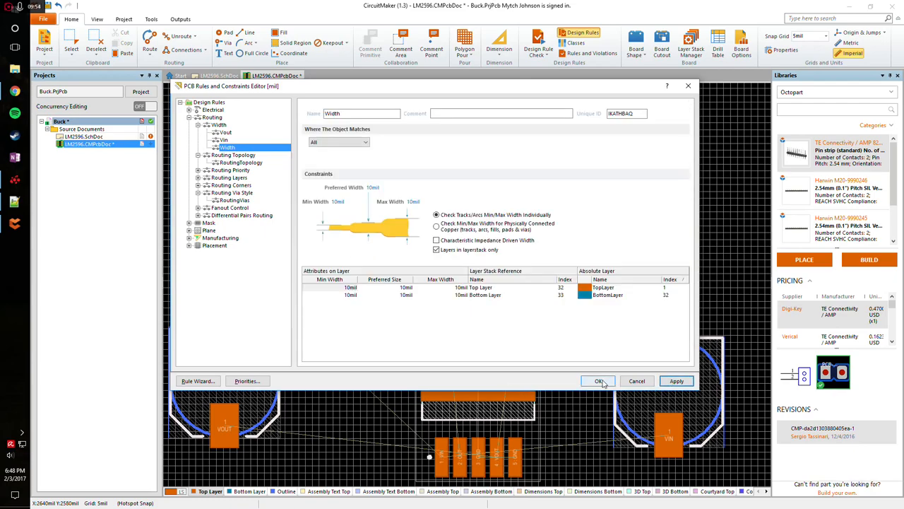
click(599, 380)
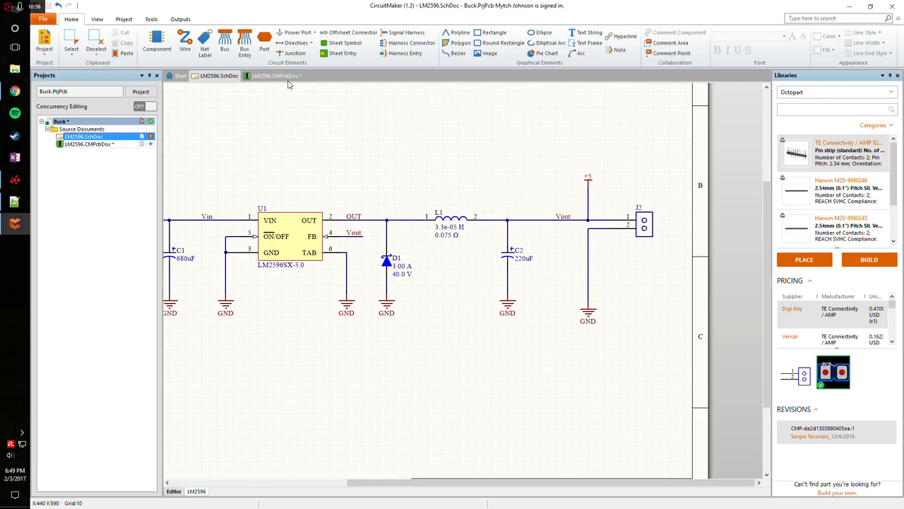
click(274, 76)
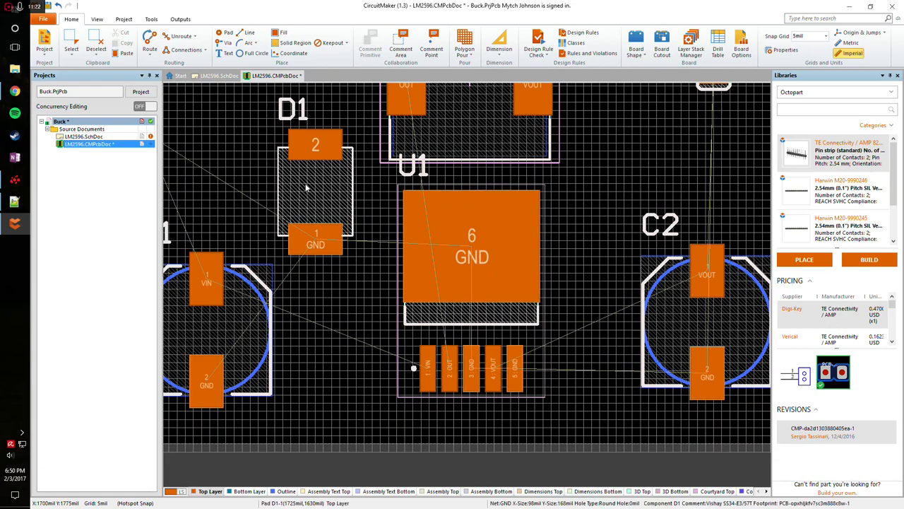
- Place D1 beside L1, glance at the schematic, and pull J1 in close to C1
scroll(down, 3)
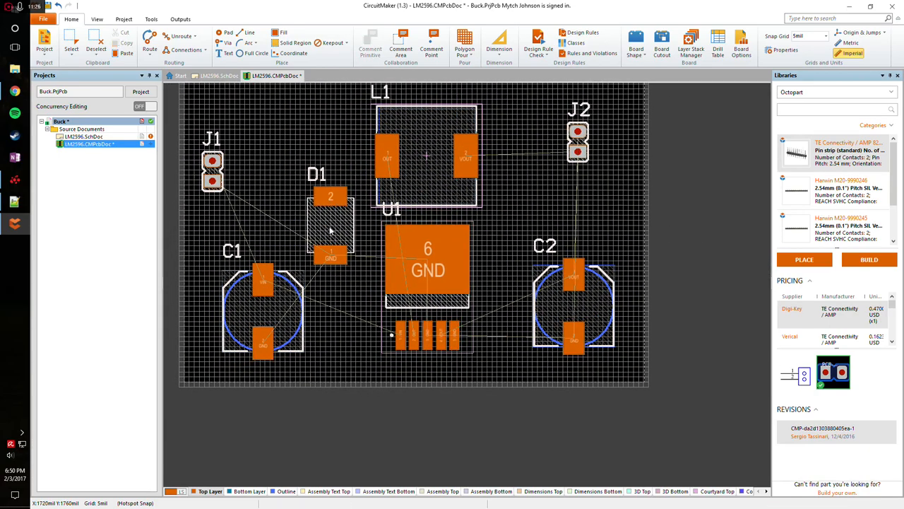
drag(331, 219, 530, 191)
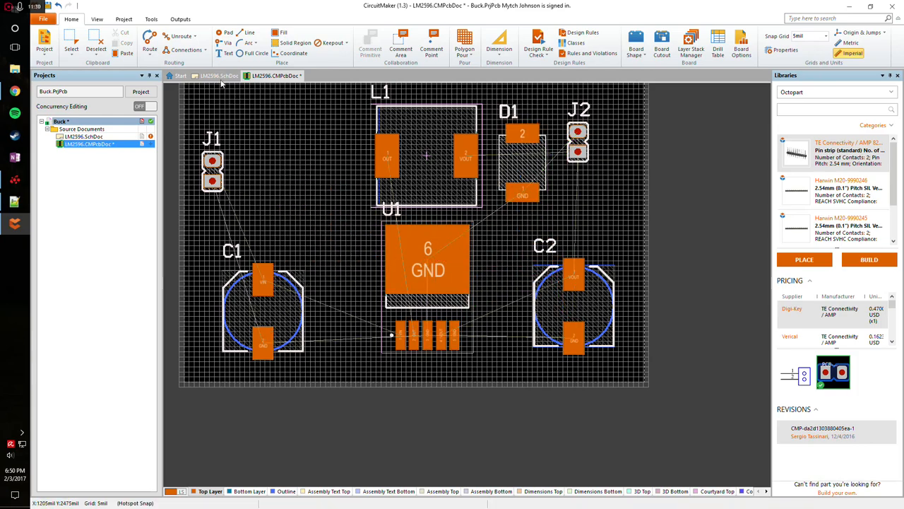
click(219, 75)
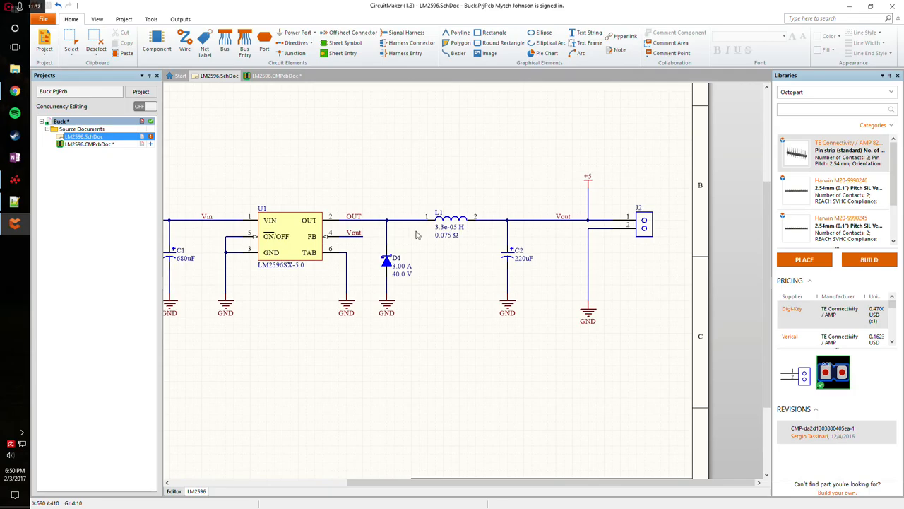
click(274, 75)
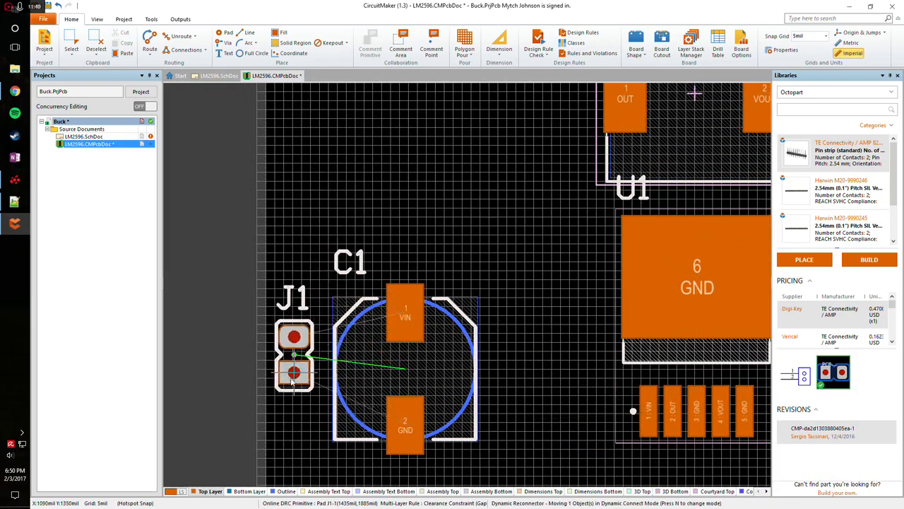
drag(293, 356, 303, 378)
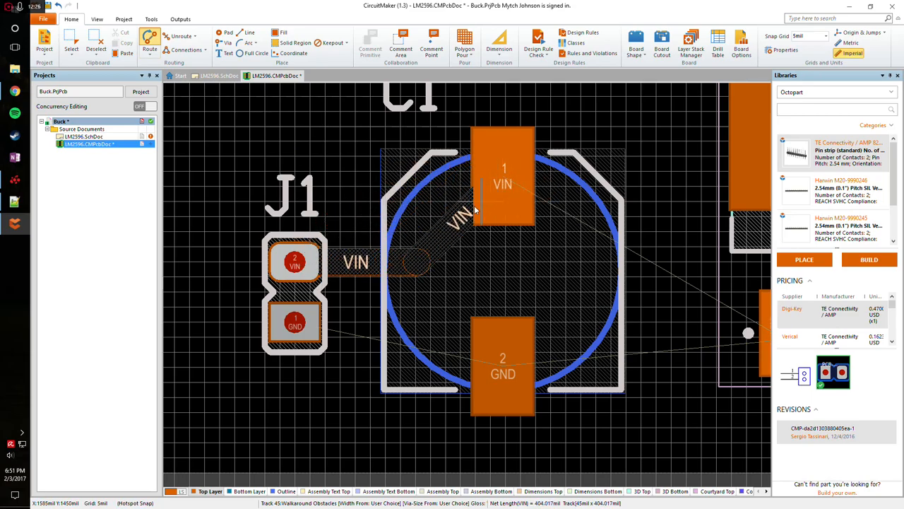
- Lay the top-layer VIN track from J1 pin 2 to C1 pad 1
scroll(down, 3)
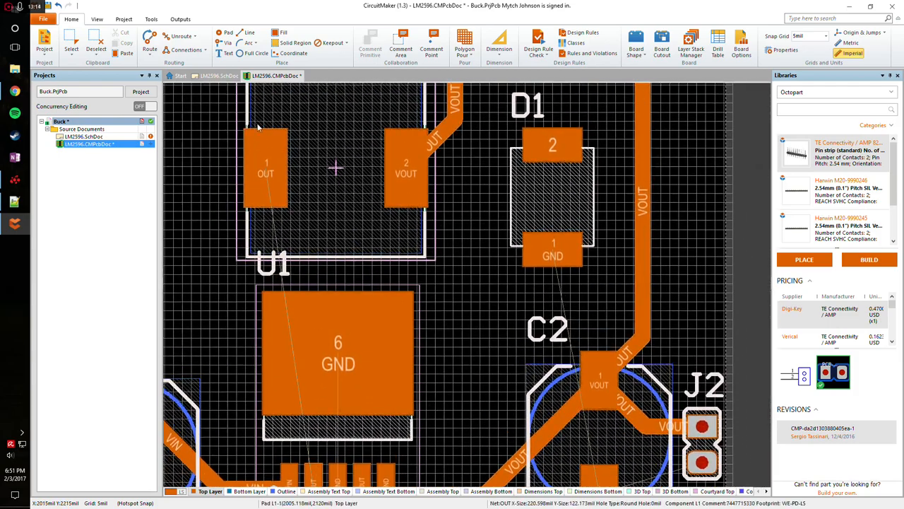
- Route VIN from C1 to U1 pin 1 and VOUT from U1 to C2 and J2
click(181, 36)
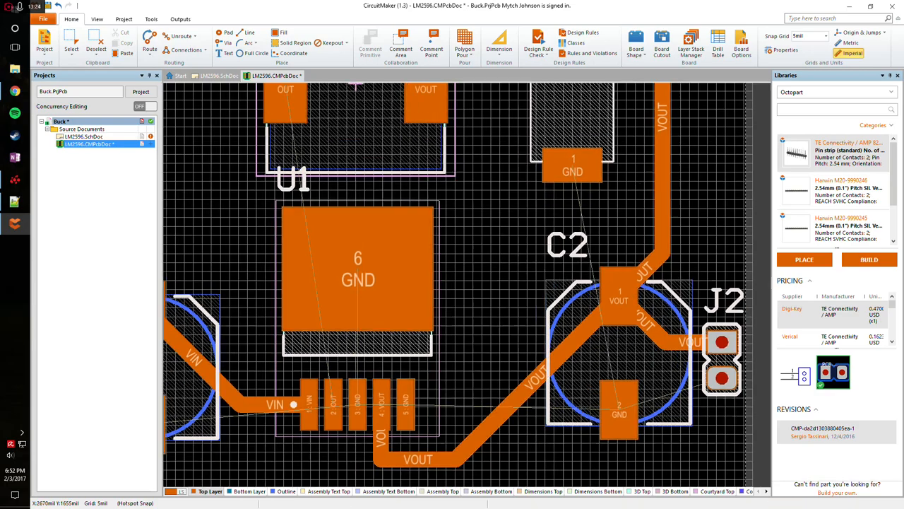
click(182, 36)
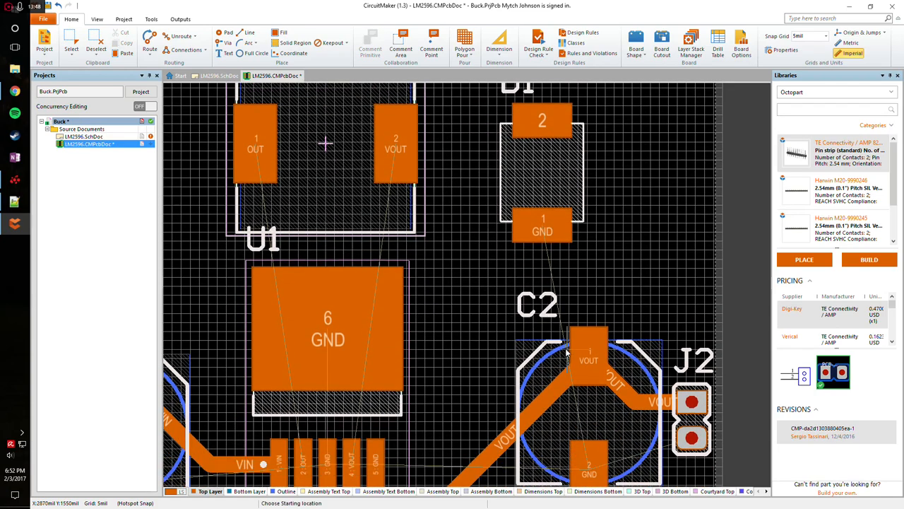
mouse_move(589, 357)
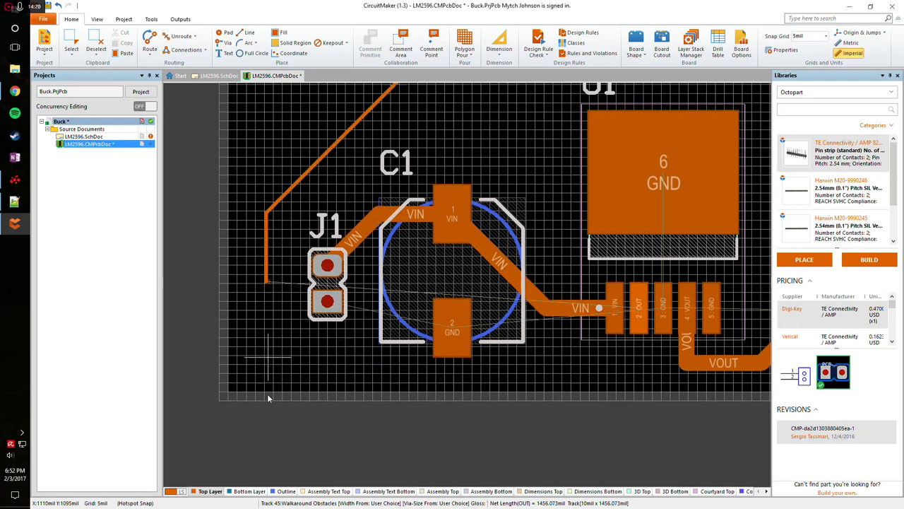
- Extend the OUT track down along the board's left edge
click(576, 375)
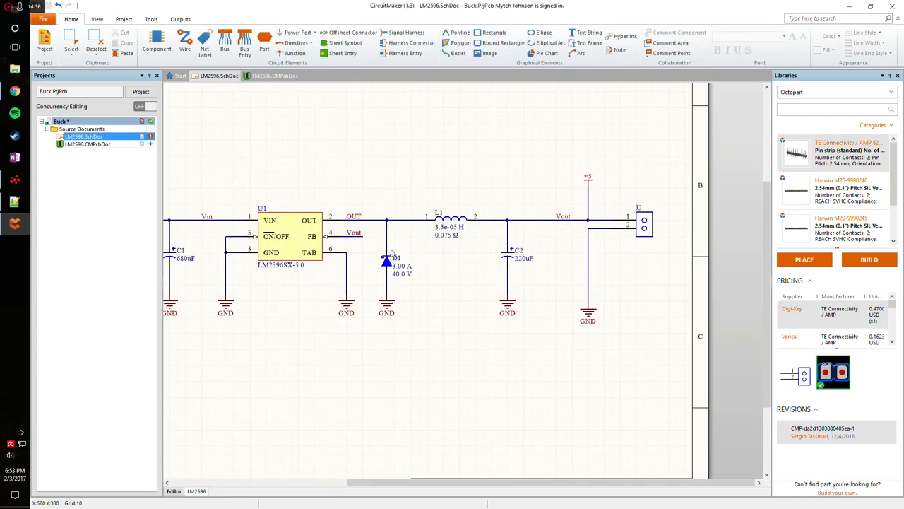
- Swap the plain OUT text above D1 for a net label with its Net set to OUT
click(387, 257)
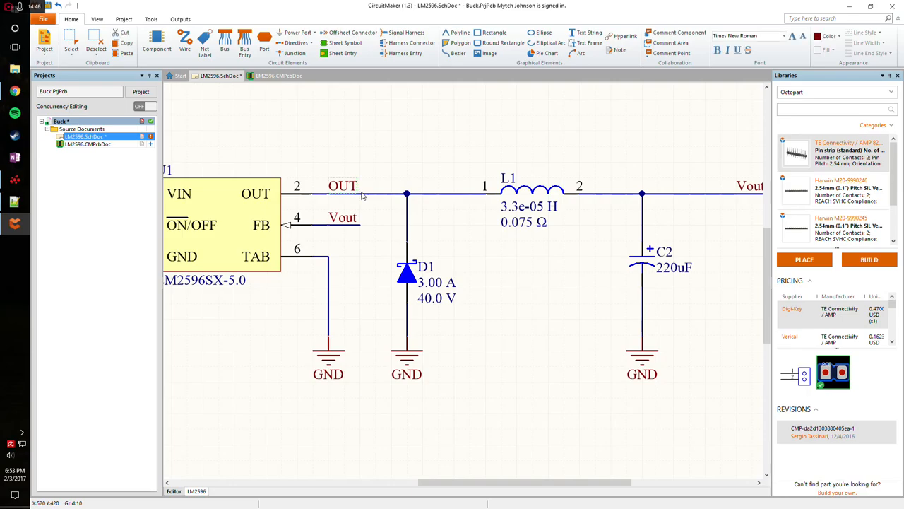
click(406, 195)
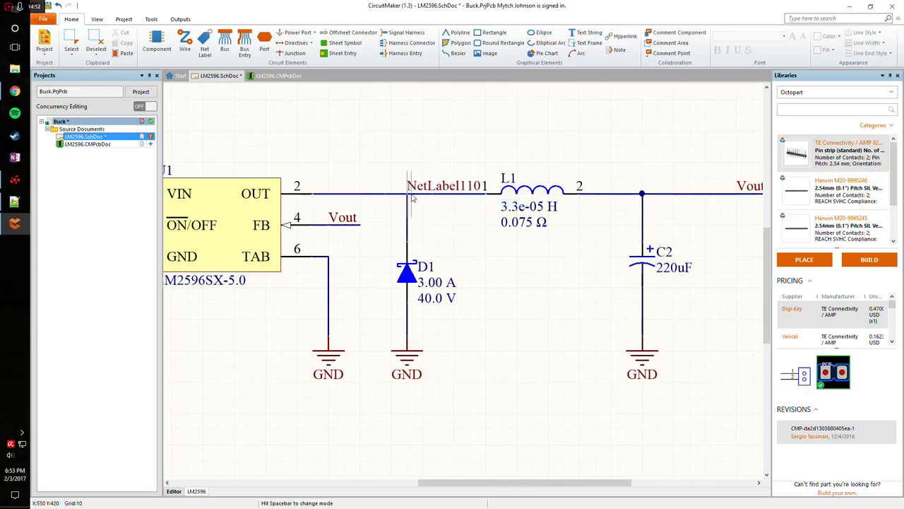
double_click(447, 186)
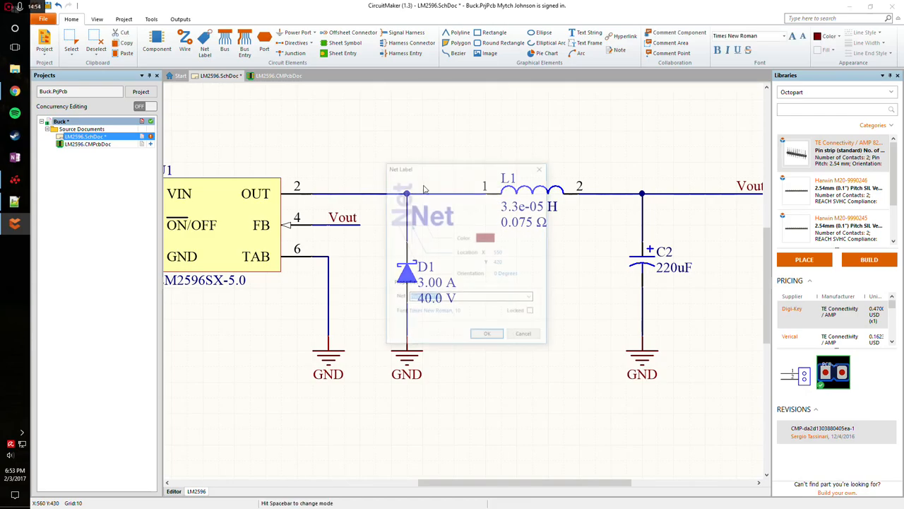
text(OUT)
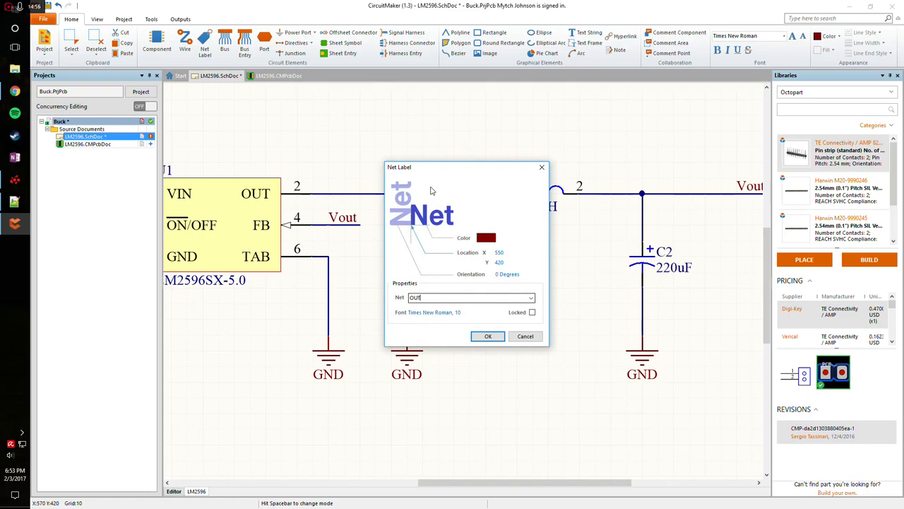
click(487, 335)
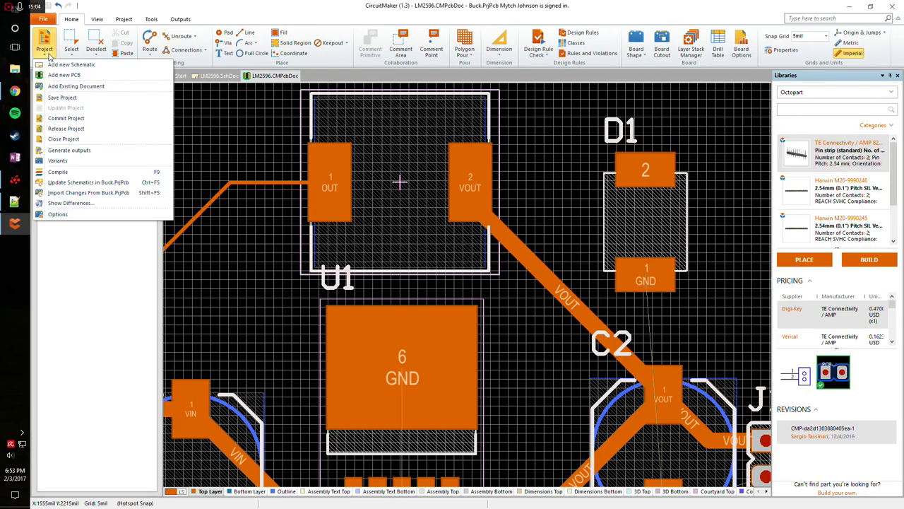
- Run Show Differences, accept the no-differences result, and return to LM2596.SchDoc
click(69, 204)
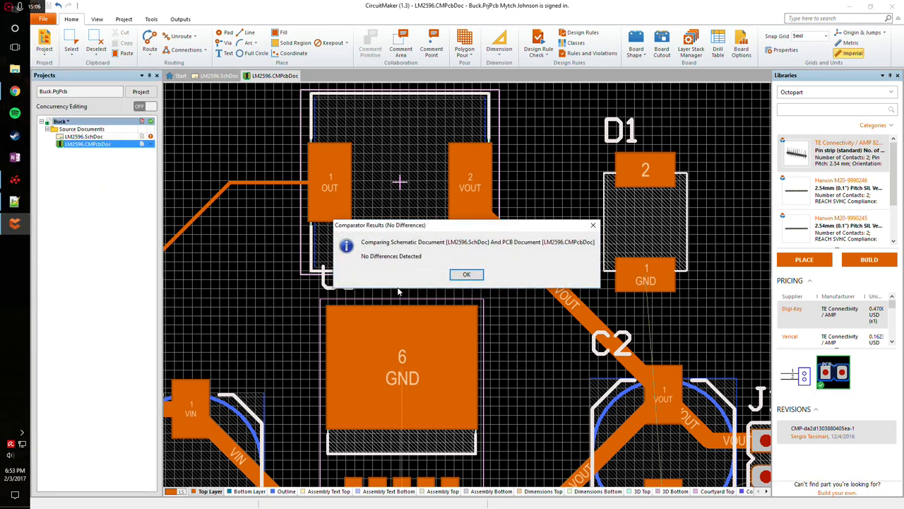
click(466, 274)
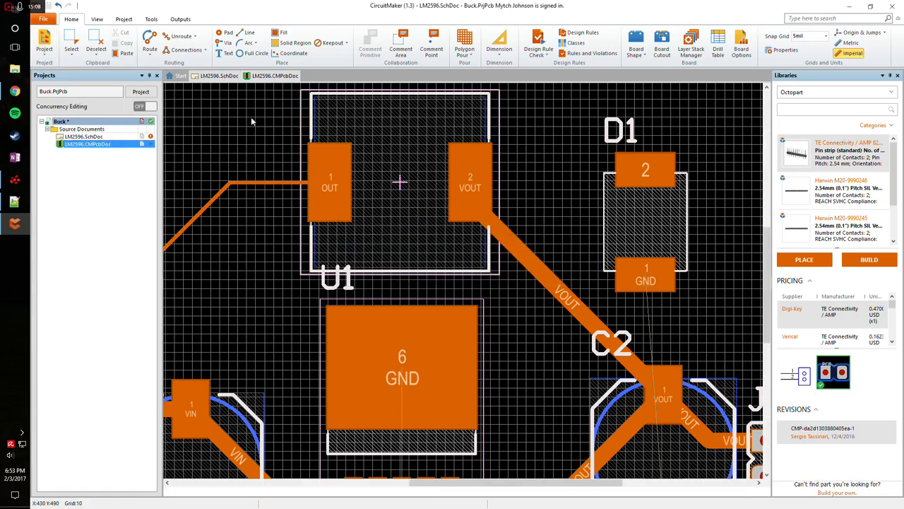
click(220, 76)
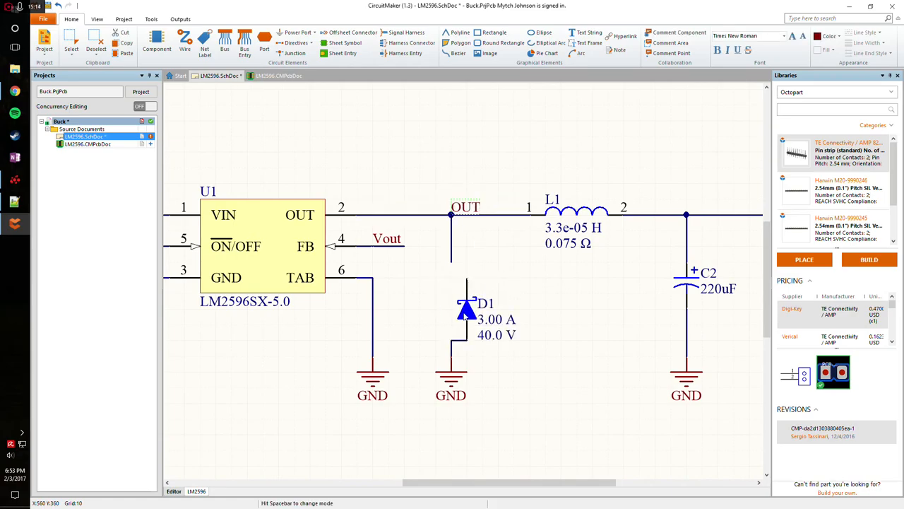
- Drag D1 so its pin meets the OUT junction, then switch to the PCB document
drag(466, 311, 452, 276)
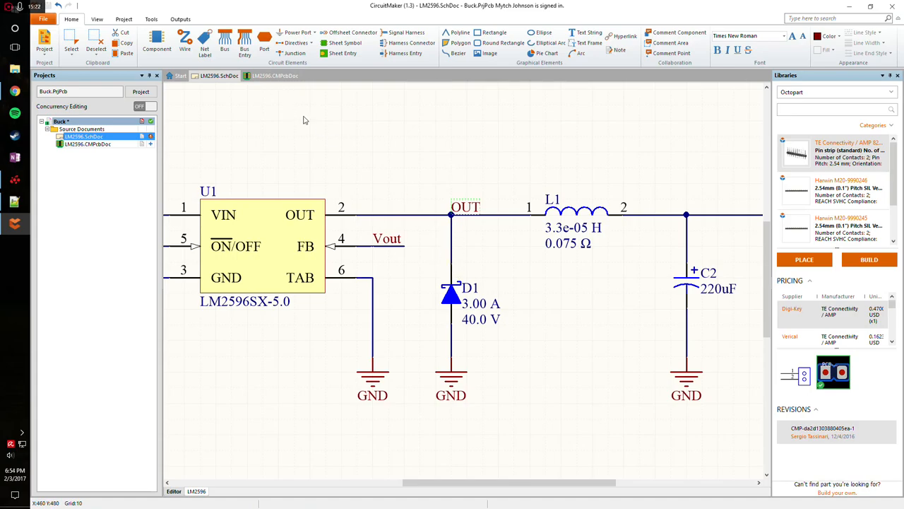
click(274, 76)
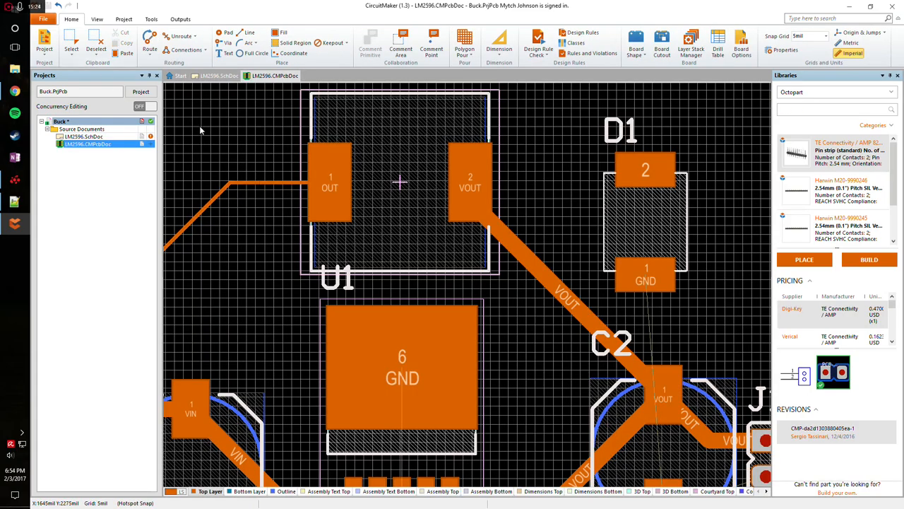
- Import changes from Buck.PrjPcb and execute the ECO adding D1-2 to the OUT net
click(219, 75)
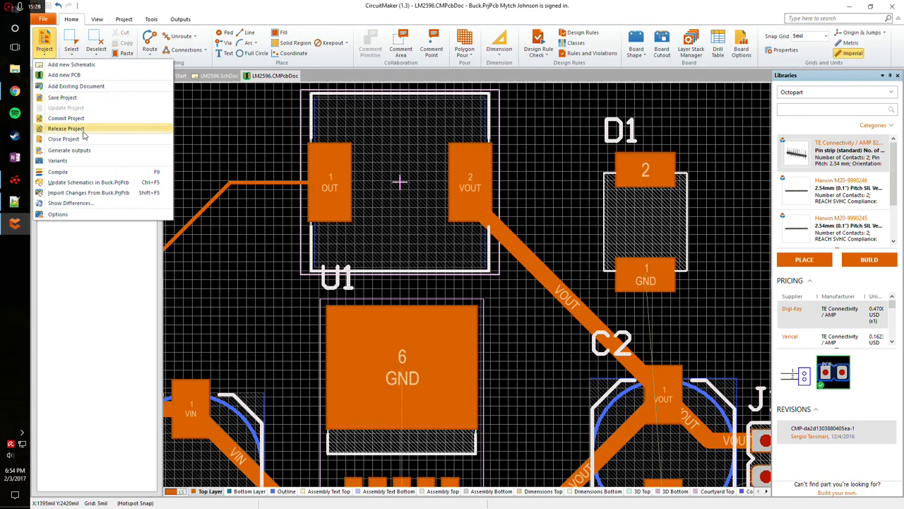
click(88, 192)
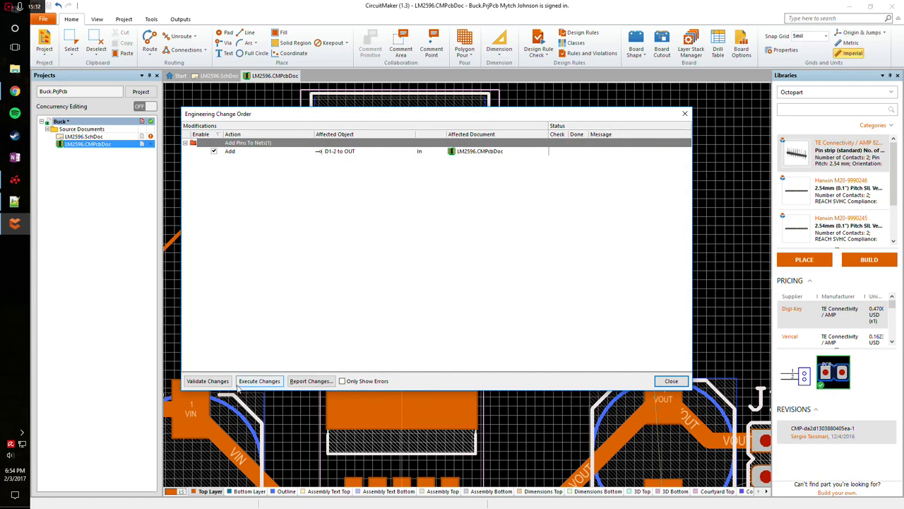
click(207, 380)
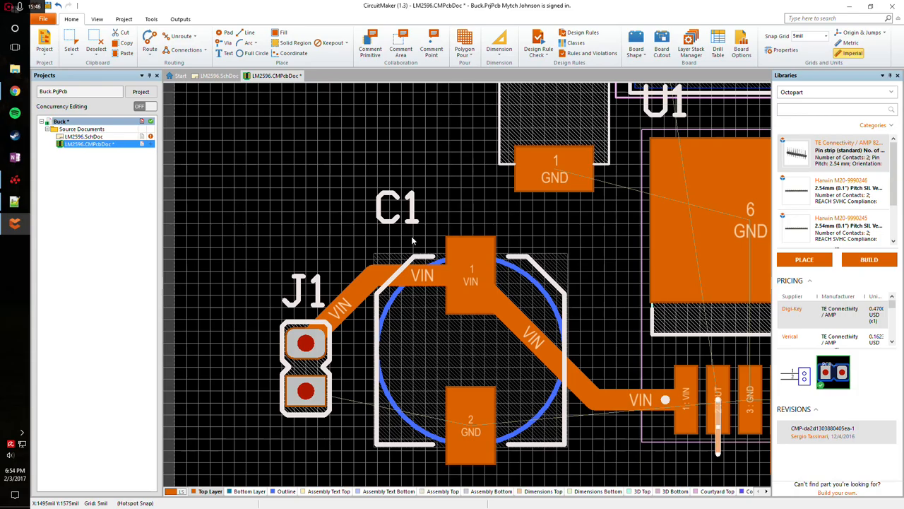
- Move D1 beside L1, loop the OUT track to U1 pin 2, and begin the VOUT track toward C2
scroll(down, 3)
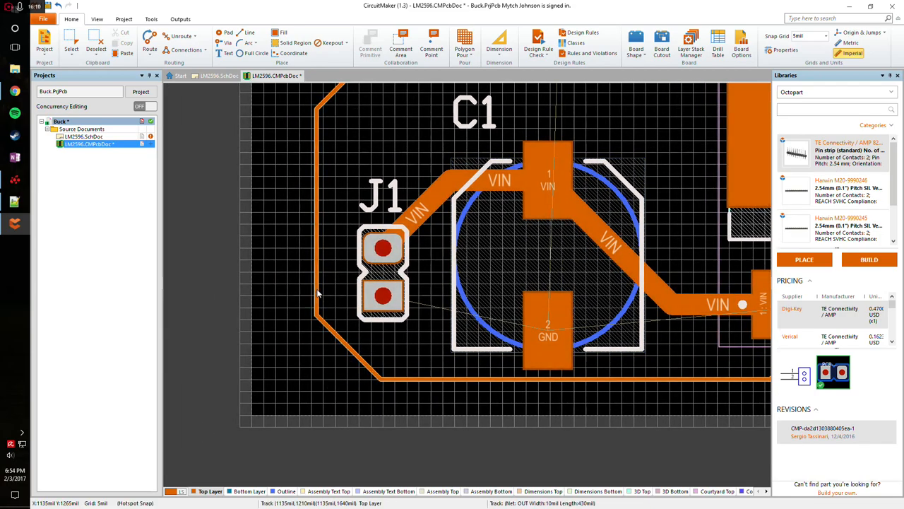
scroll(down, 3)
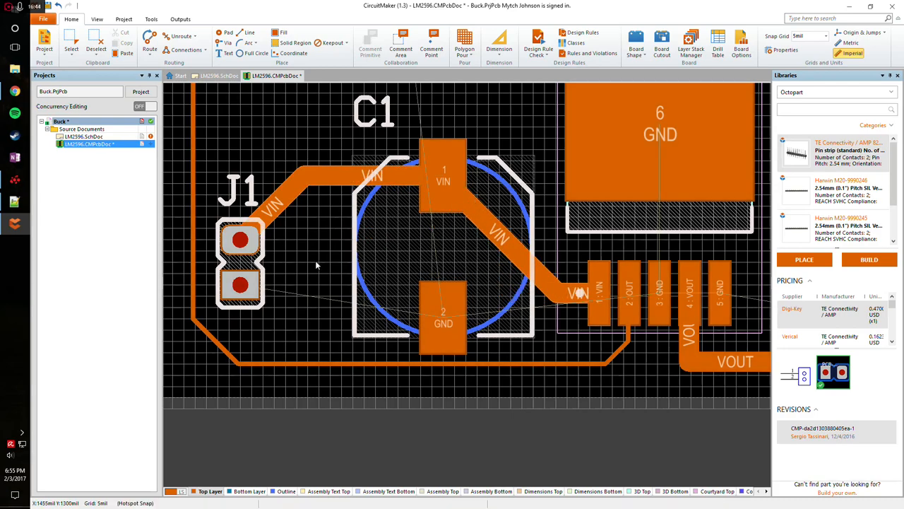
drag(240, 262, 307, 283)
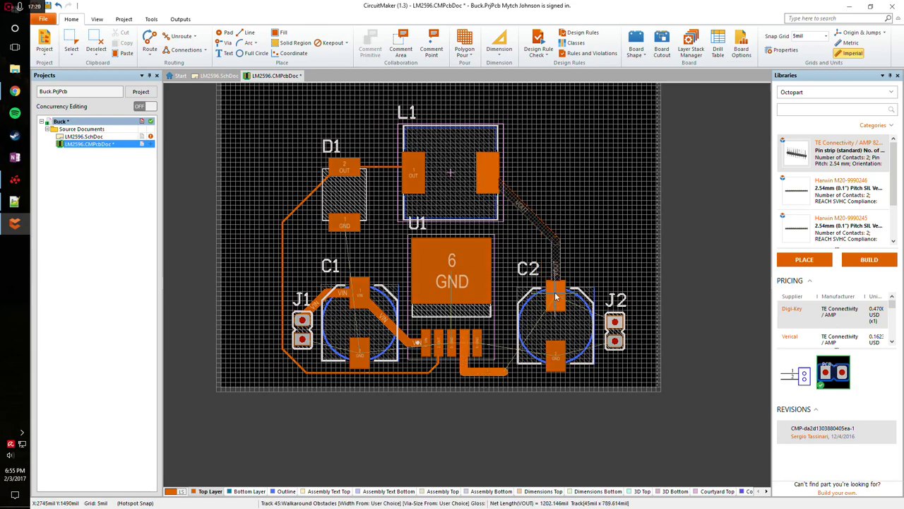
drag(495, 177, 501, 363)
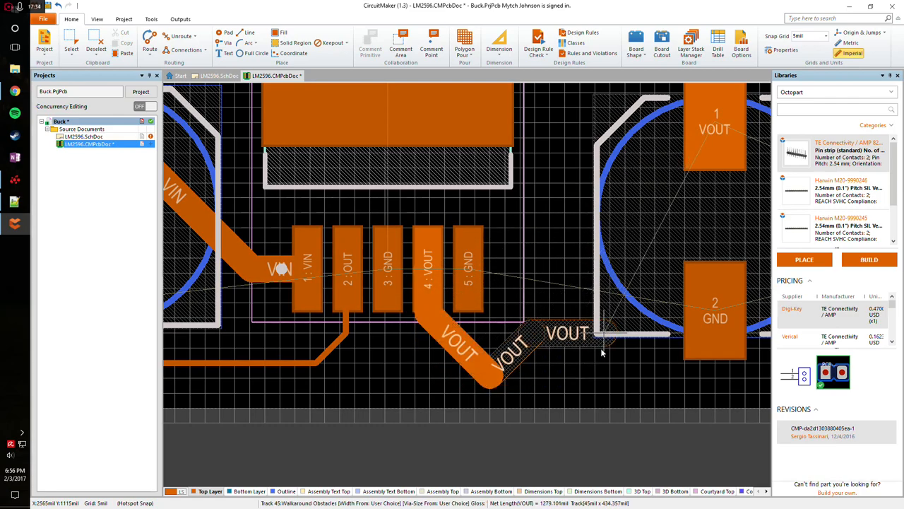
- Lay the VOUT track segment from U1 pin 4 toward C2 pad 1
click(716, 131)
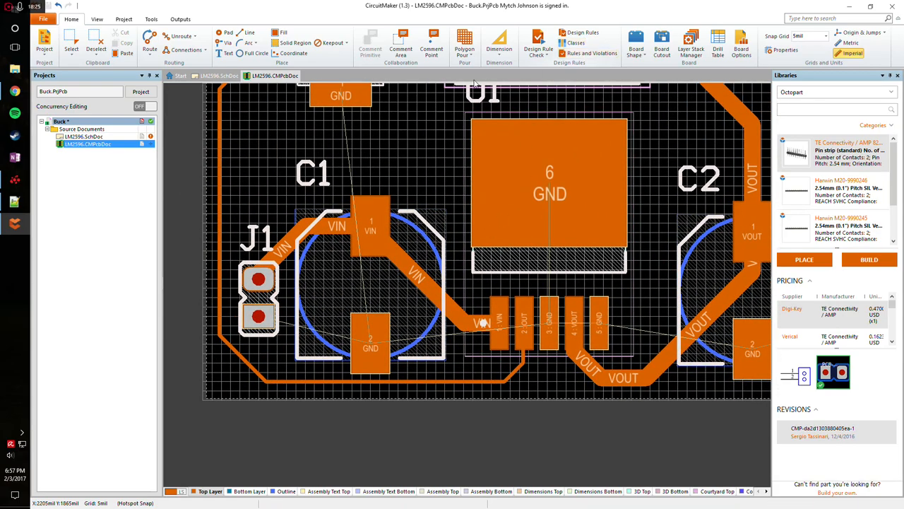
mouse_move(464, 42)
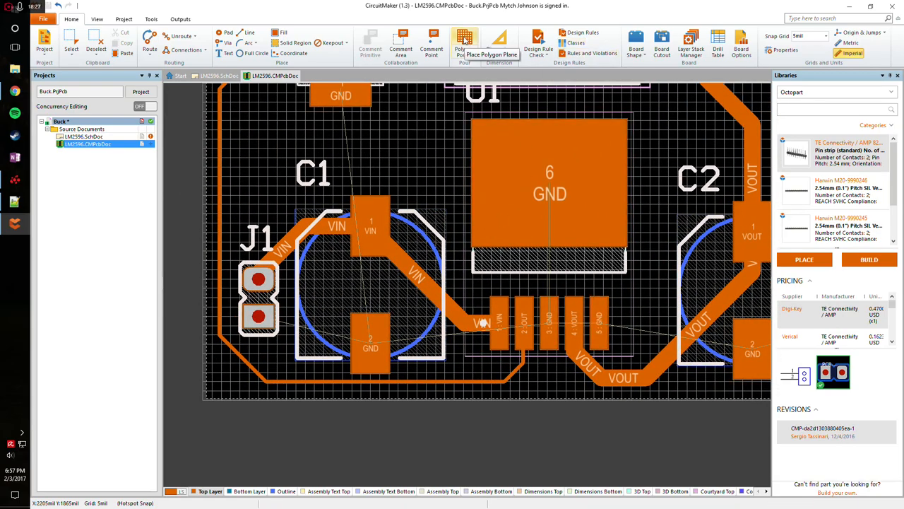
- Add a solid Top Layer polygon pour connected to net GND with Pour Over Same Net
click(464, 42)
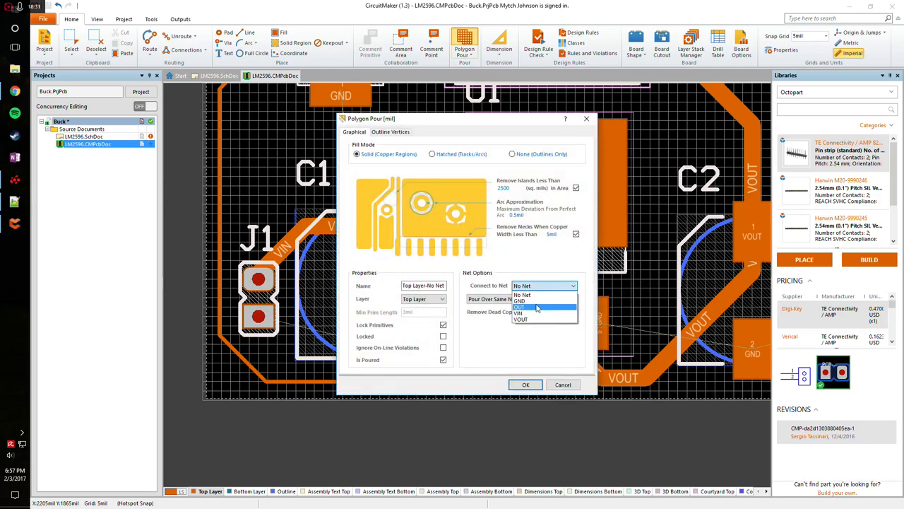
click(521, 301)
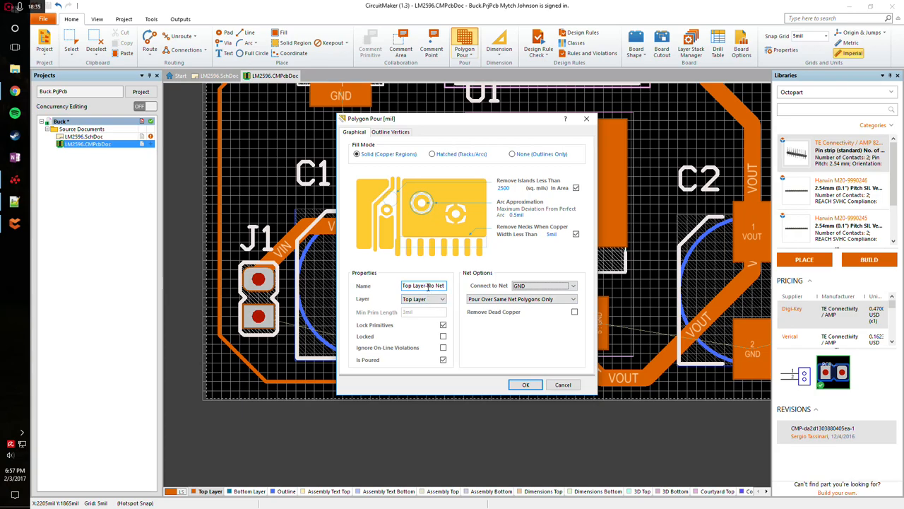
text(GND)
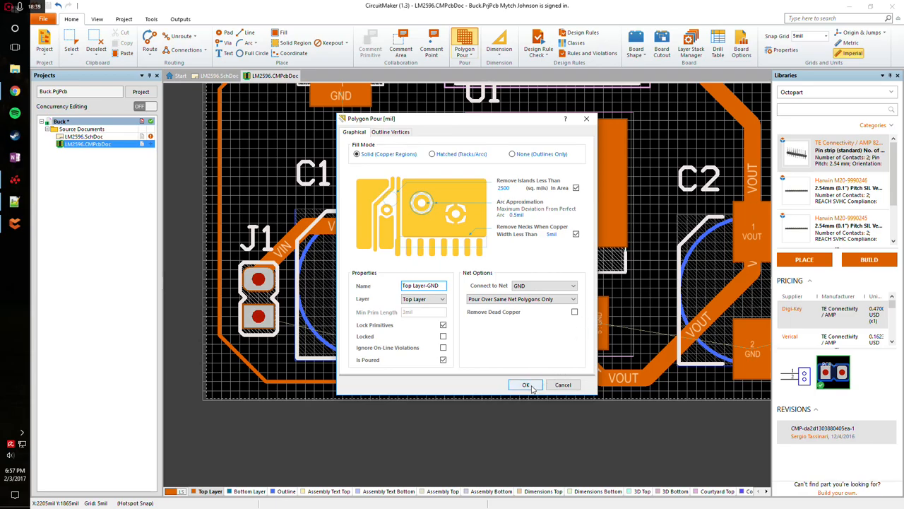
click(525, 384)
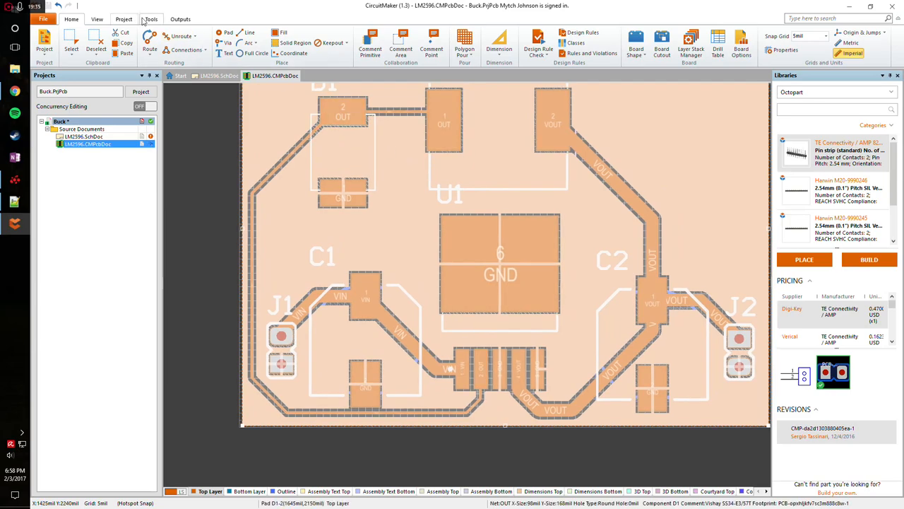
- Switch to Single Layer Mode and modify the GND pour outline on the top layer
click(97, 19)
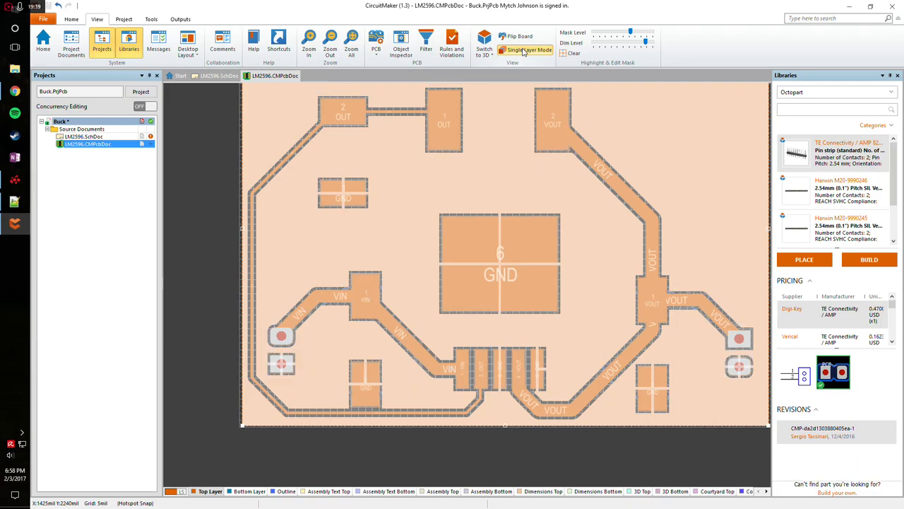
click(285, 491)
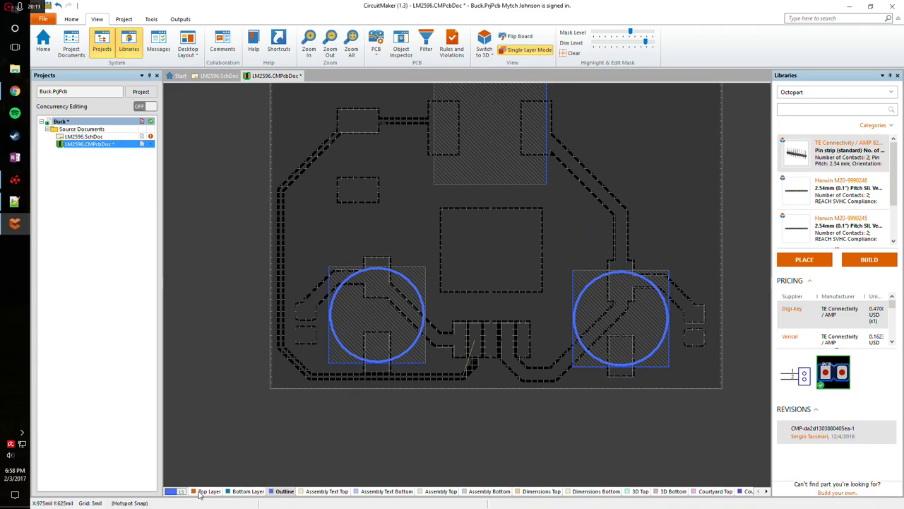
scroll(up, 3)
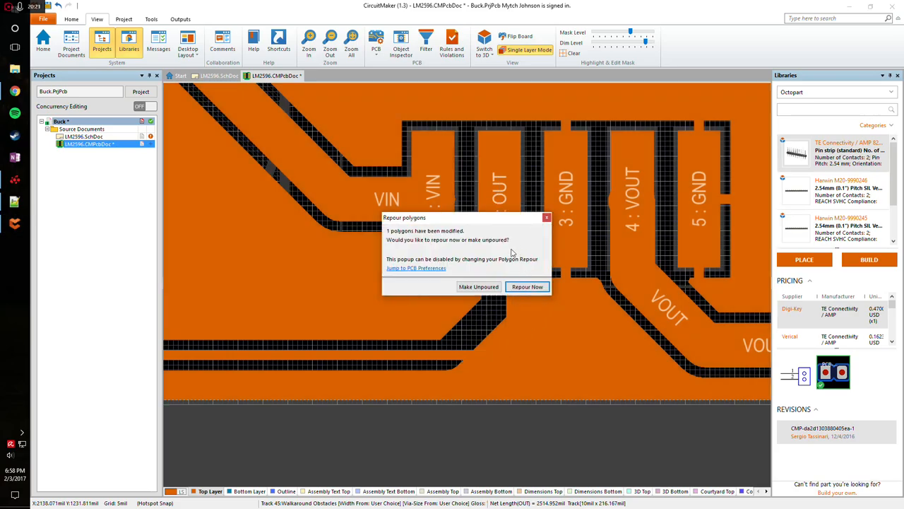
mouse_move(508, 317)
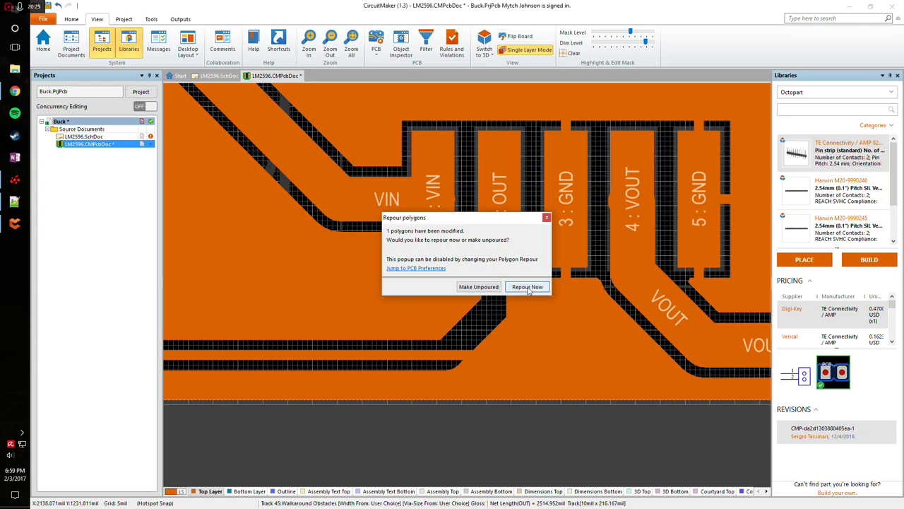
- Choose Repour Now so the GND copper refills around tracks and pads
click(527, 286)
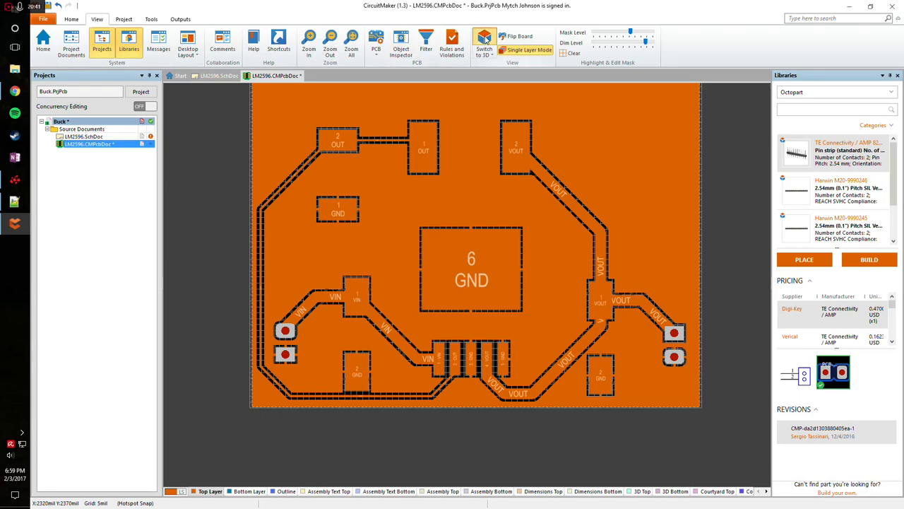
- Preview the populated board in 3D, then return to the 2D layout
click(484, 42)
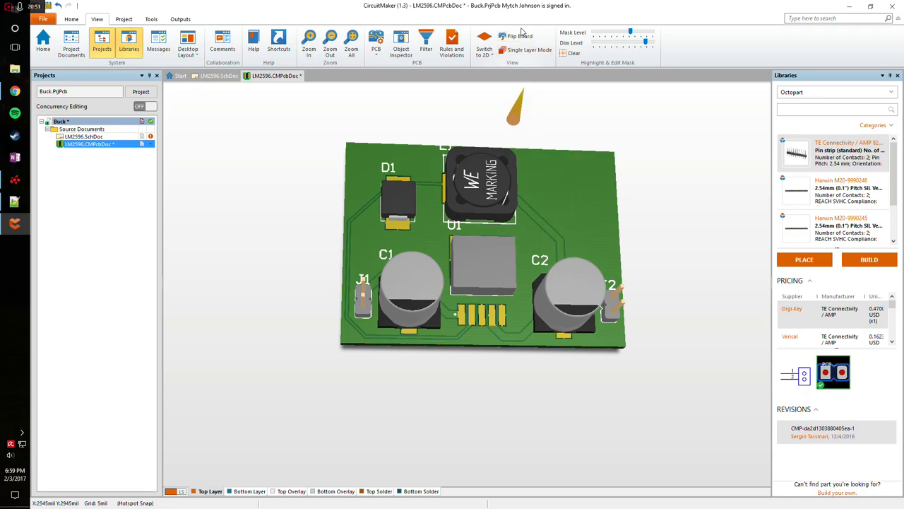
click(521, 36)
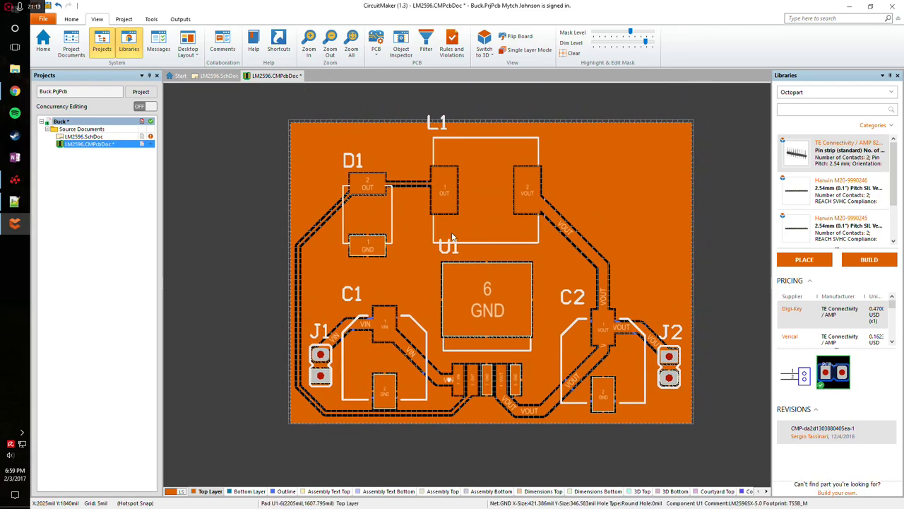
- Review the Rules and Violations list, then run a Design Rule Check from the Home commands
click(451, 42)
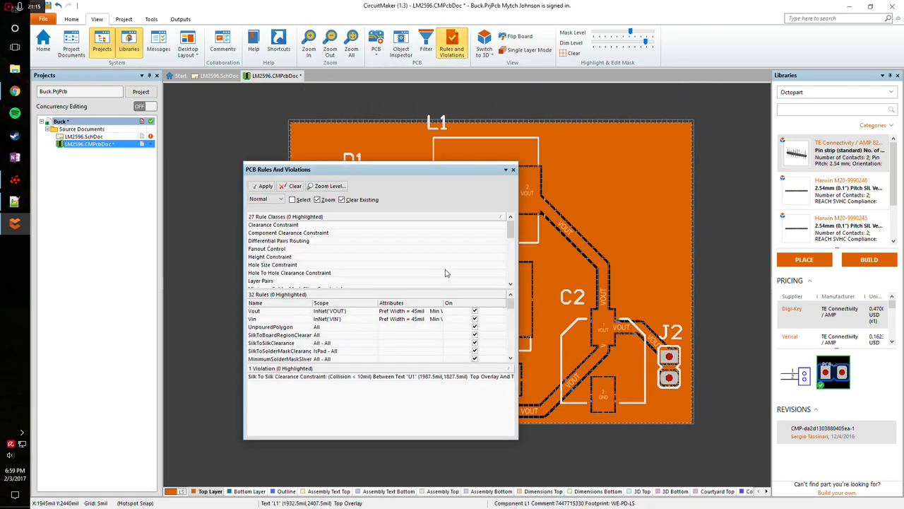
click(513, 168)
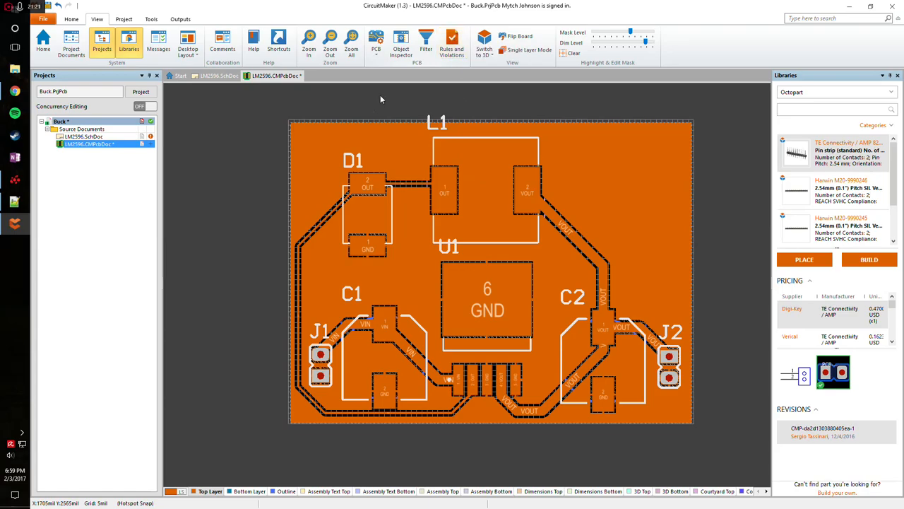
click(71, 19)
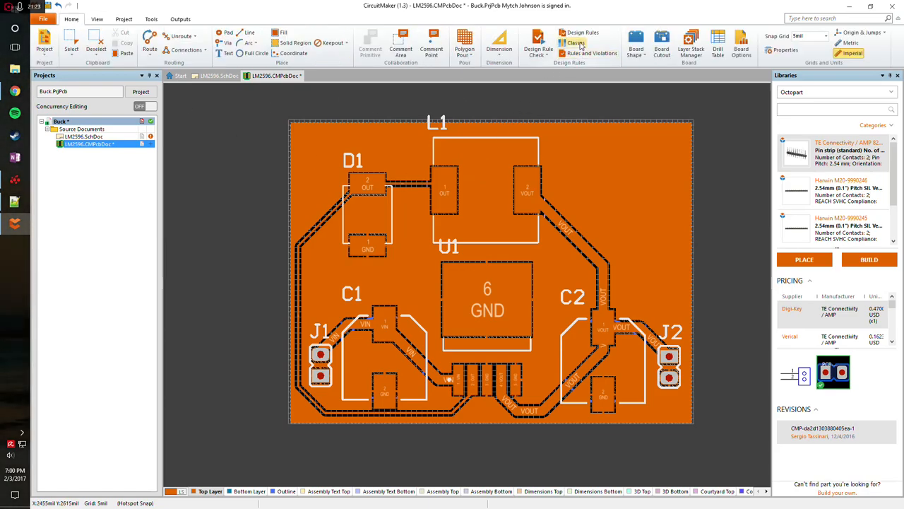
mouse_move(538, 39)
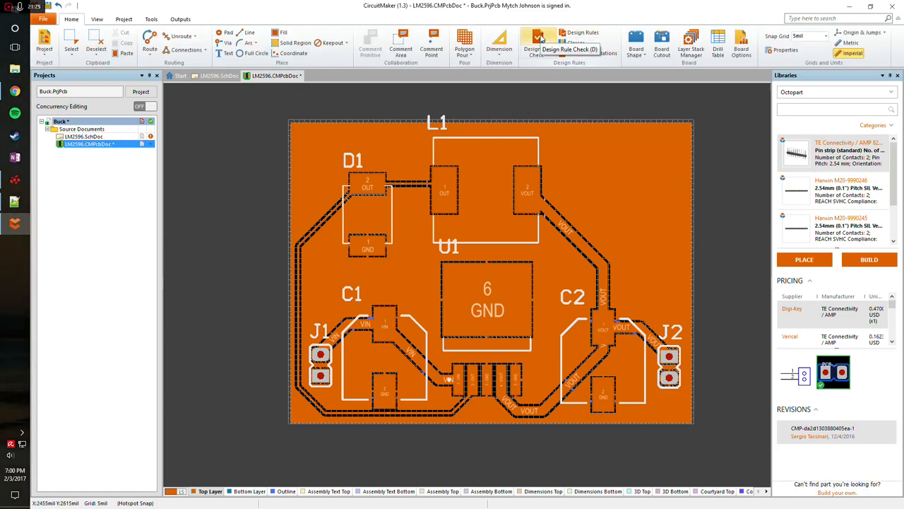
click(538, 42)
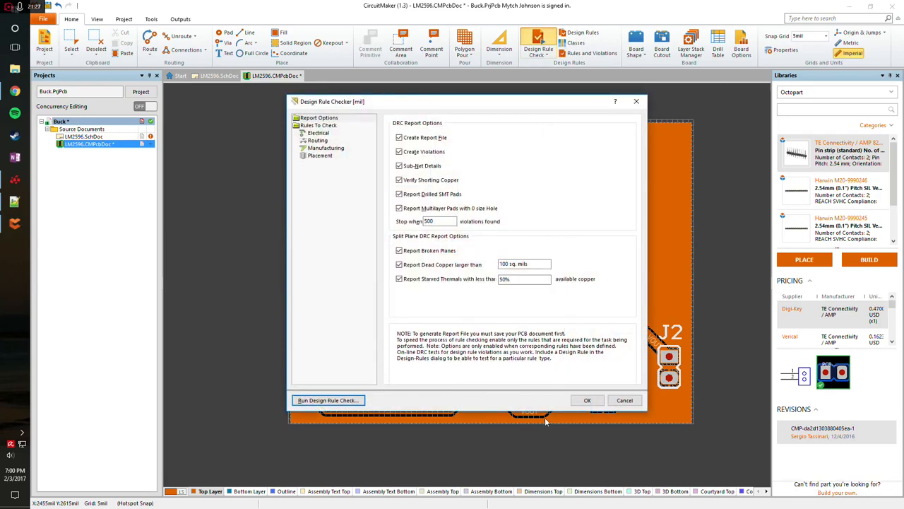
click(327, 400)
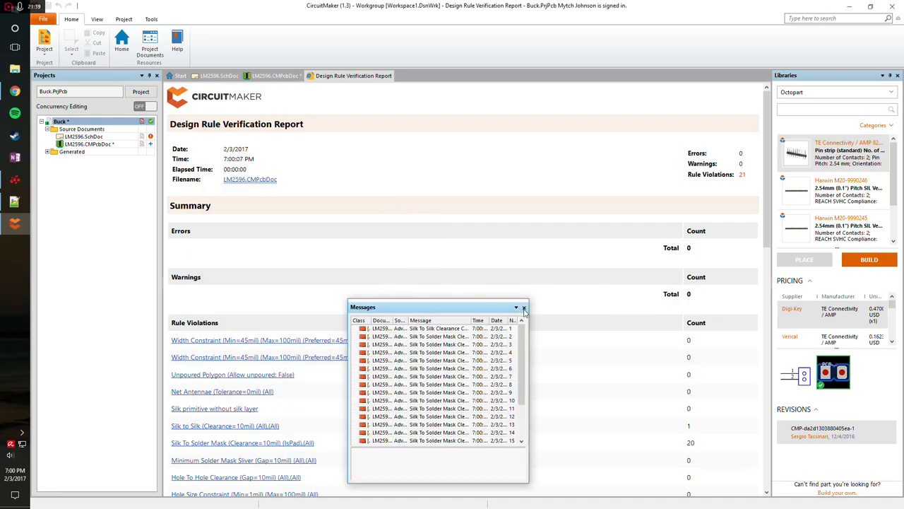
- Dismiss the Messages panel and scroll the report down to the 20 Silk To Solder Mask violations
click(525, 306)
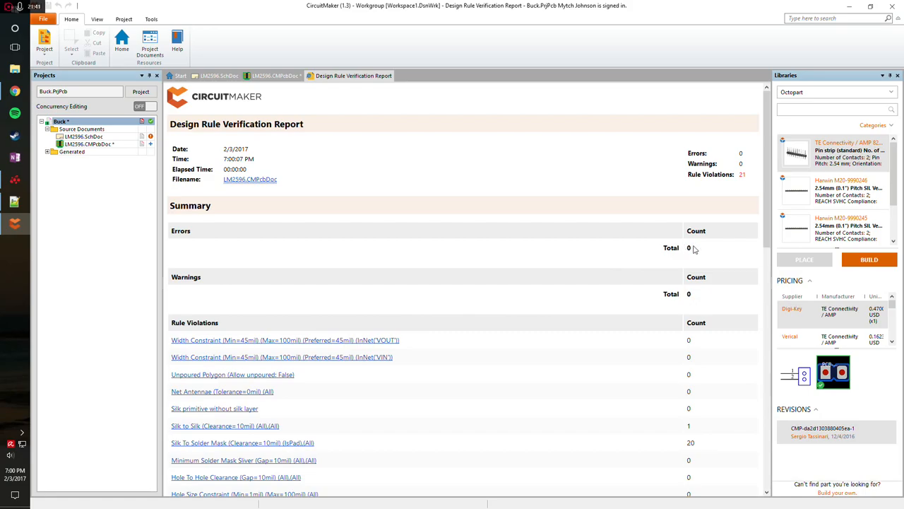
mouse_move(421, 253)
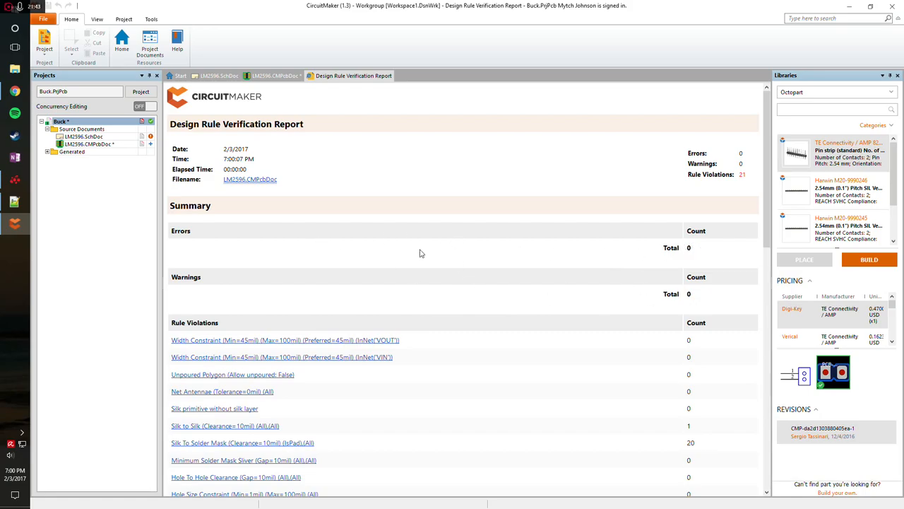
mouse_move(701, 191)
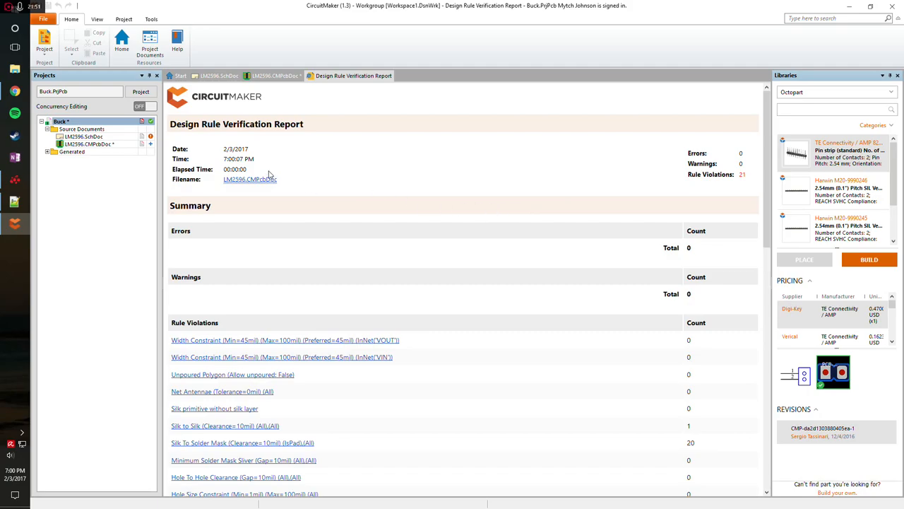
scroll(down, 3)
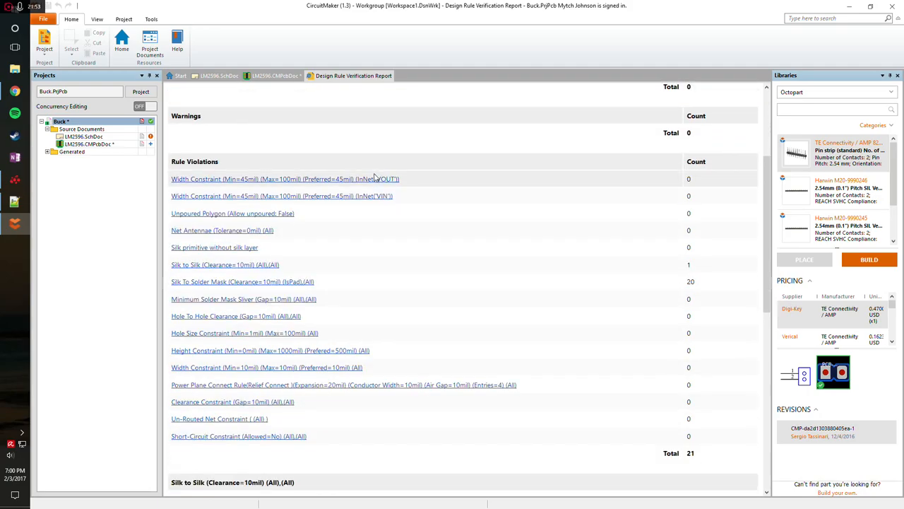
scroll(down, 3)
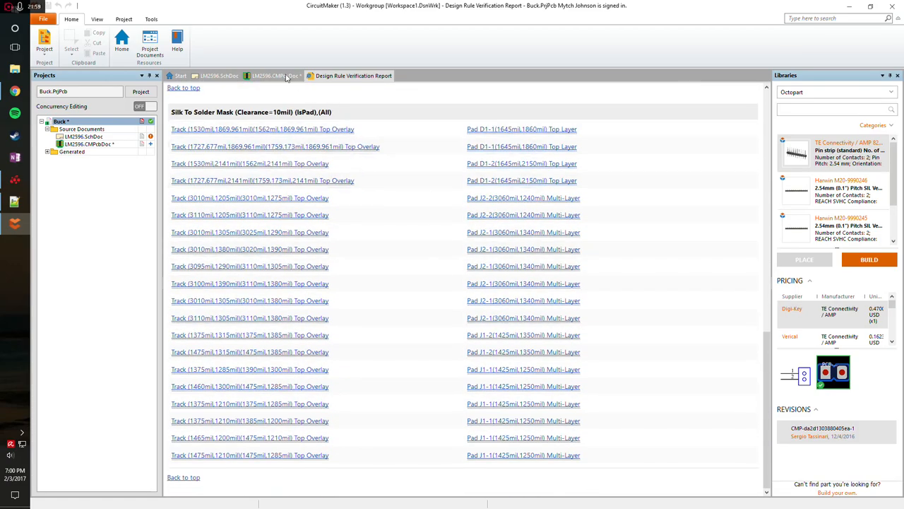
- Switch back to the LM2596.CMPcbDoc layout showing the routed board and GND pour
click(272, 75)
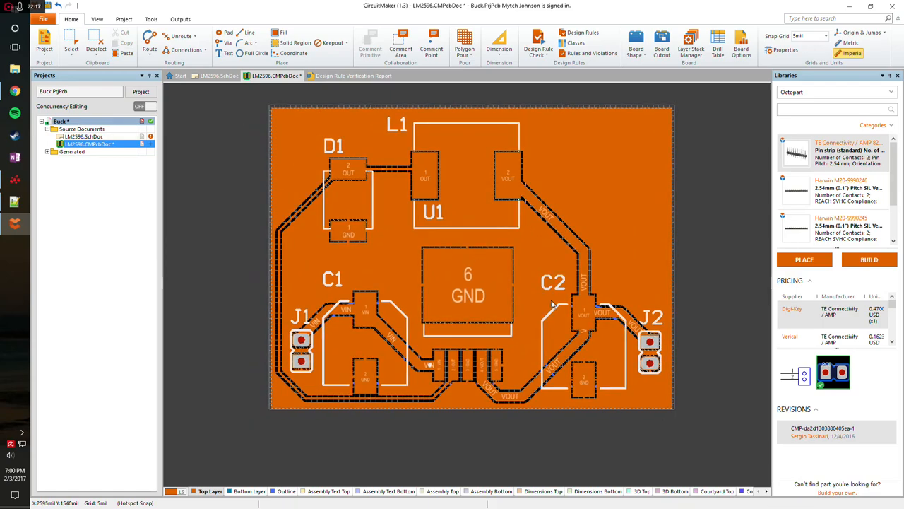
mouse_move(565, 287)
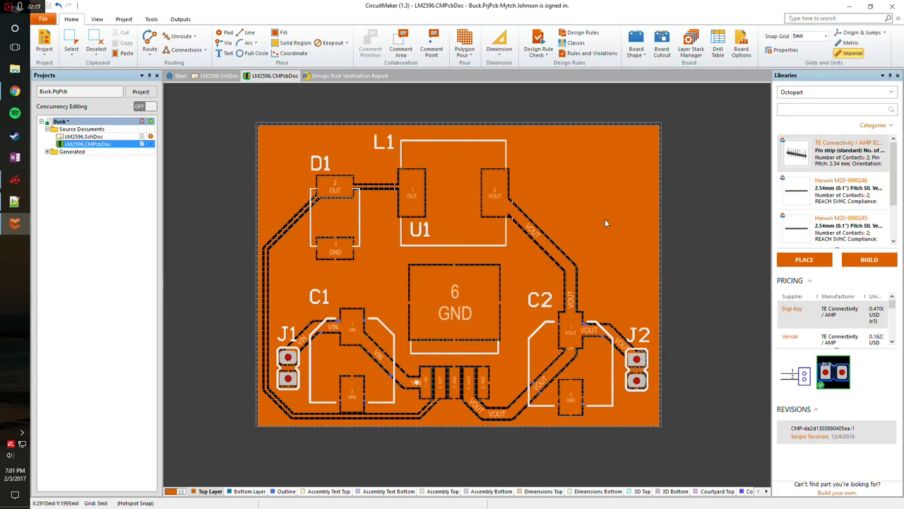
mouse_move(579, 227)
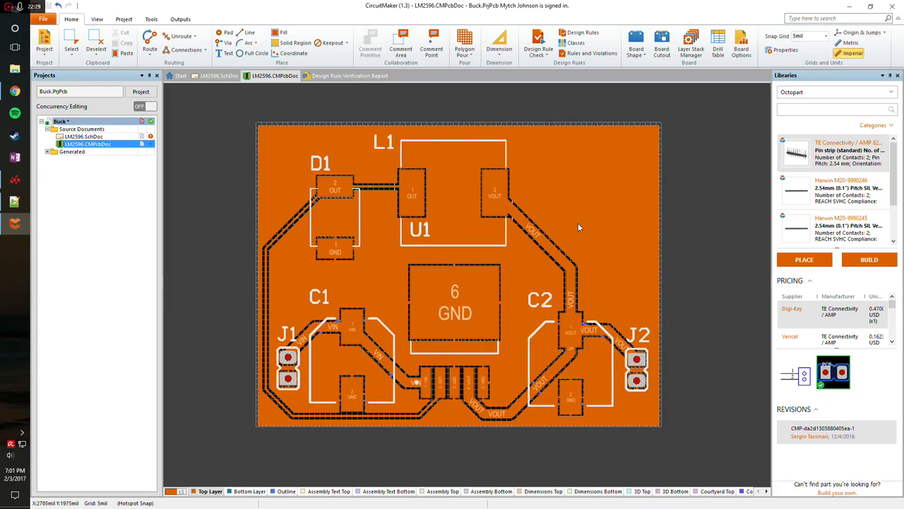
mouse_move(613, 215)
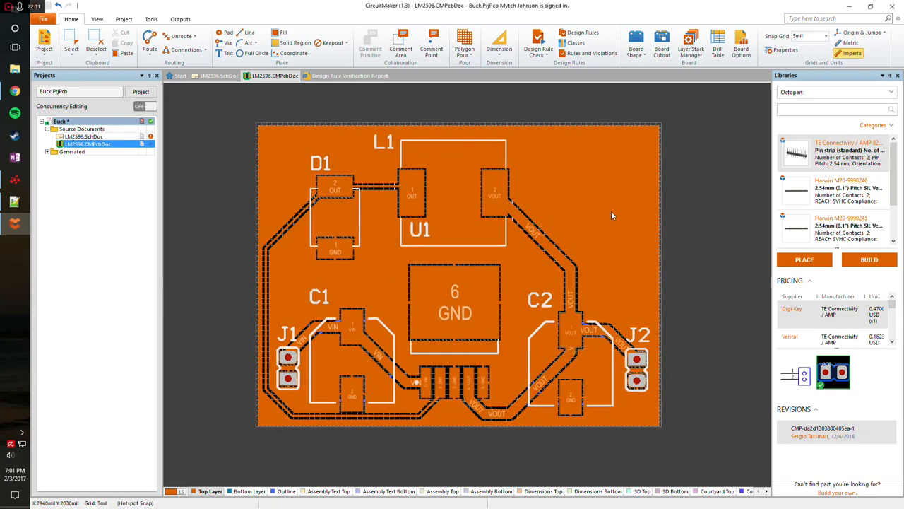
- Save the Buck project and commit its project, schematic and PCB files to the cloud
click(43, 19)
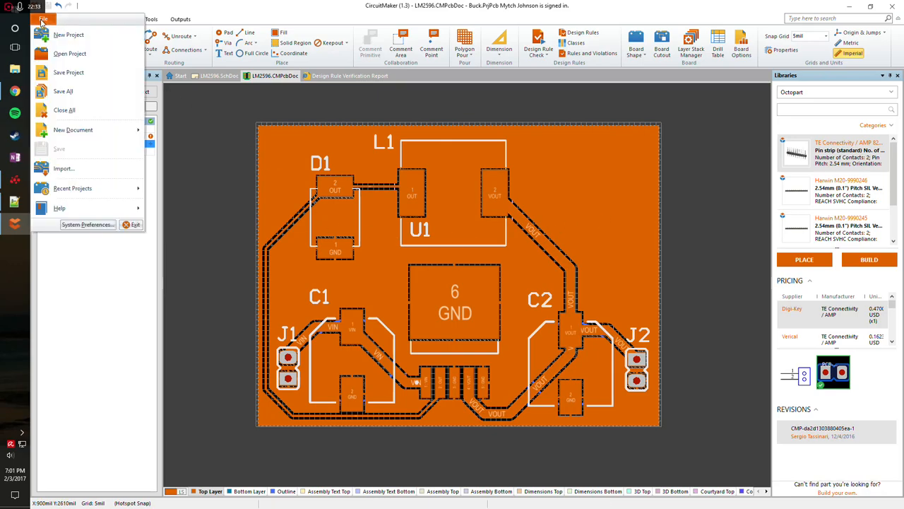
click(43, 19)
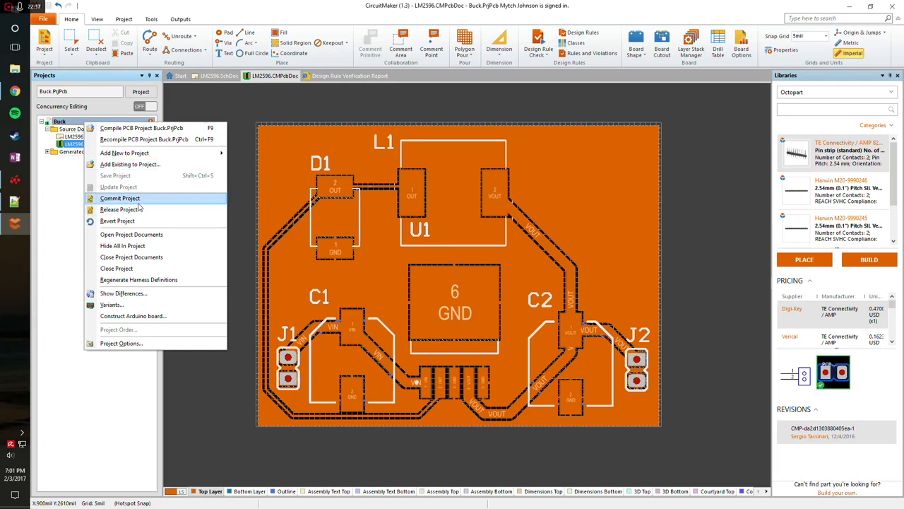
click(120, 198)
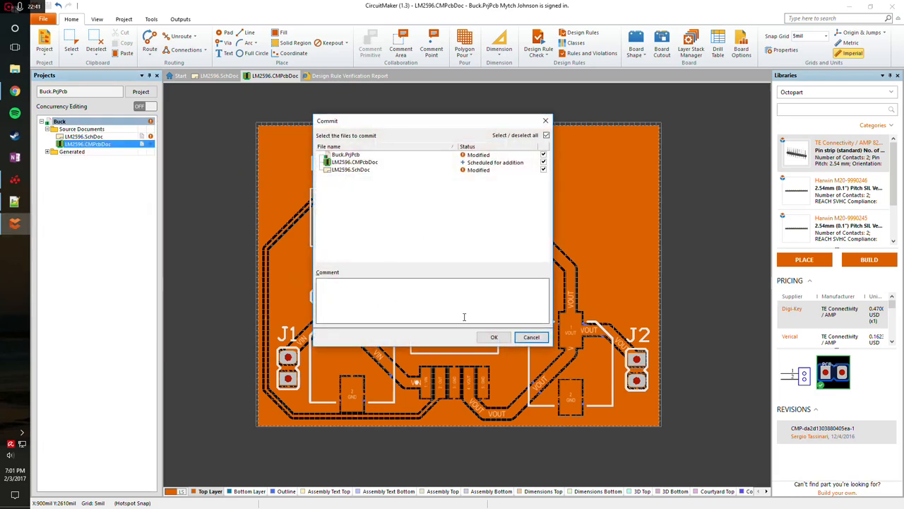
click(493, 337)
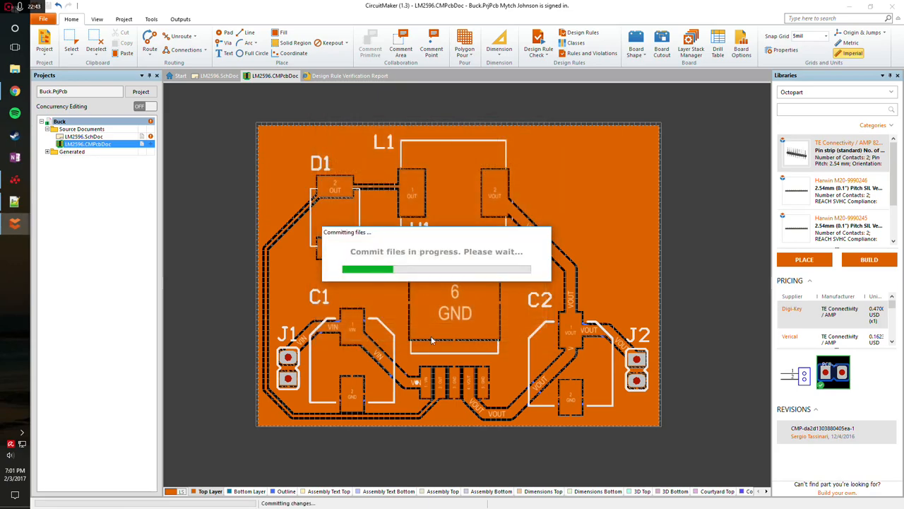